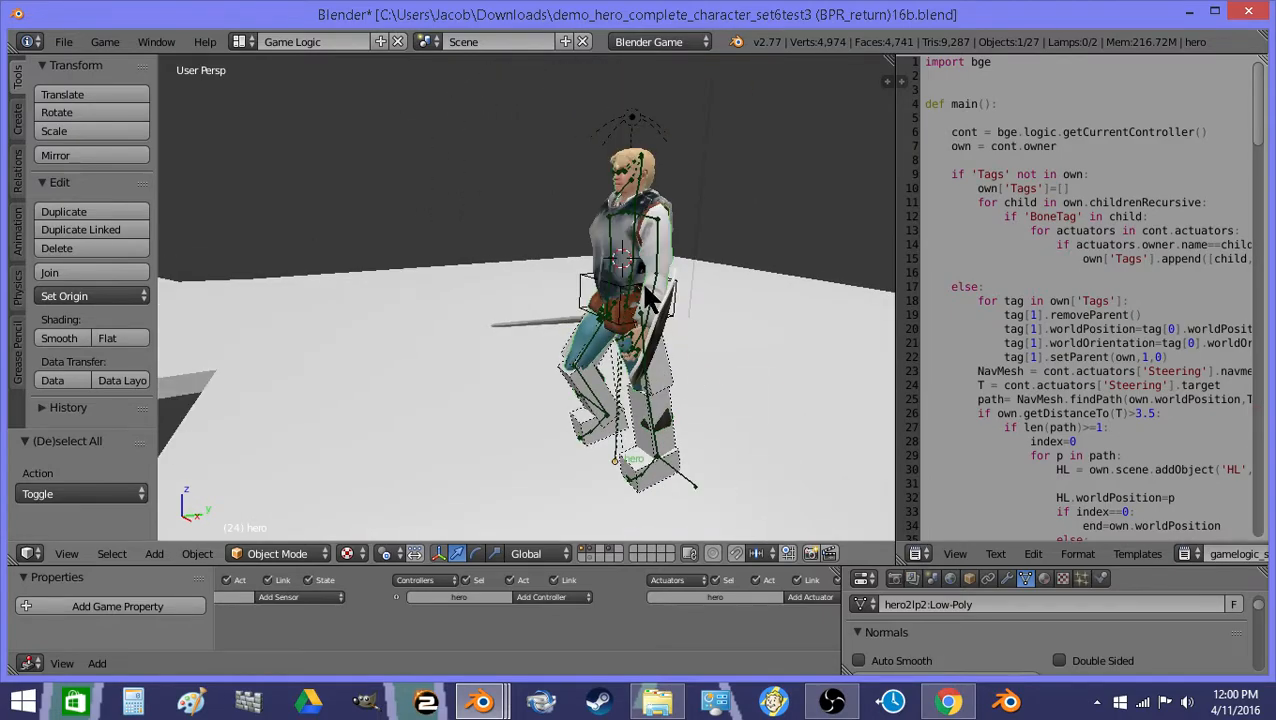
mouse_move(650, 310)
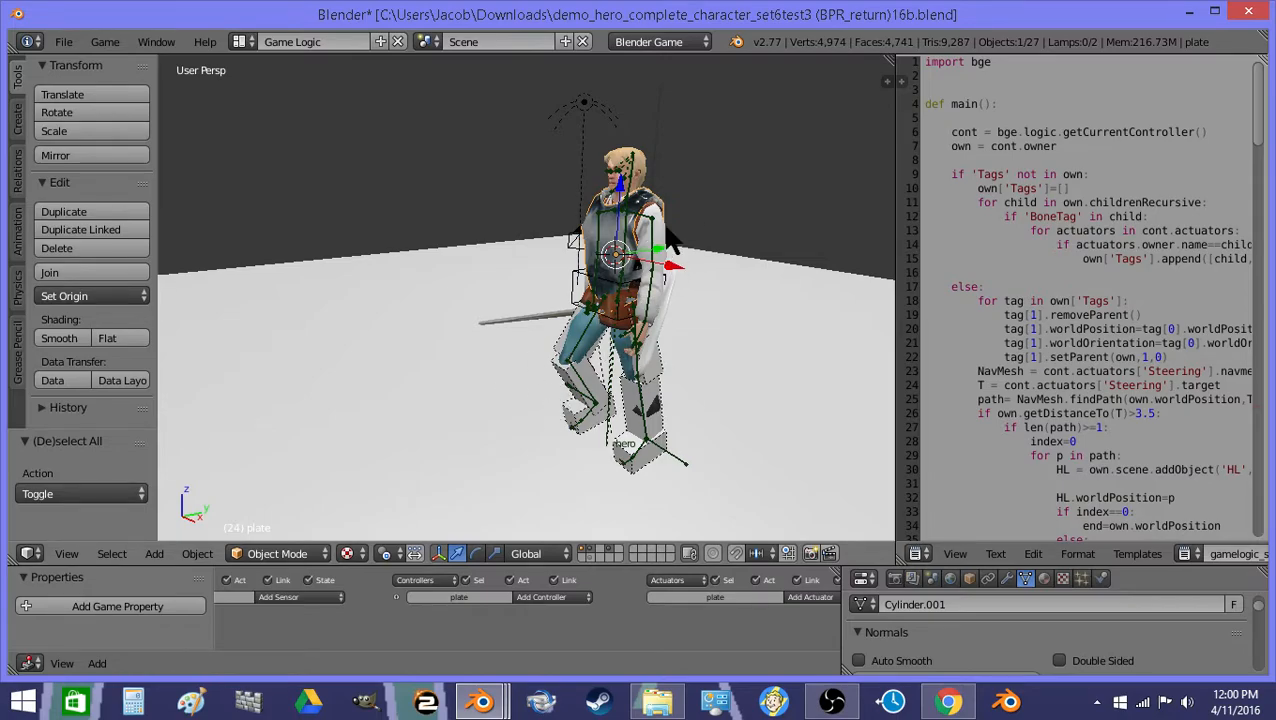
mouse_move(550, 270)
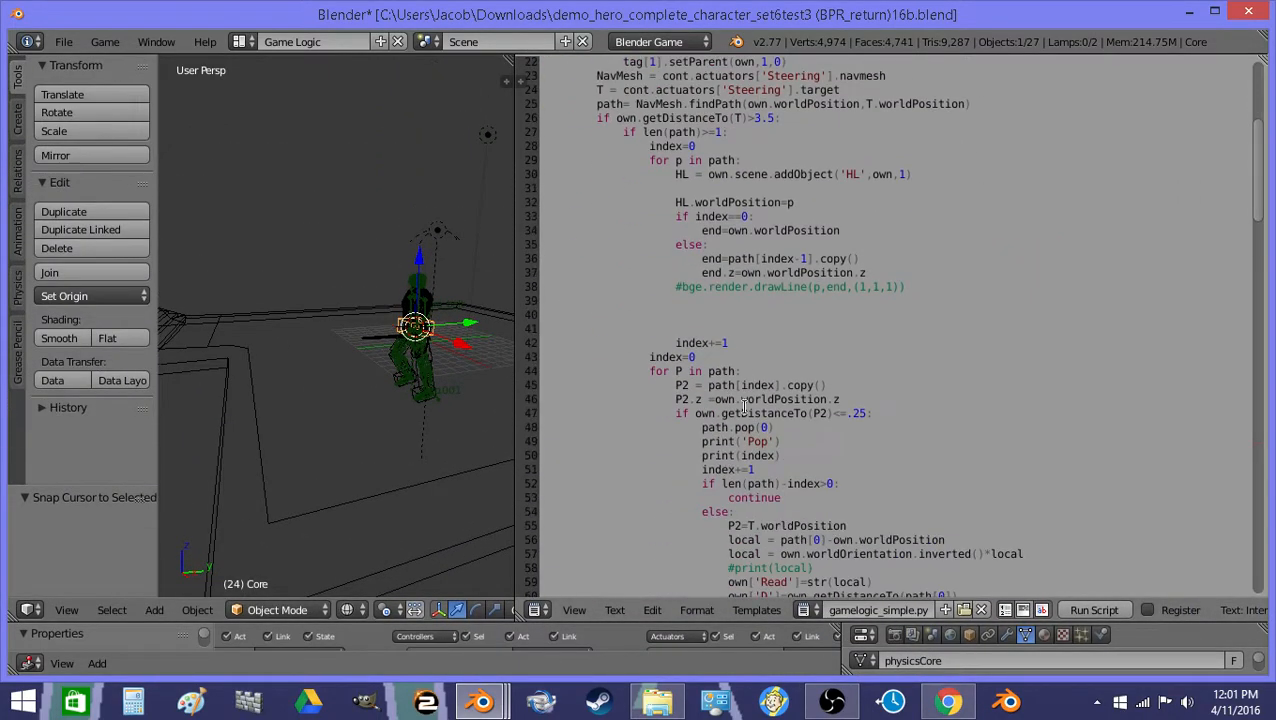
Scroll the script down to the code that activates the Walk actuator.
scroll(down, 3)
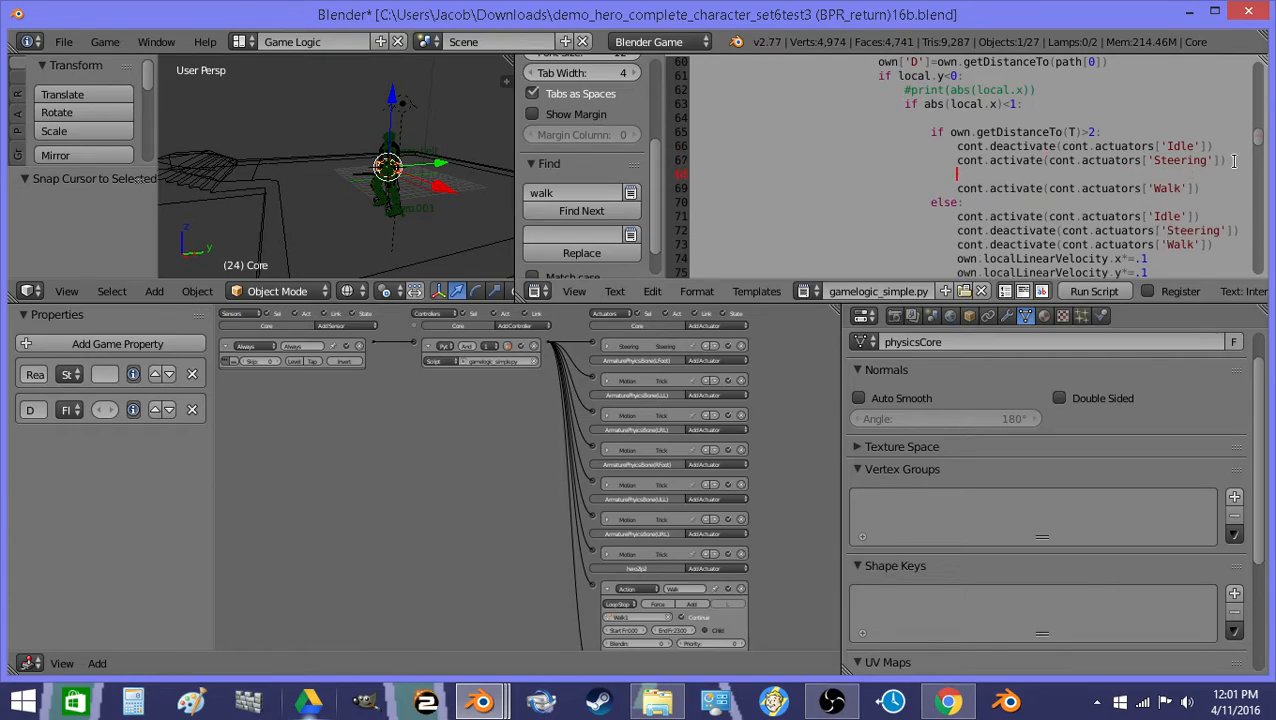
Add a # separator and the line End = own.worldPosition+(own.worldOrientation.col[2]) in the walk branch.
text(ra)
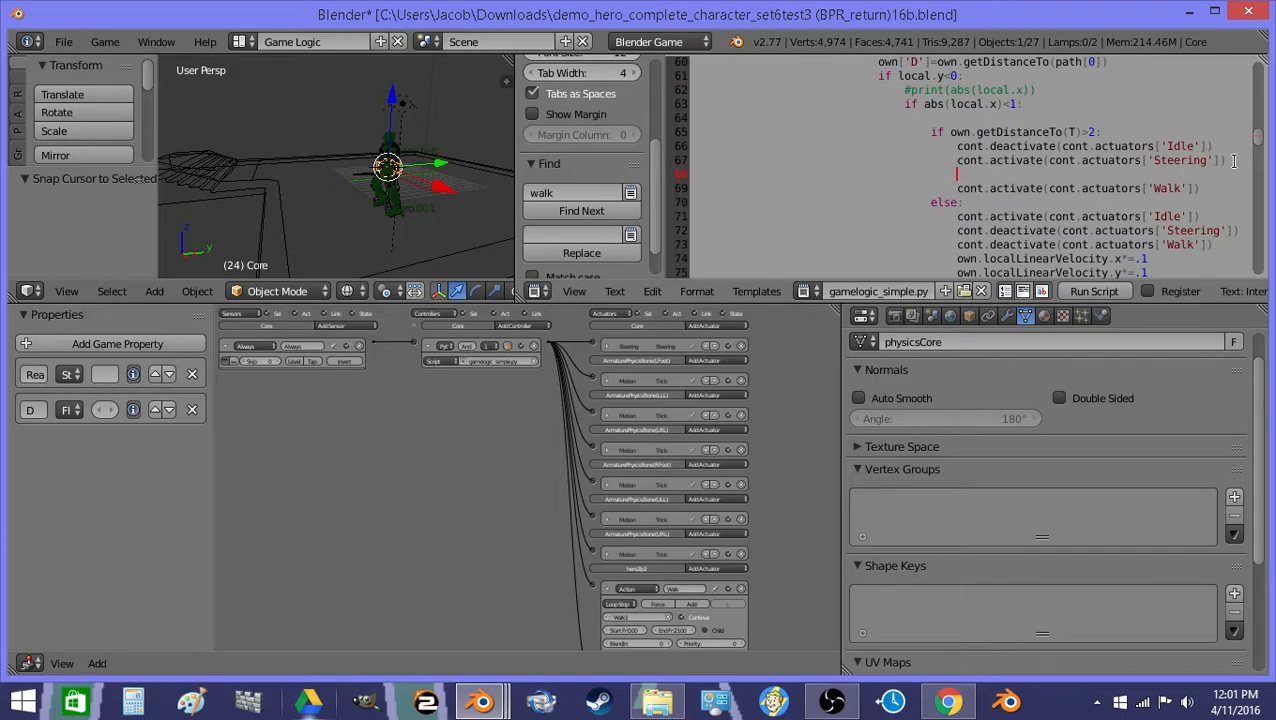
text(#)
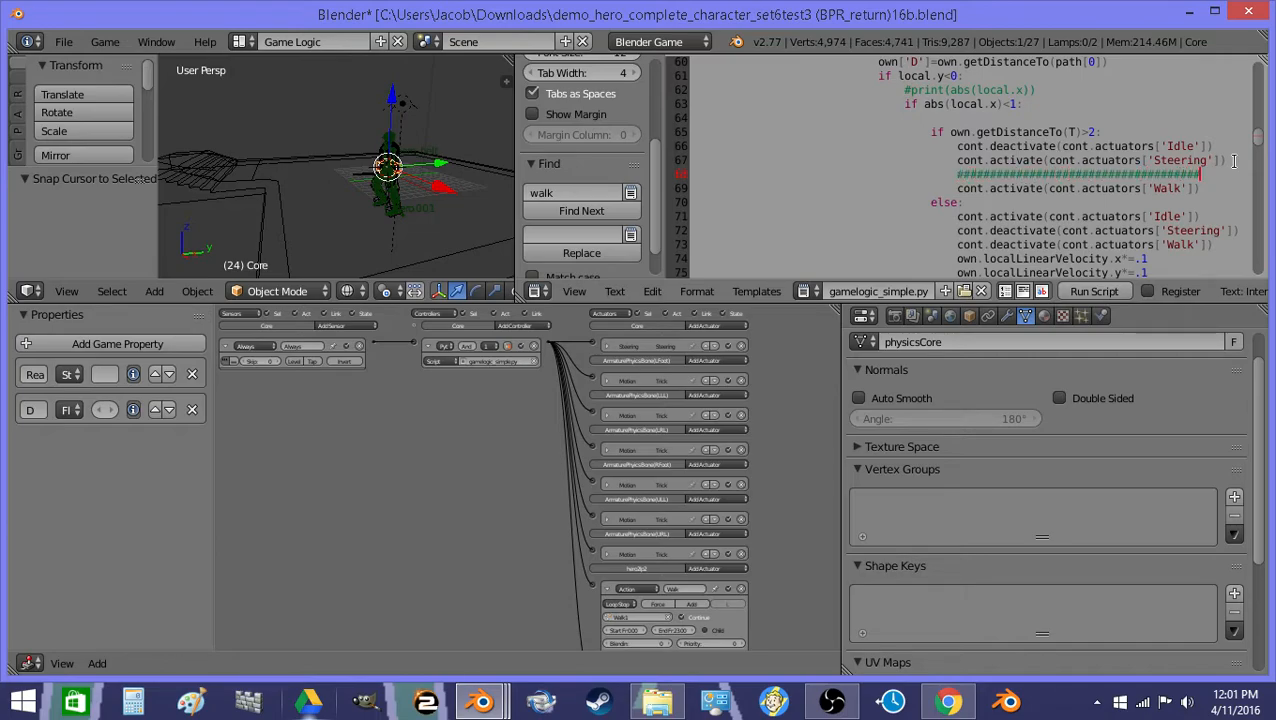
text(End)
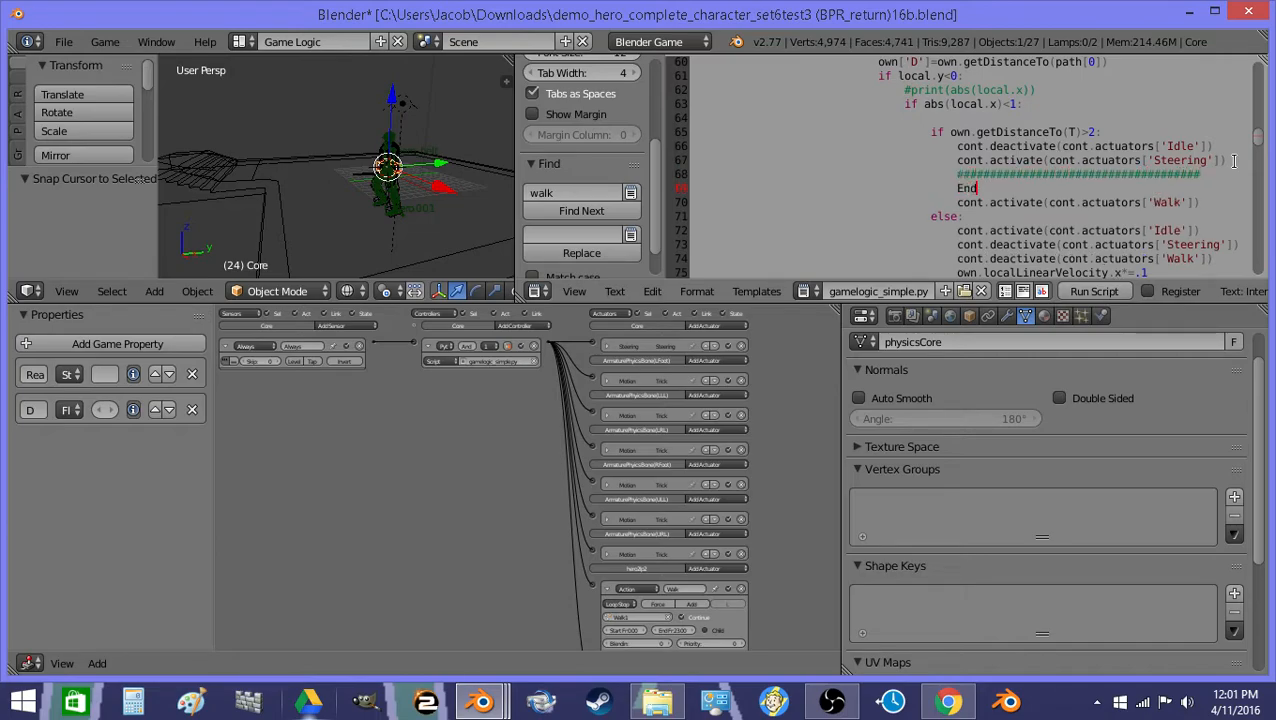
text(= cont)
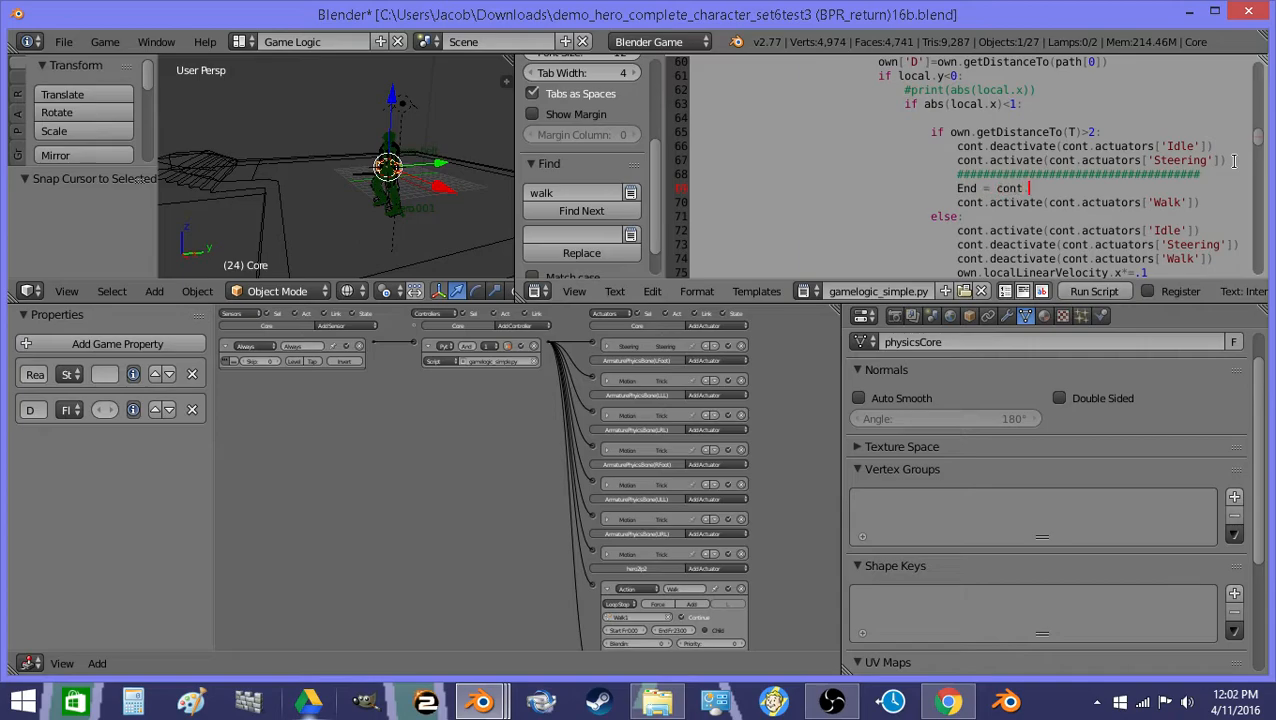
text(own)
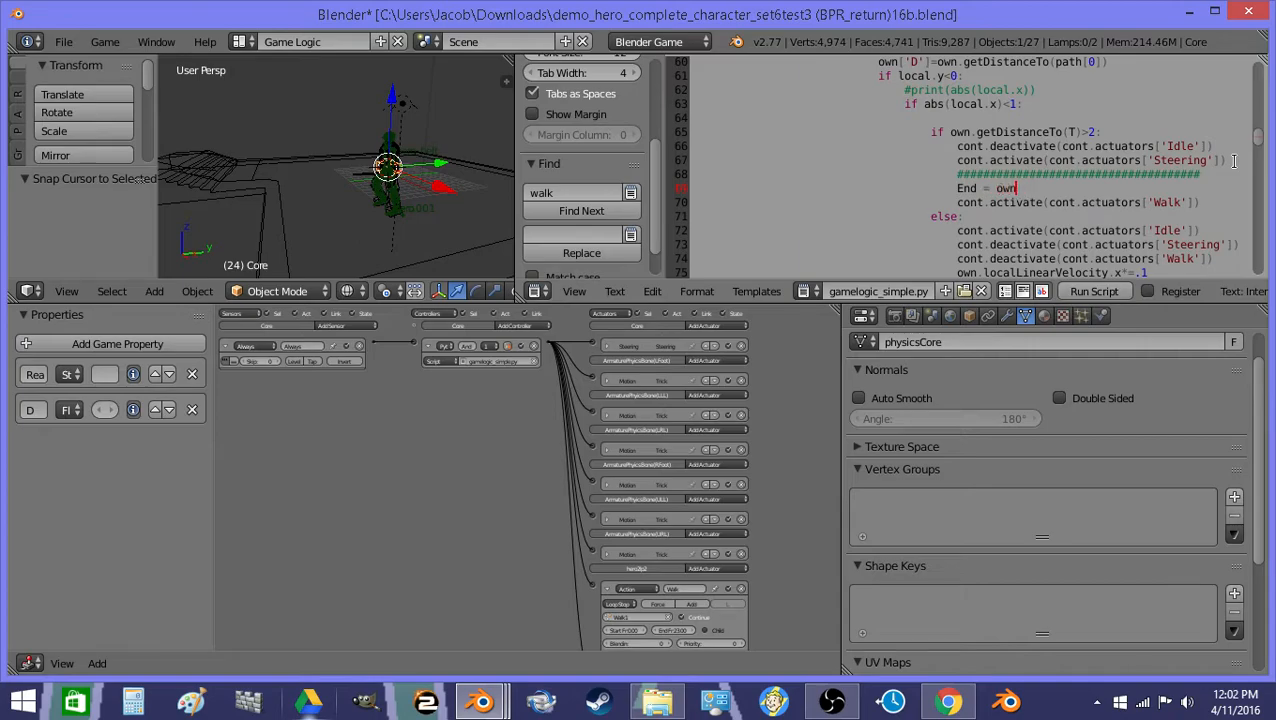
text(.worldPosition)
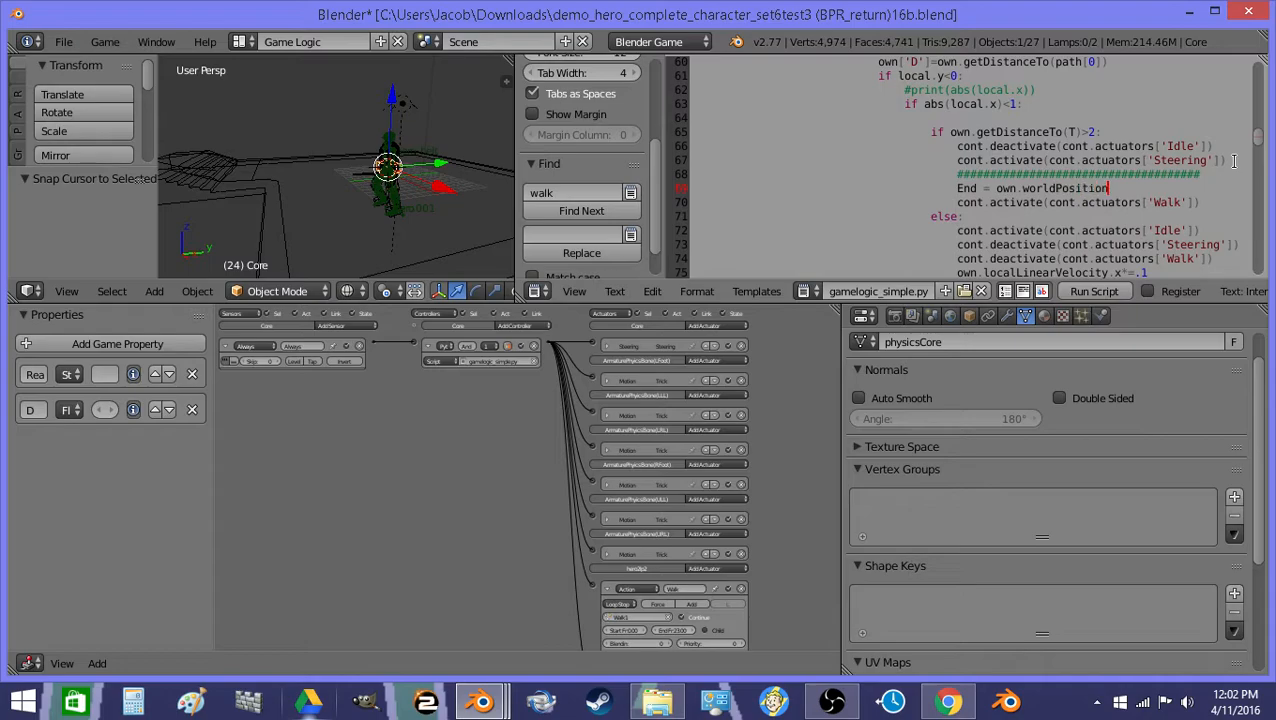
text(+(0)
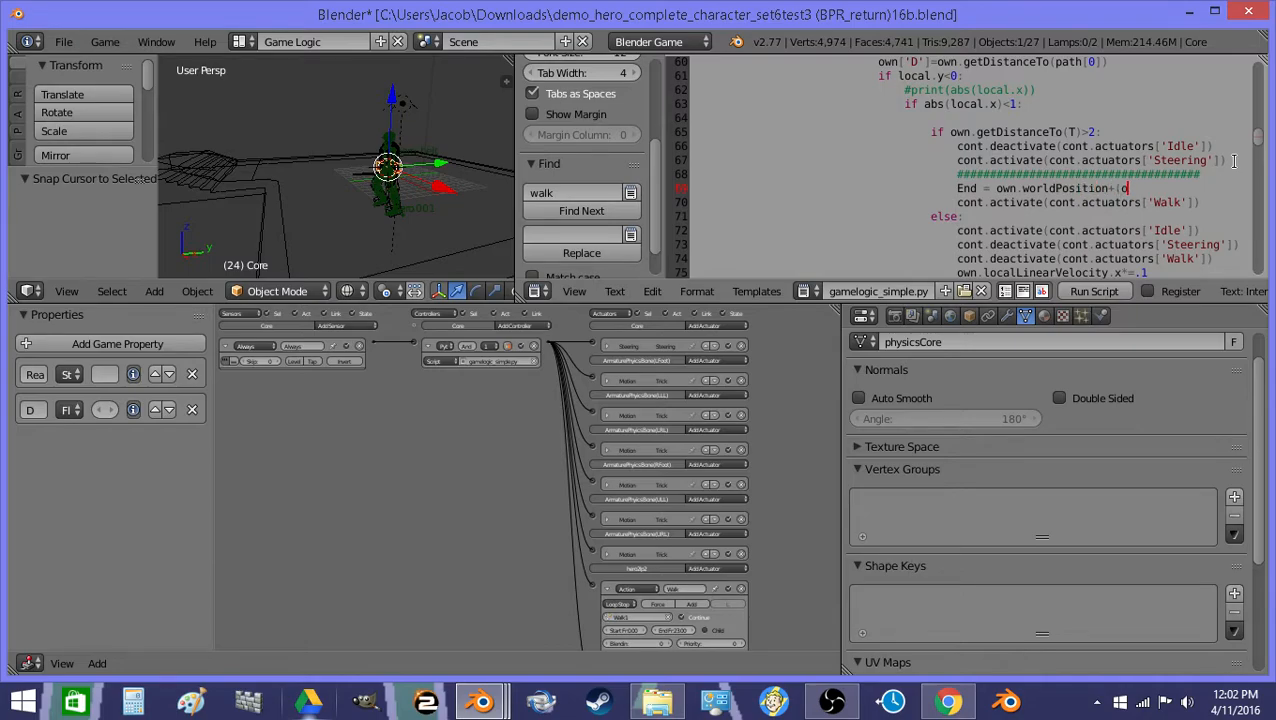
text(own.world)
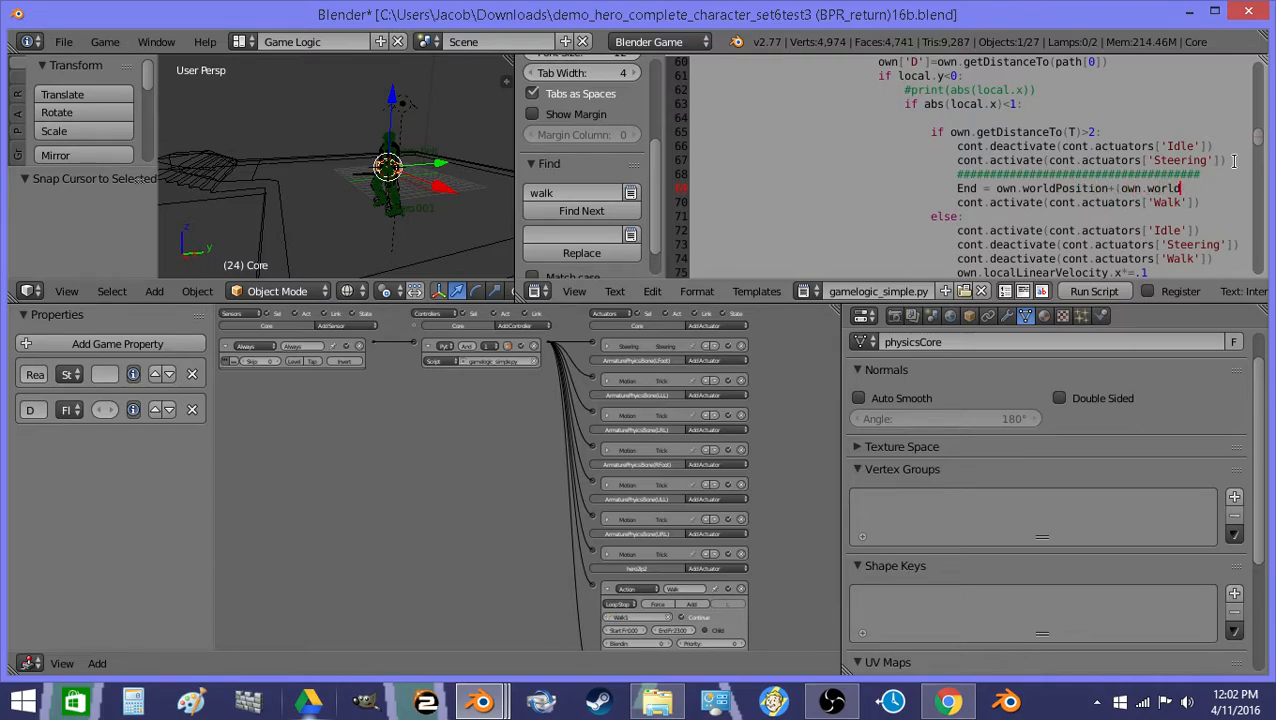
text(worldOrientation)
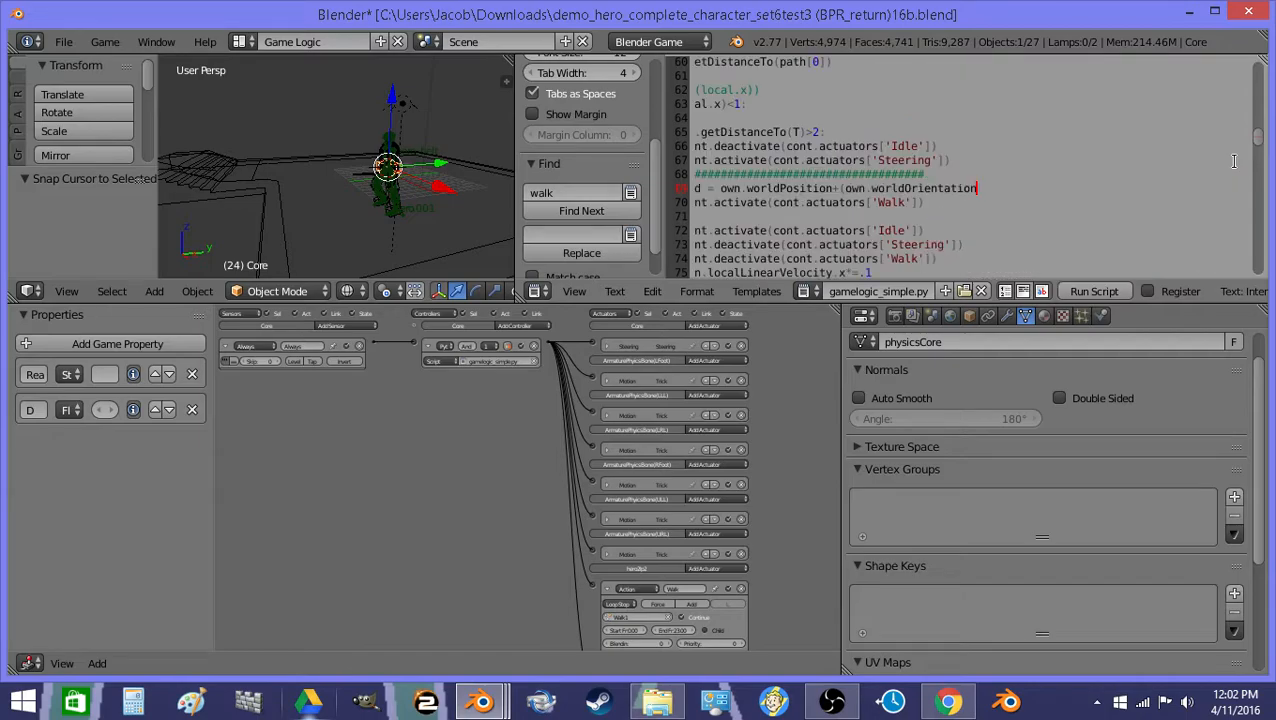
text(.col)
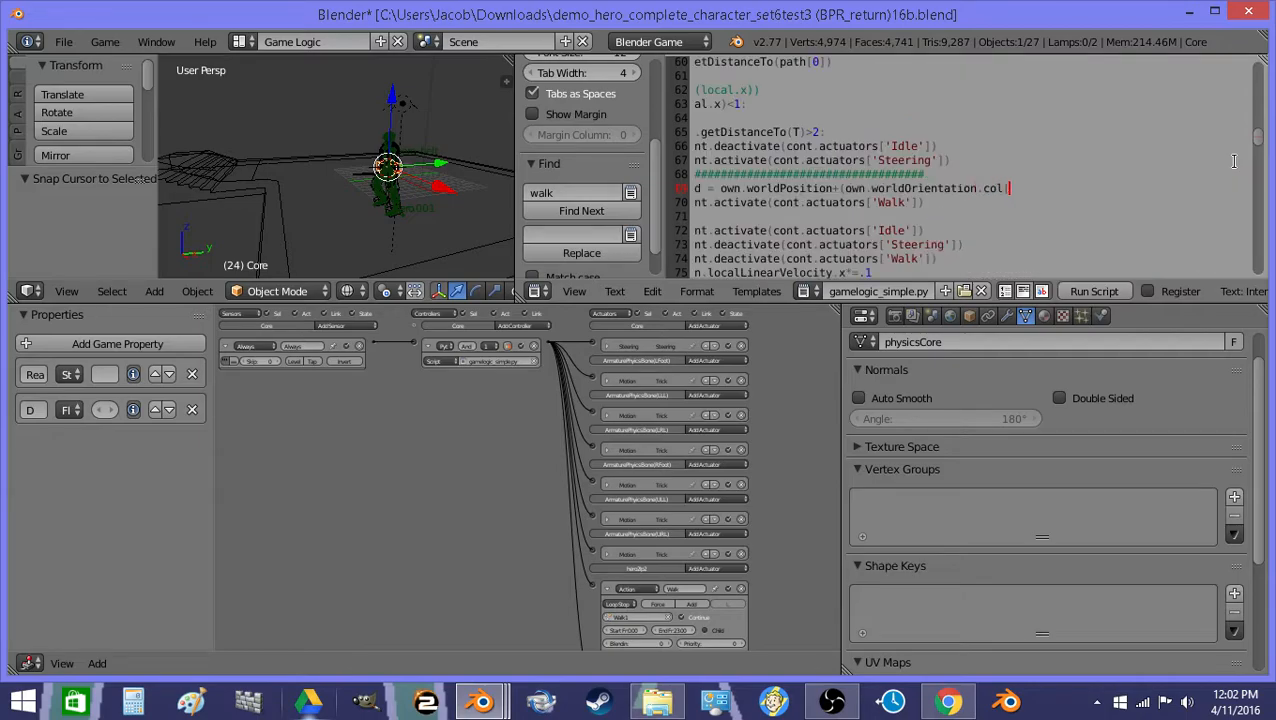
text(2])
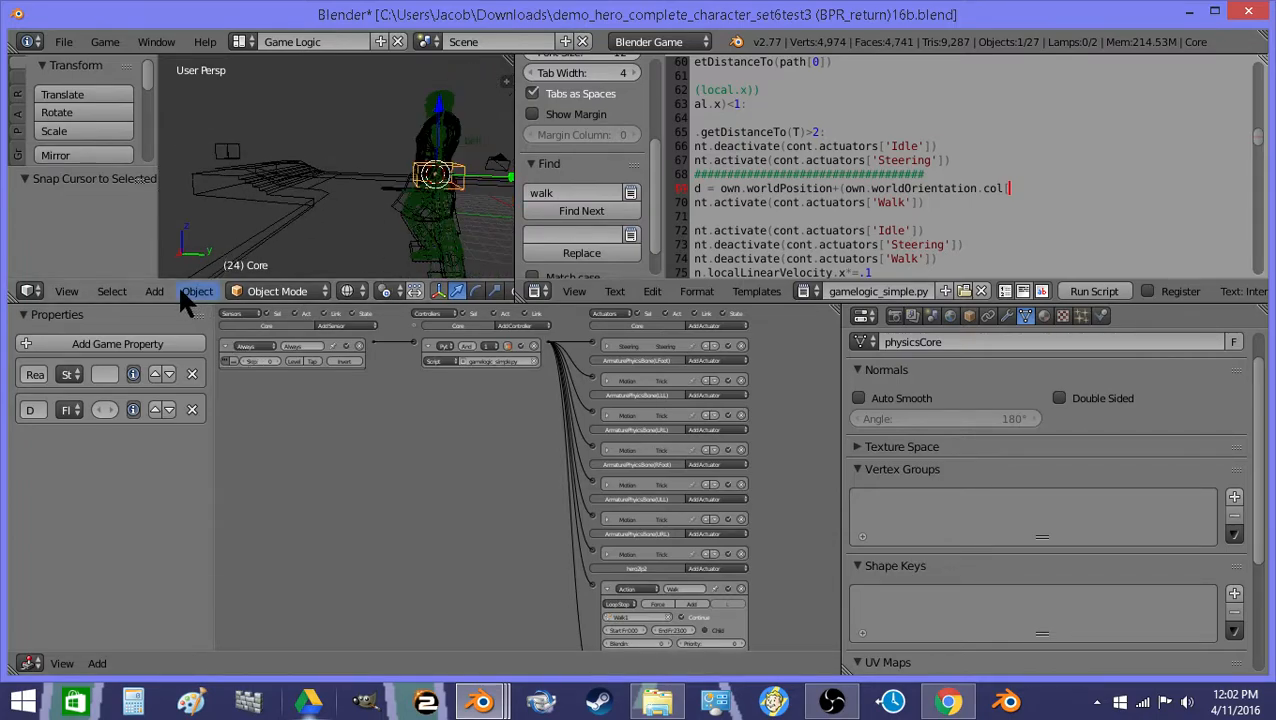
click(154, 292)
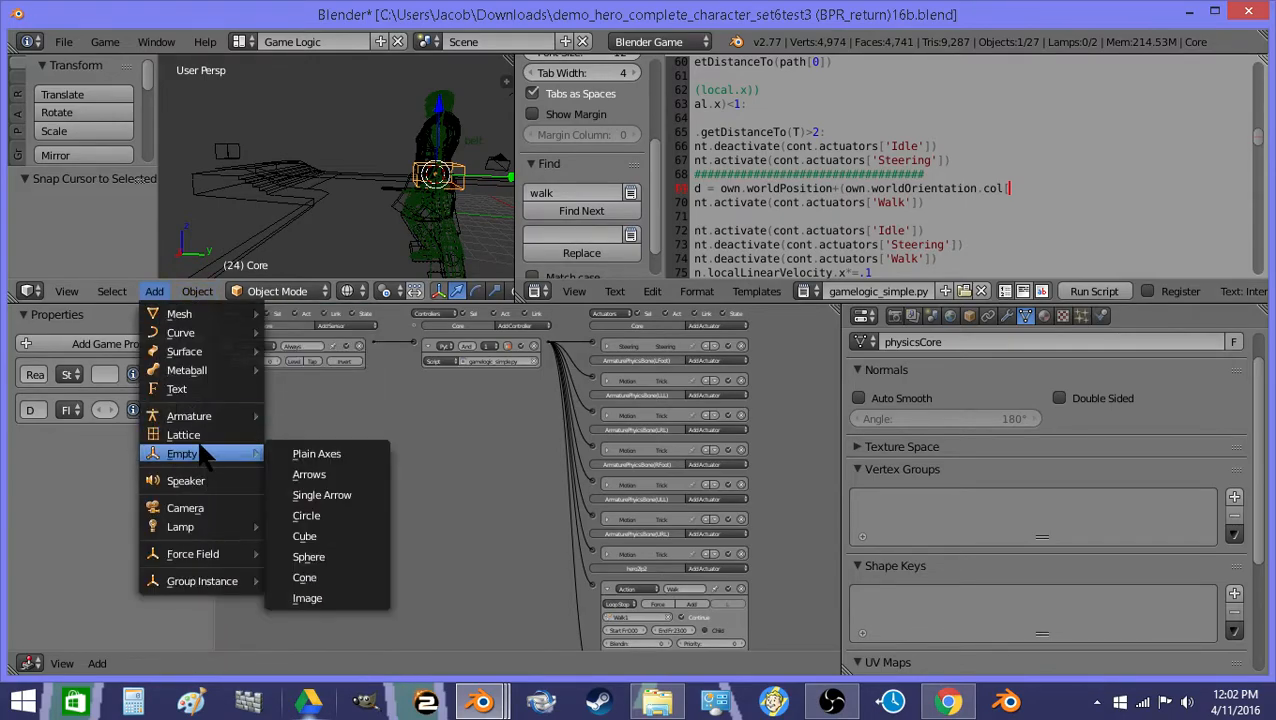
click(306, 516)
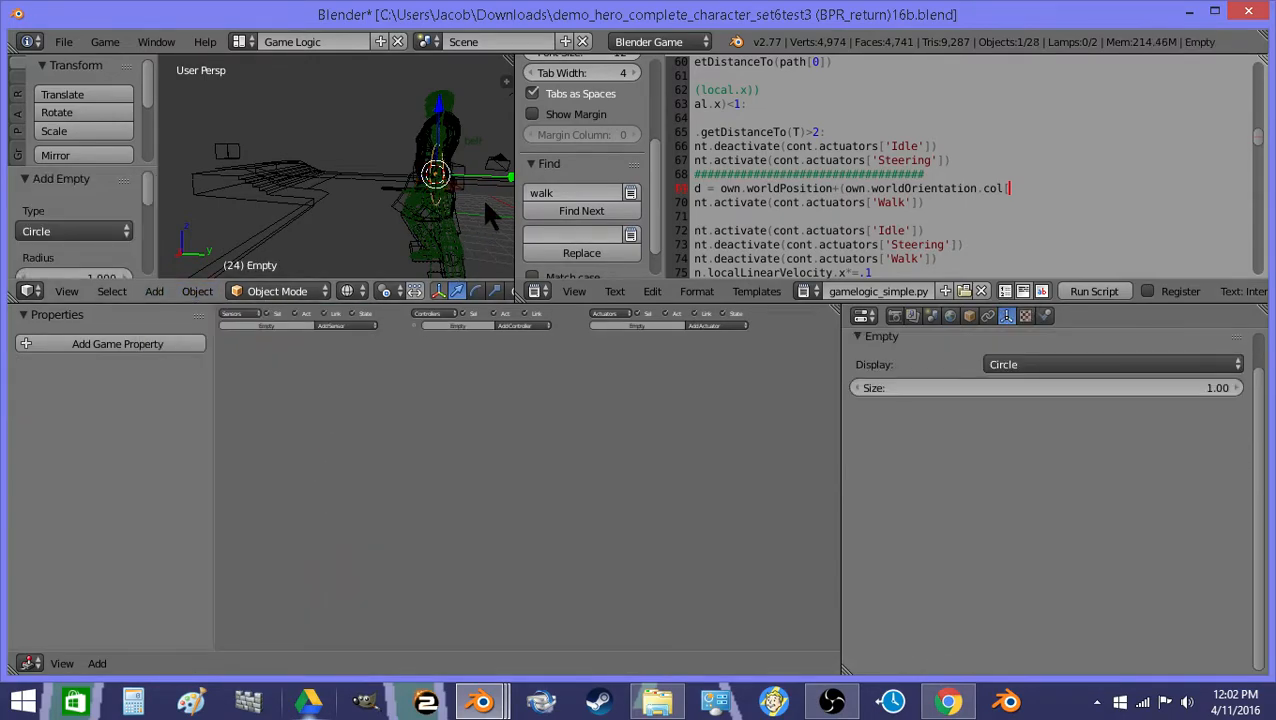
drag(434, 176, 350, 176)
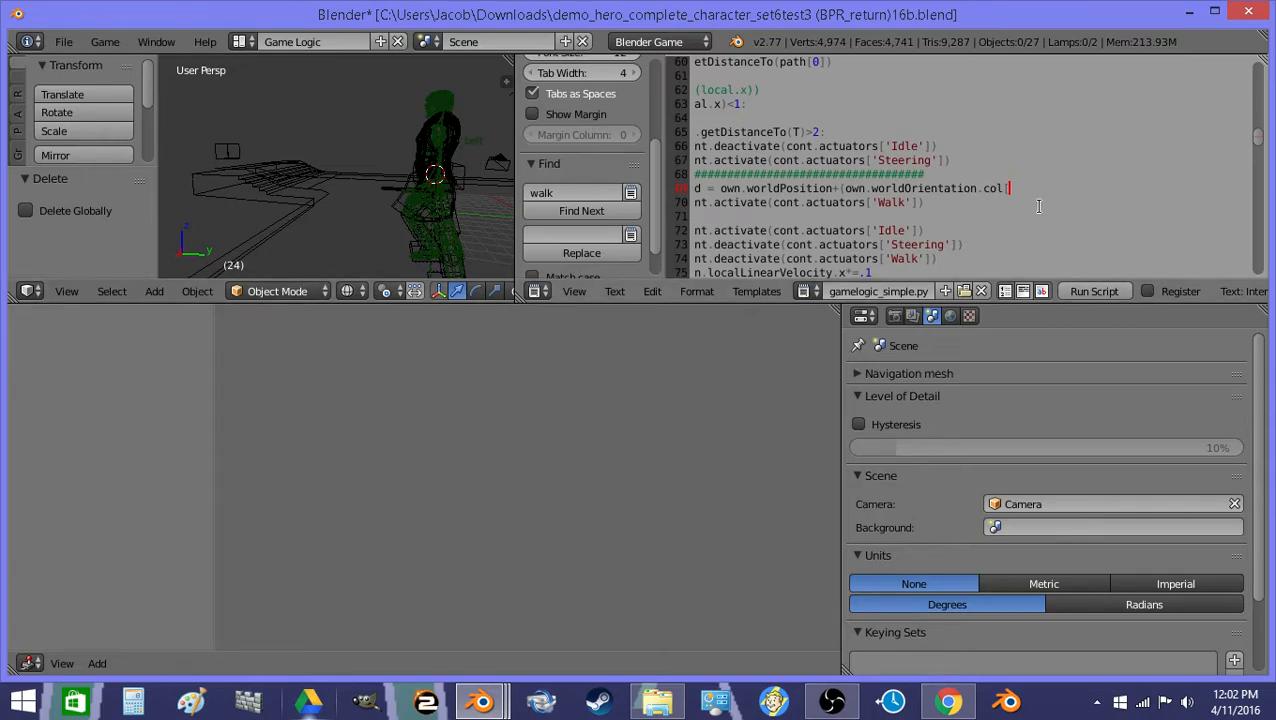
Turn the line into Start = own.worldPosition+(own.worldOrientation.col[1]*-1.75).
text([1)
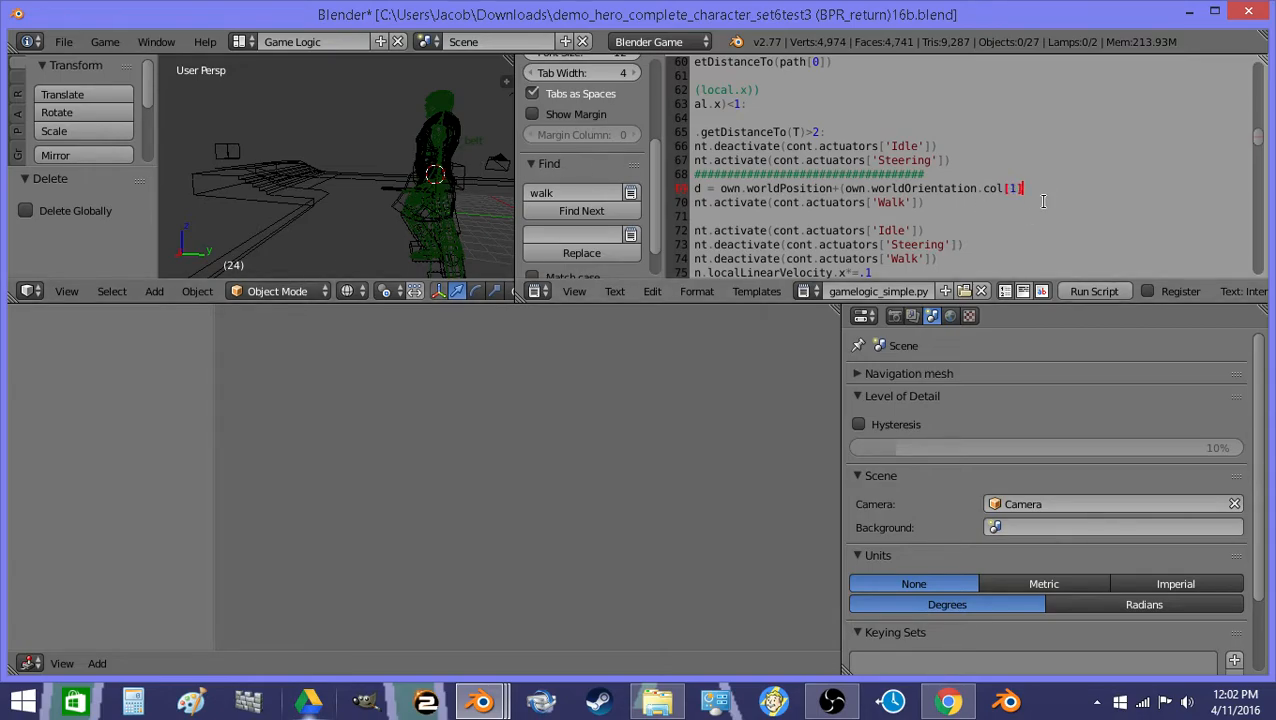
text(*-1)
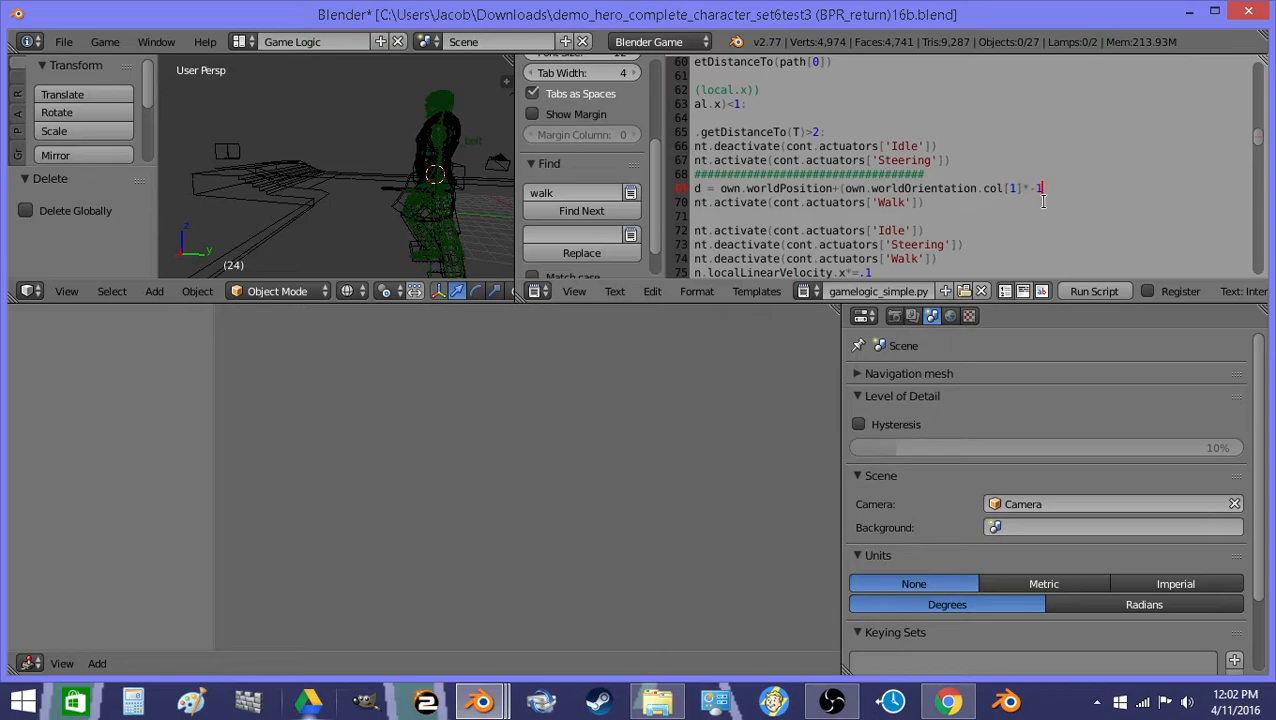
text(.75)
text(S)
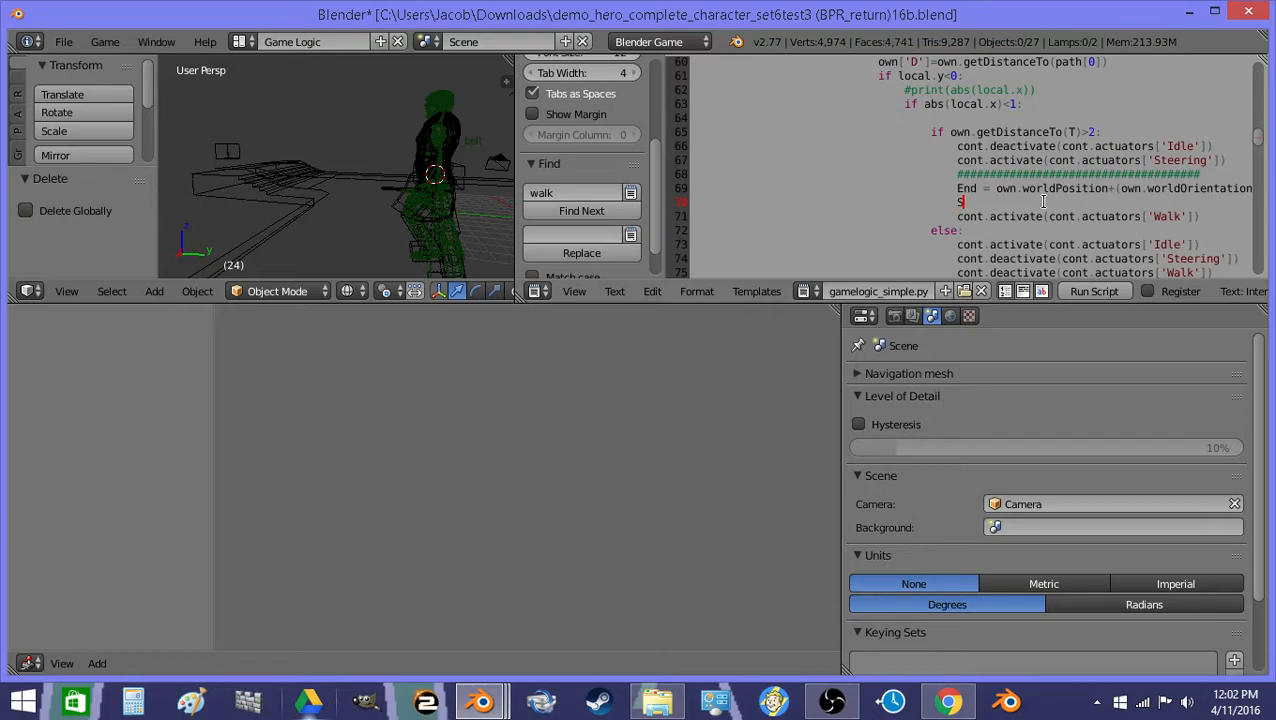
text(tart = own.worldPosition)
click(1104, 188)
text(Start)
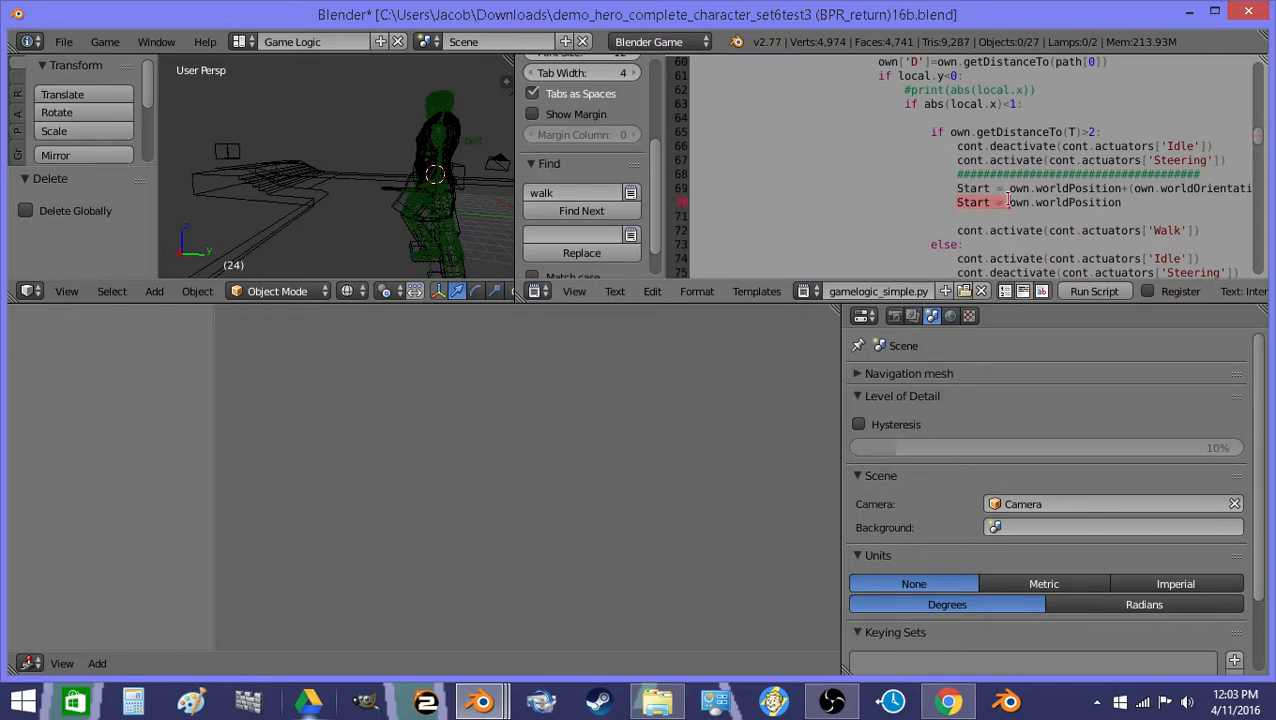
Add an End line offset by own.worldOrientation.col[1]*-1.75 and begin its Vector with 0.
text(End)
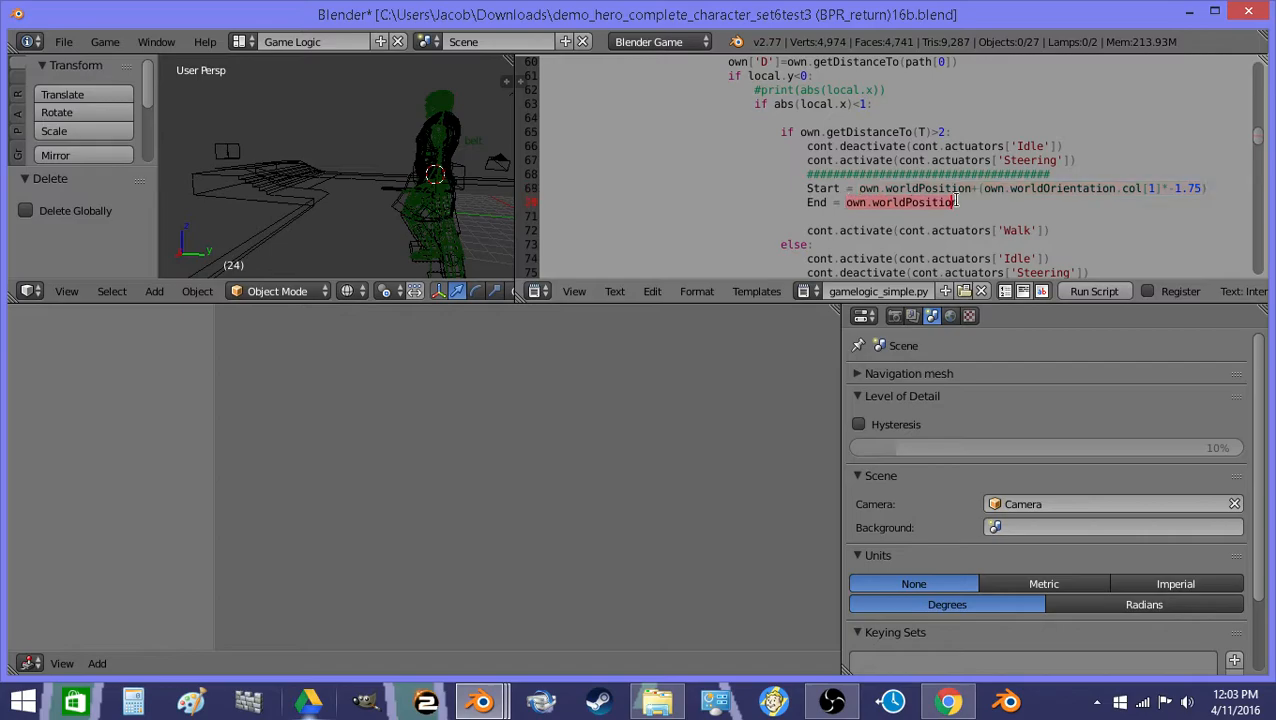
text(+(own.worldOrientation.col[1]*-1.75))
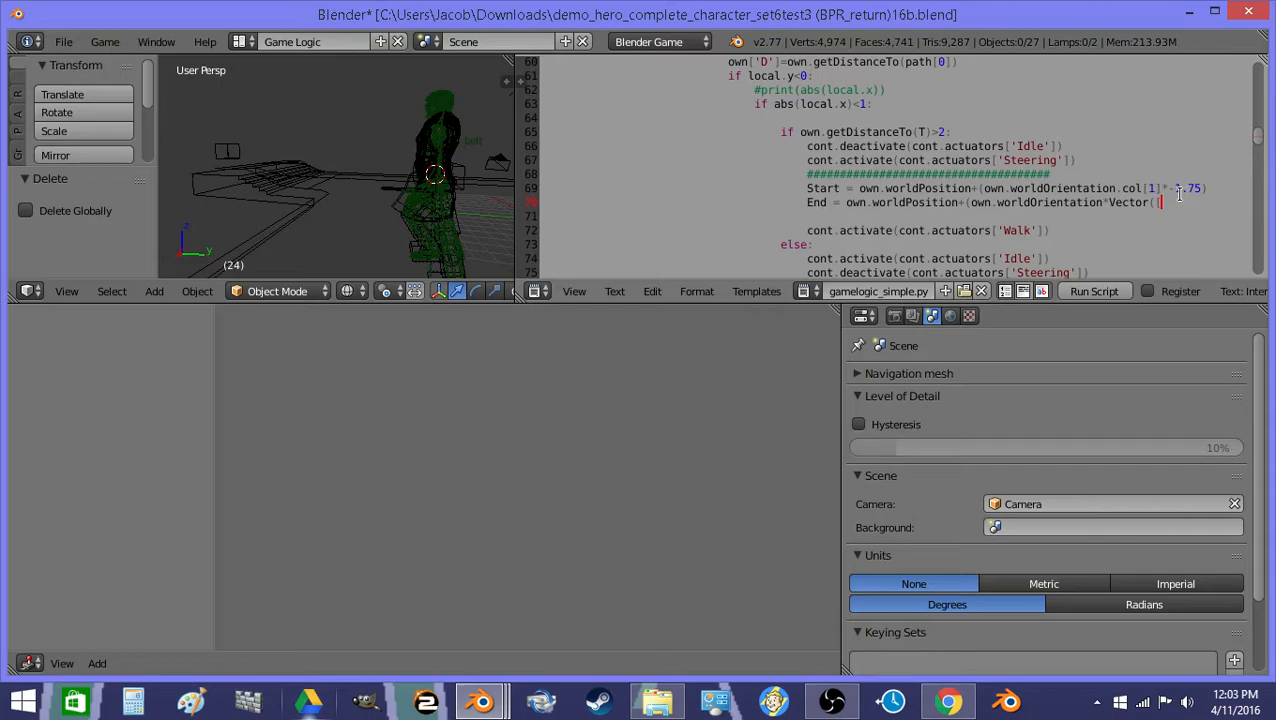
text(0.)
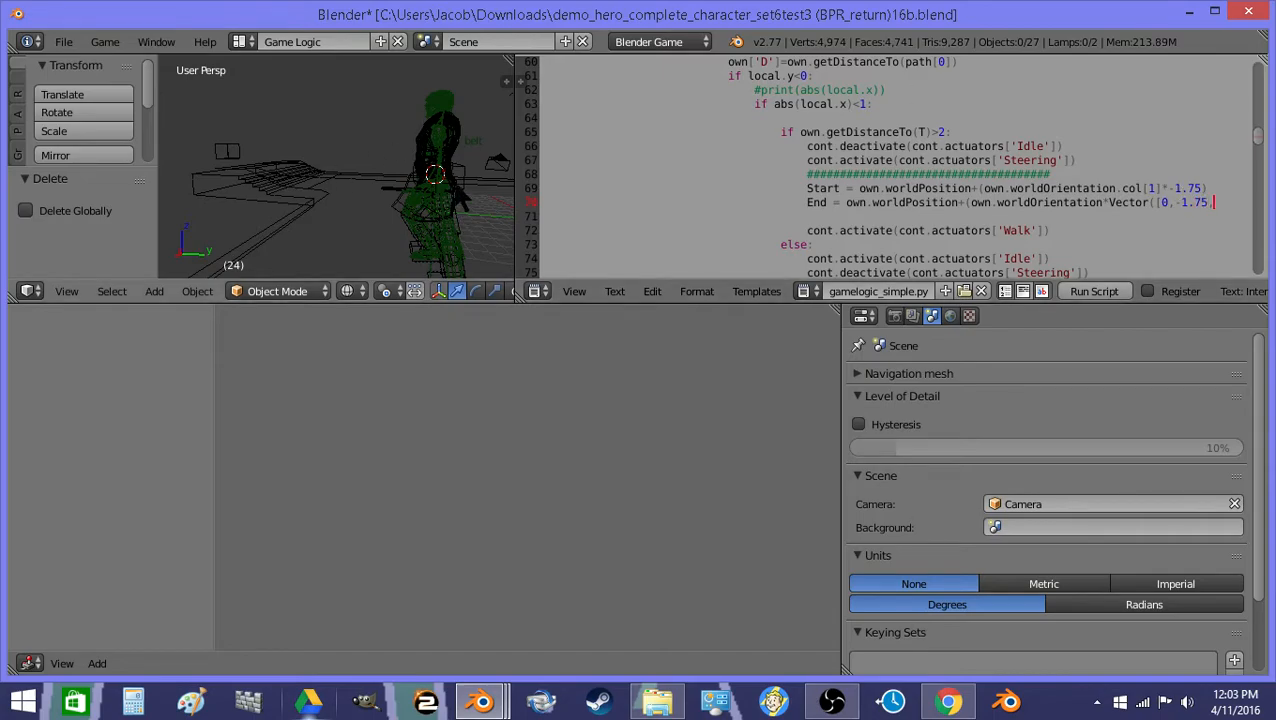
Add a test cube empty, move it below the character to check the offset, then delete it.
click(196, 292)
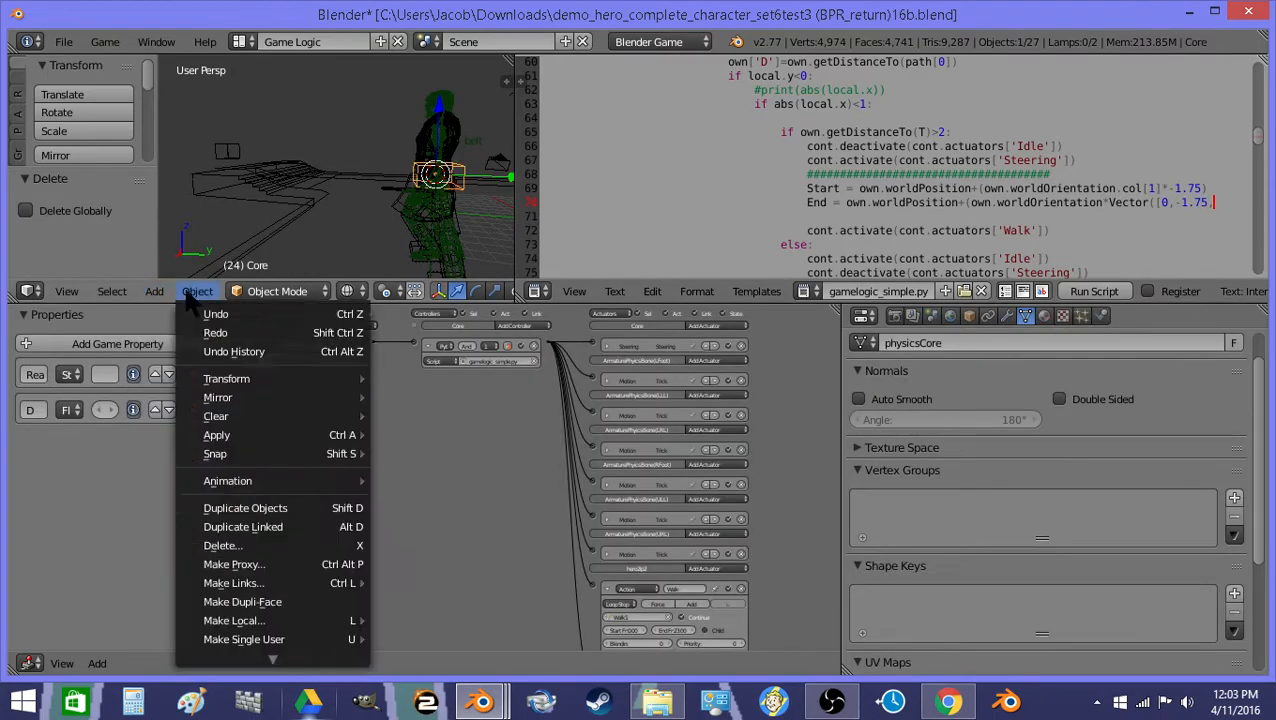
click(196, 292)
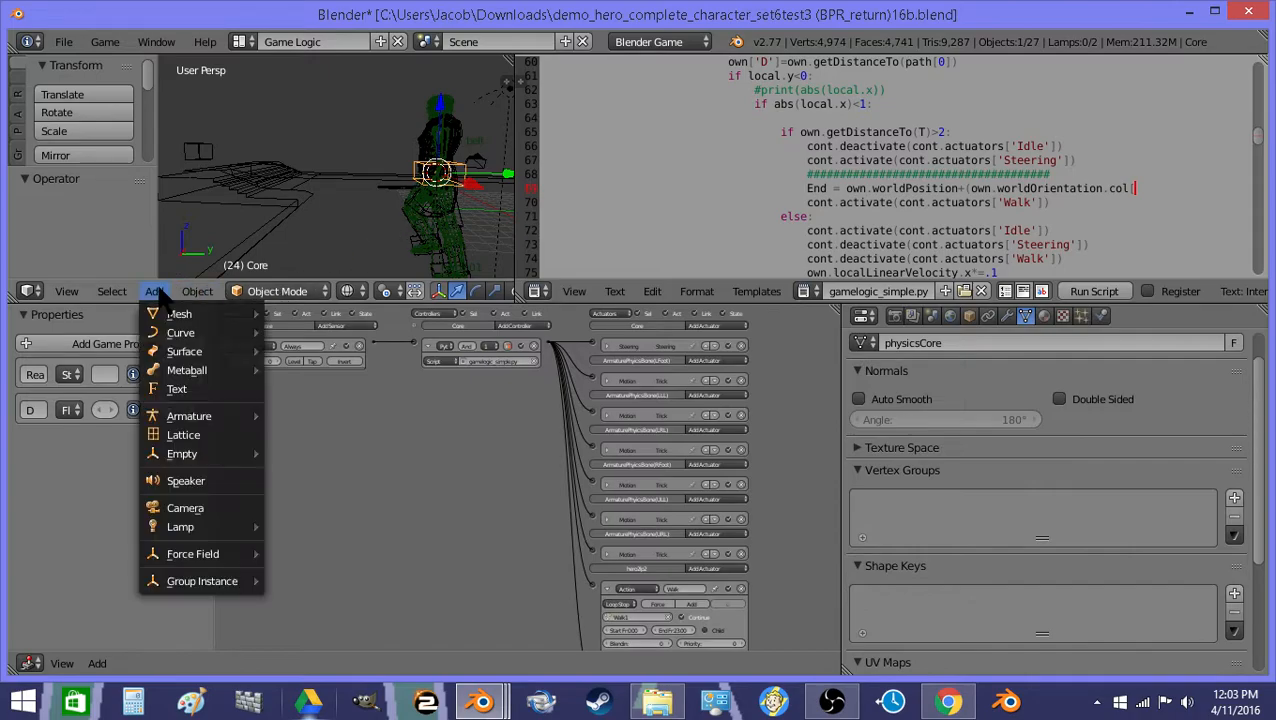
click(182, 452)
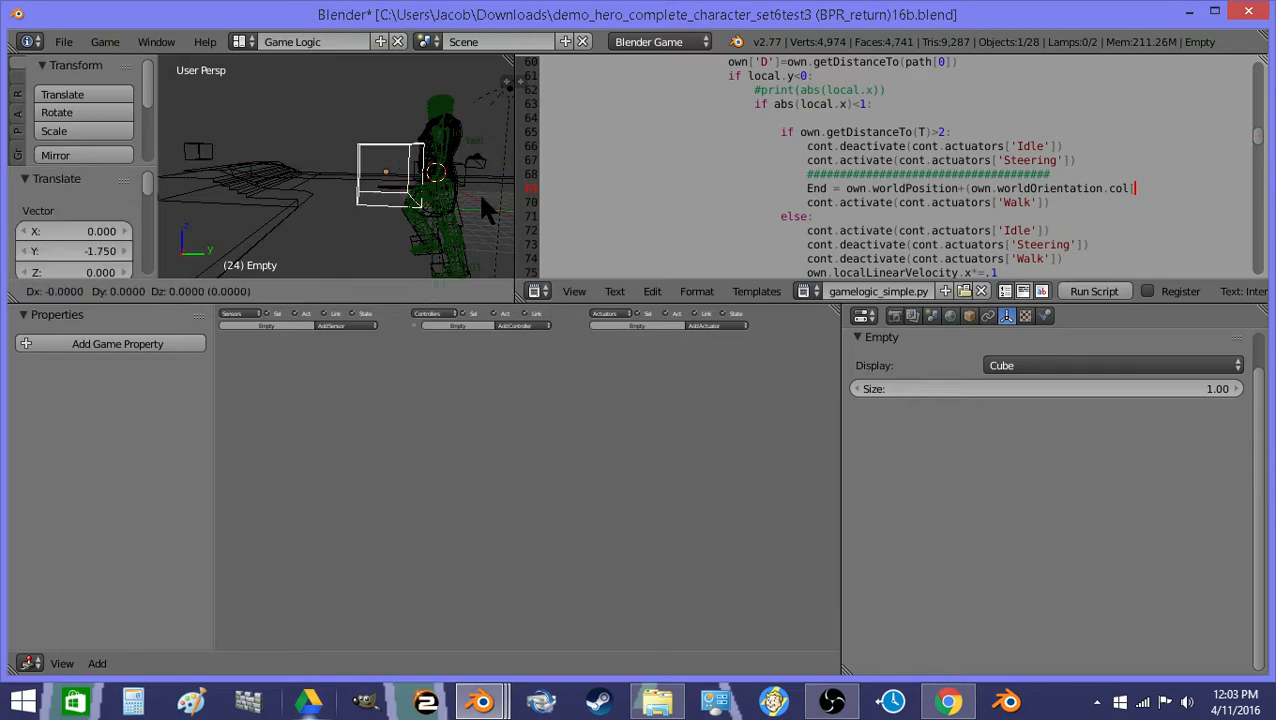
drag(390, 176, 384, 244)
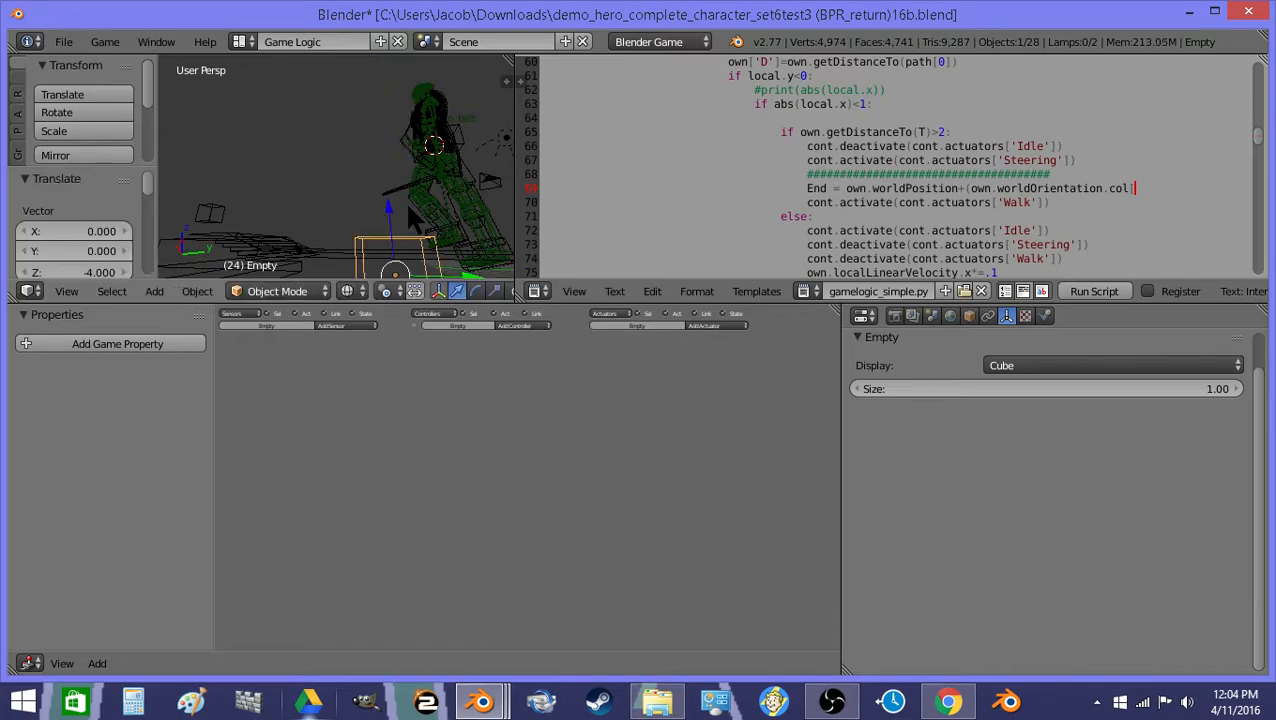
key(x)
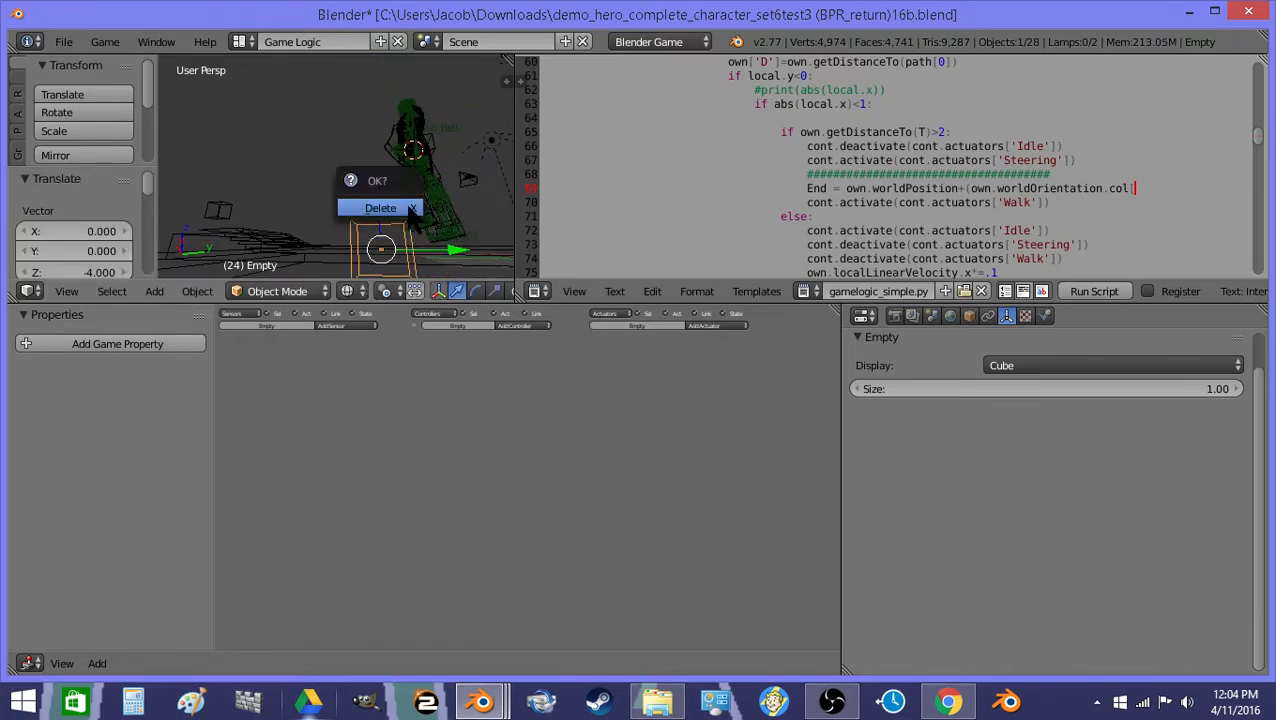
click(380, 206)
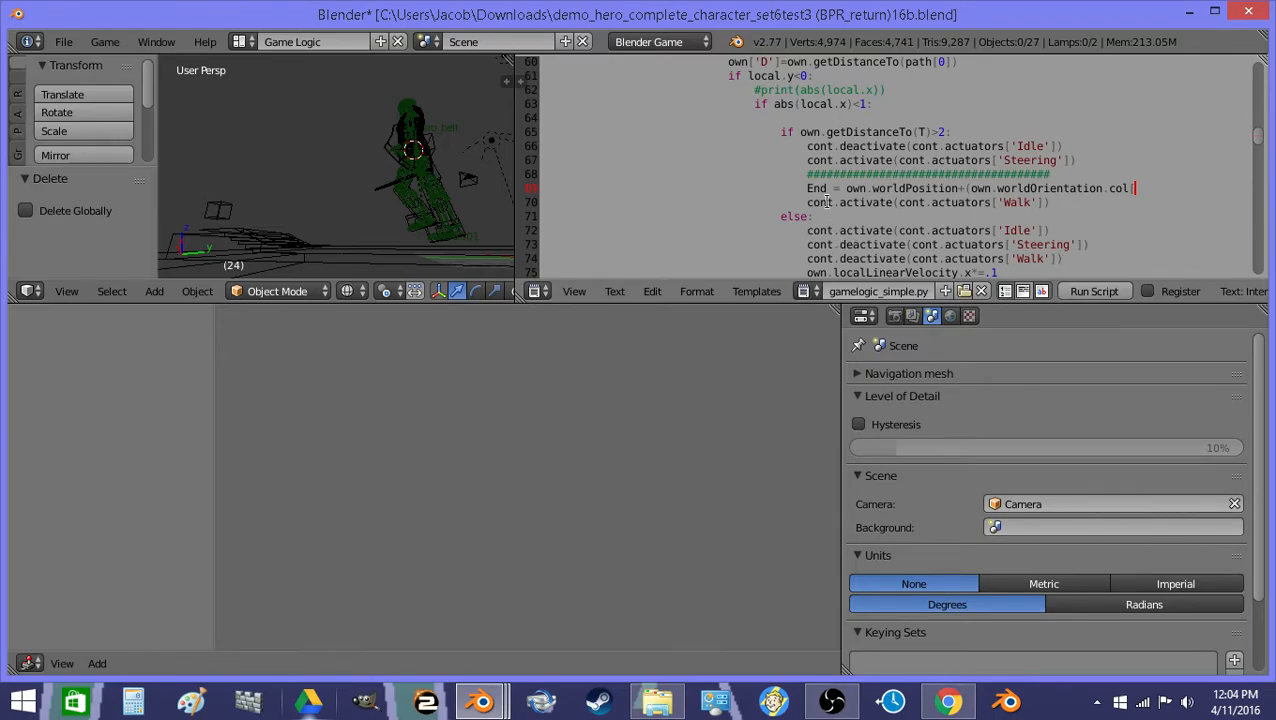
Rework the Start and End lines so End is offset by Vector((0,-1.75,...)) ahead of the hero.
scroll(down, 3)
text([1)
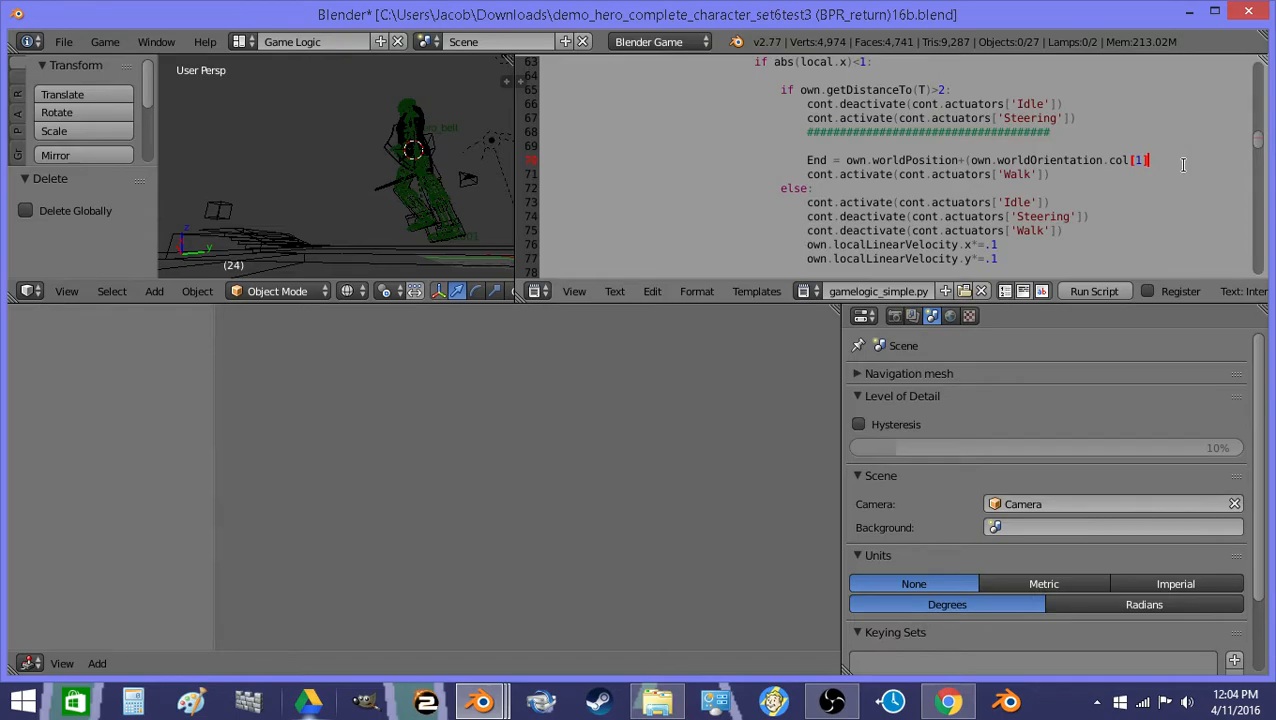
text(*-1.77)
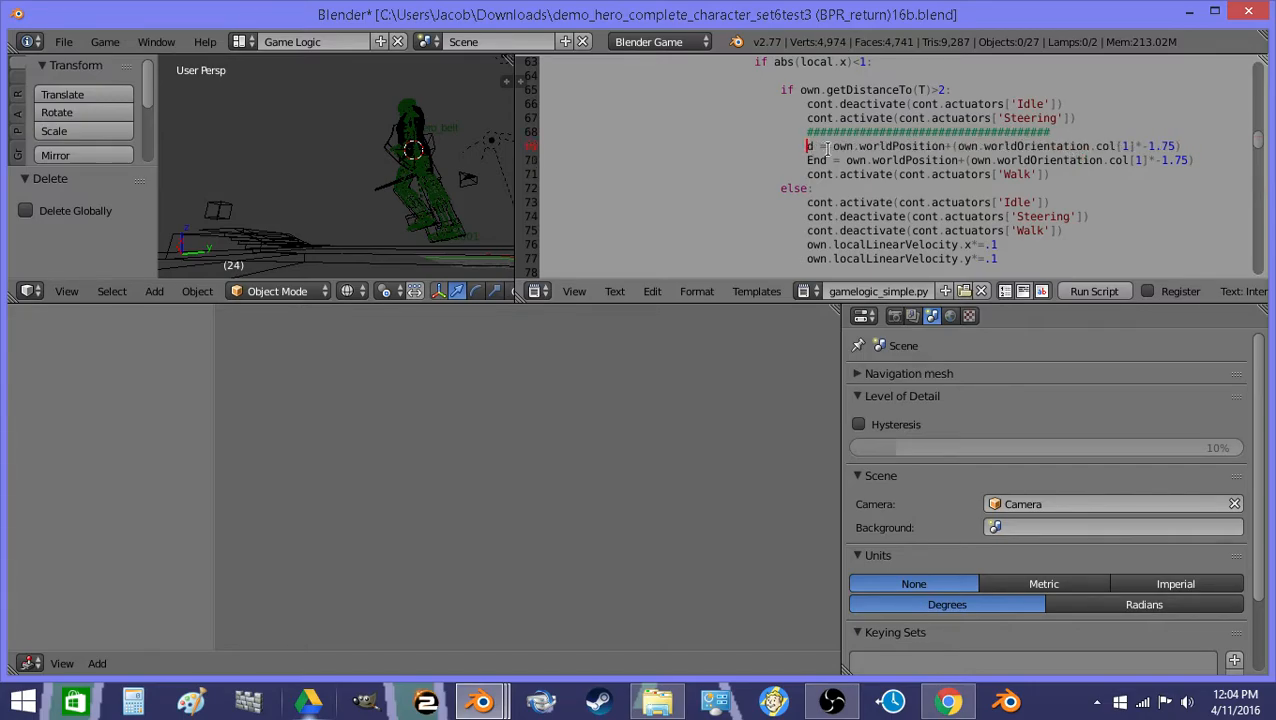
text(Start)
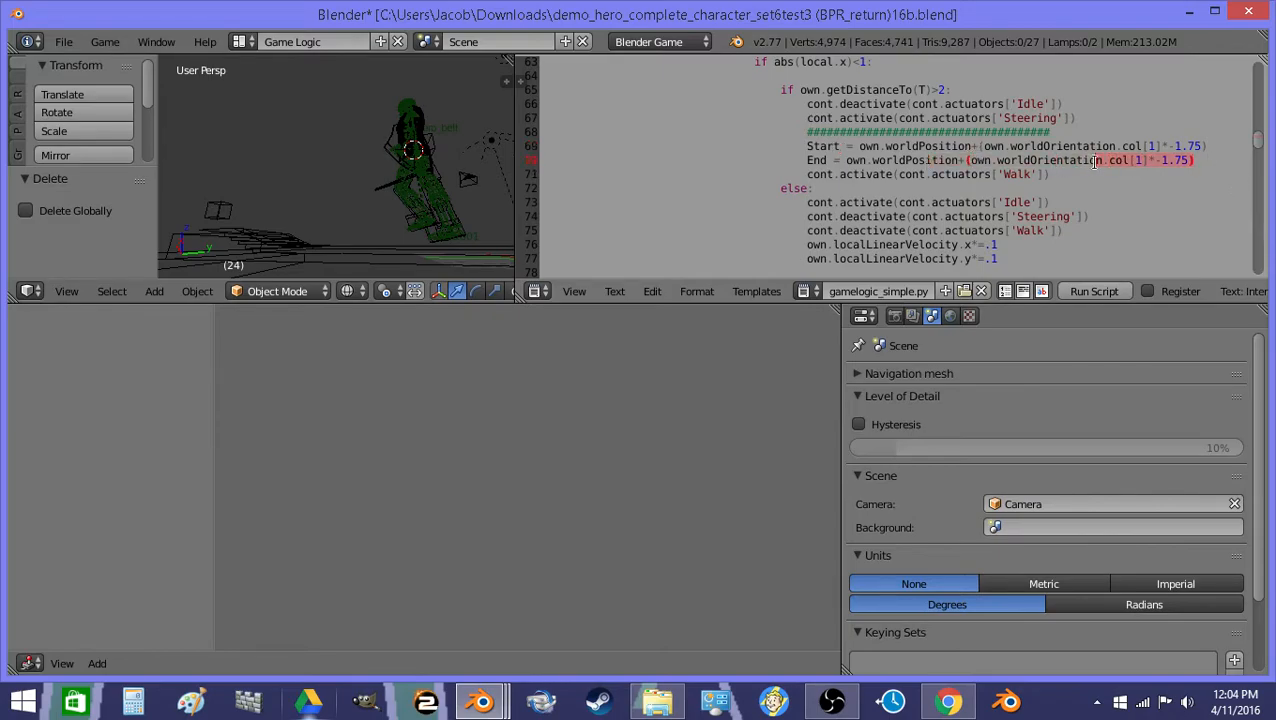
text(Ve)
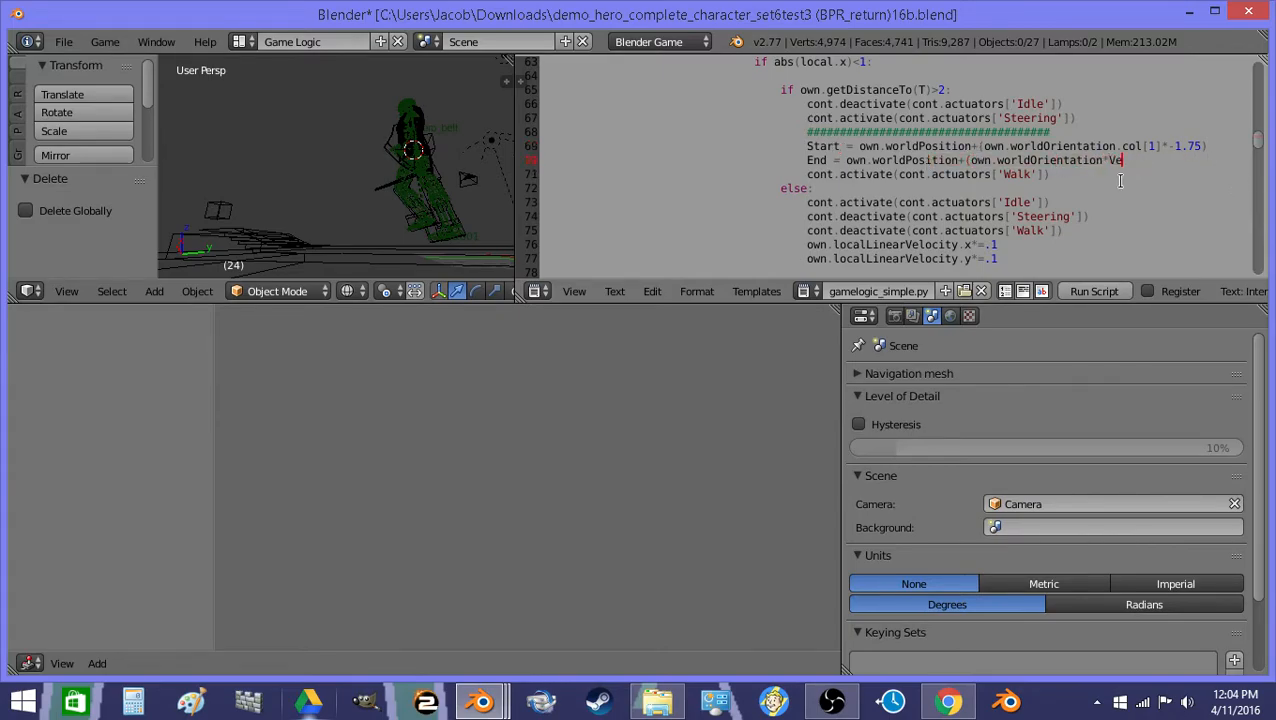
text(co)
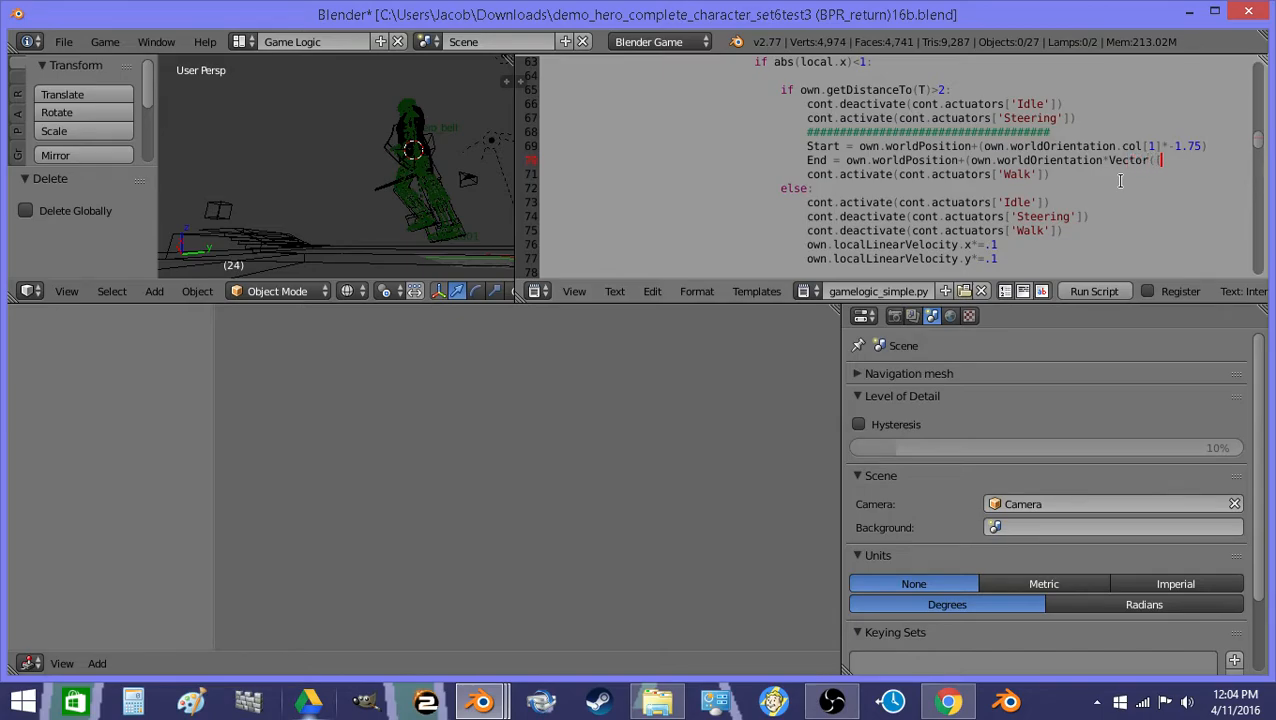
text(0,)
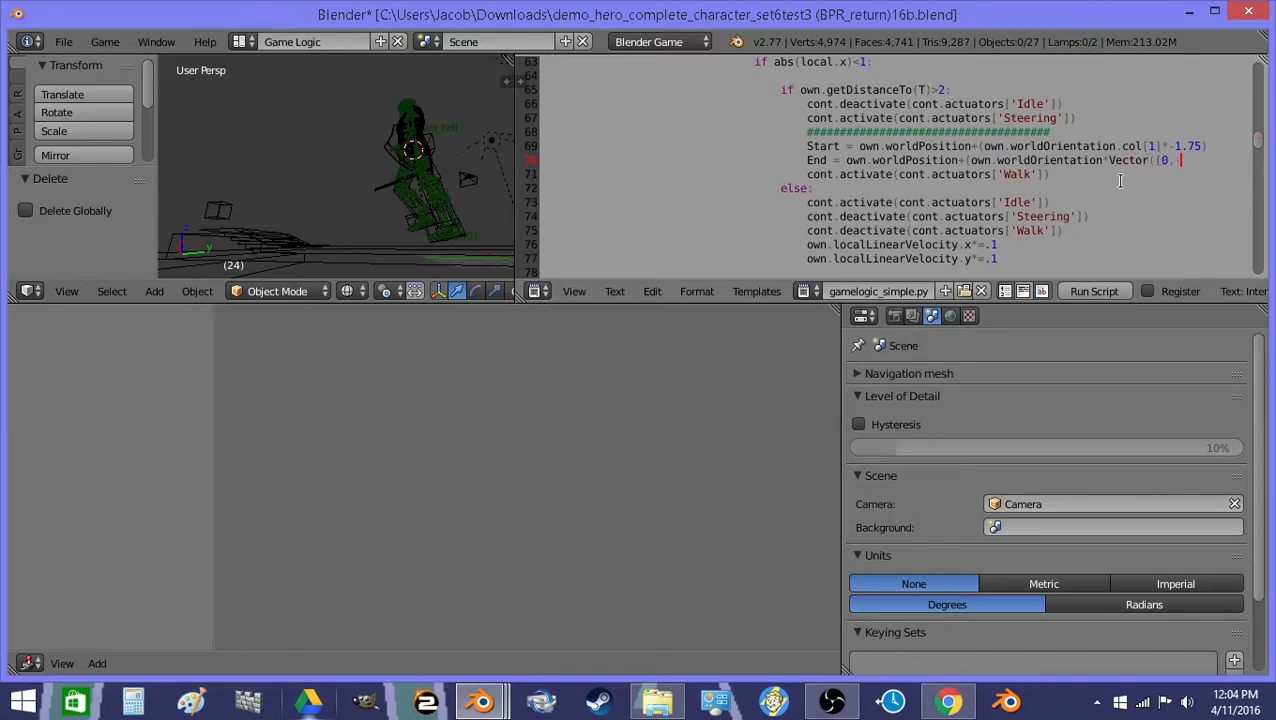
text(1.64,)
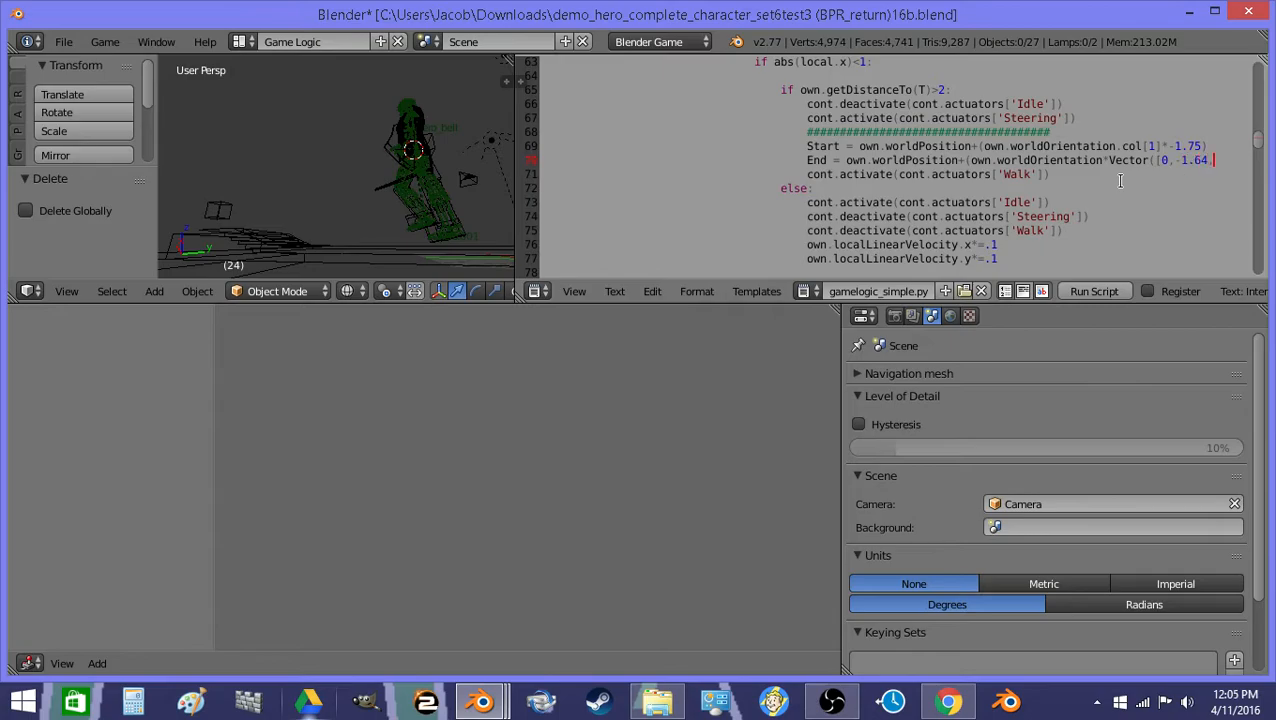
text(1.75,-4)))
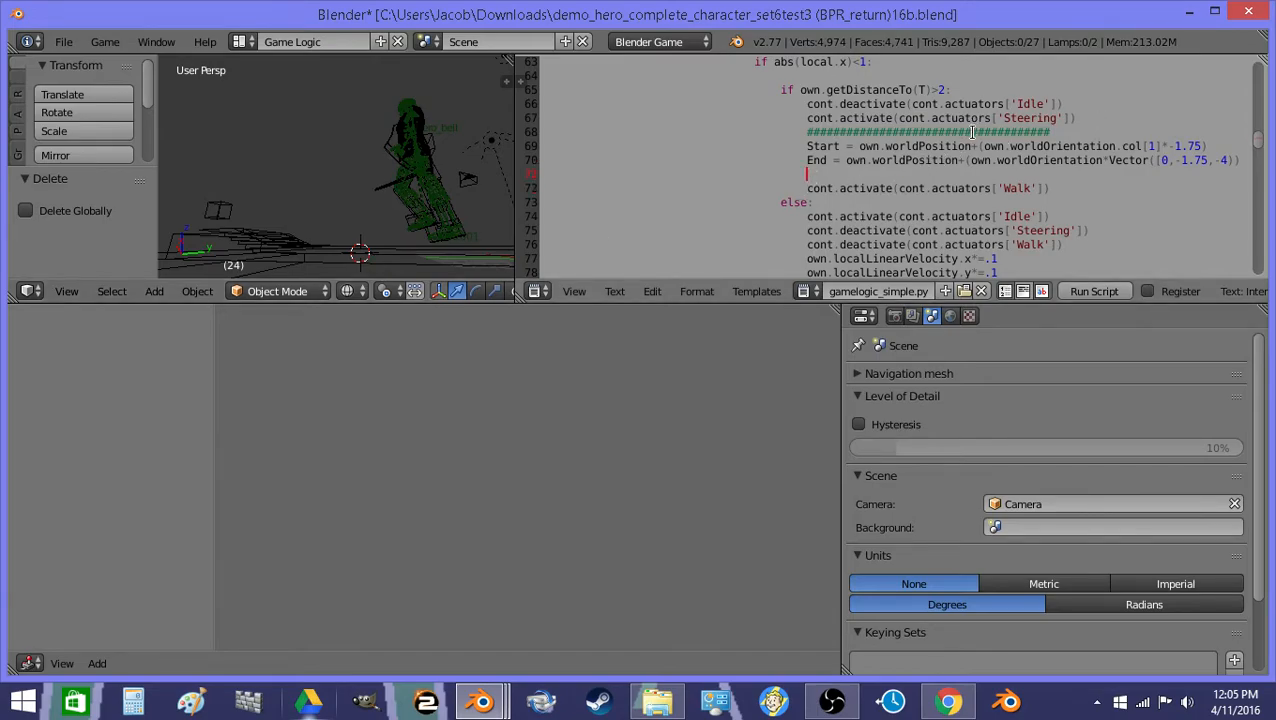
mouse_move(910, 180)
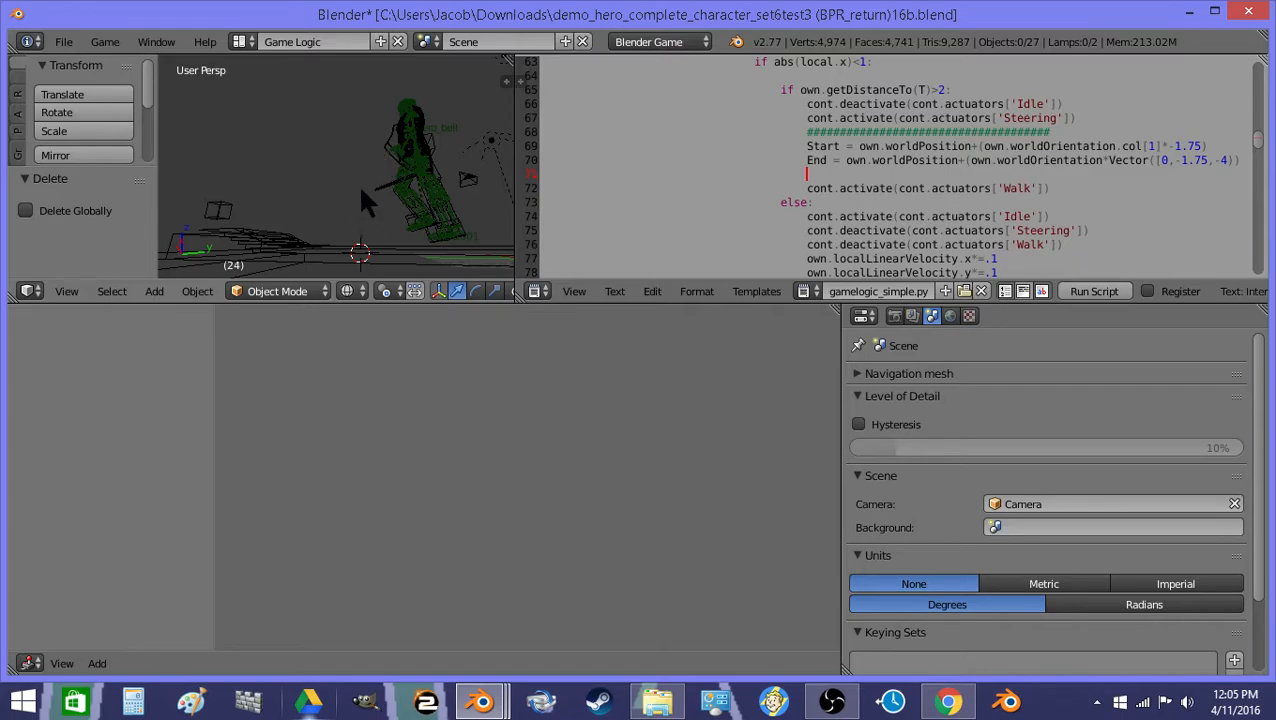
mouse_move(388, 170)
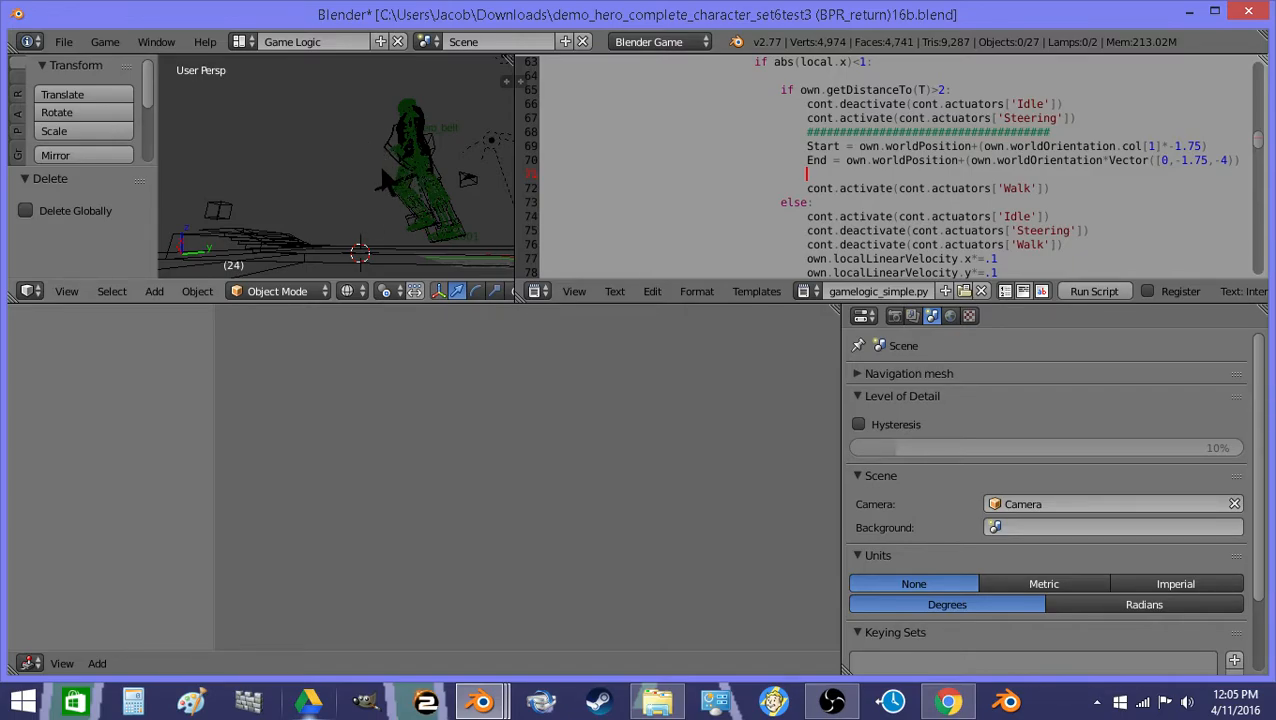
mouse_move(388, 188)
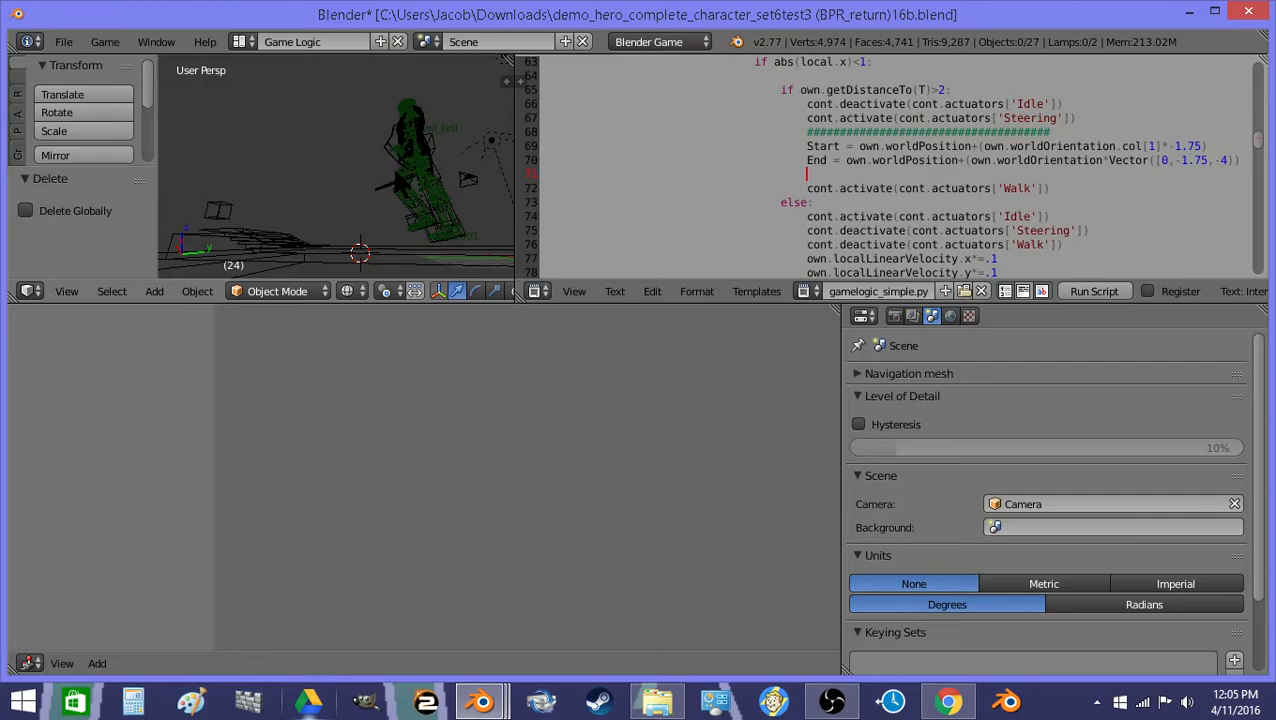
mouse_move(384, 184)
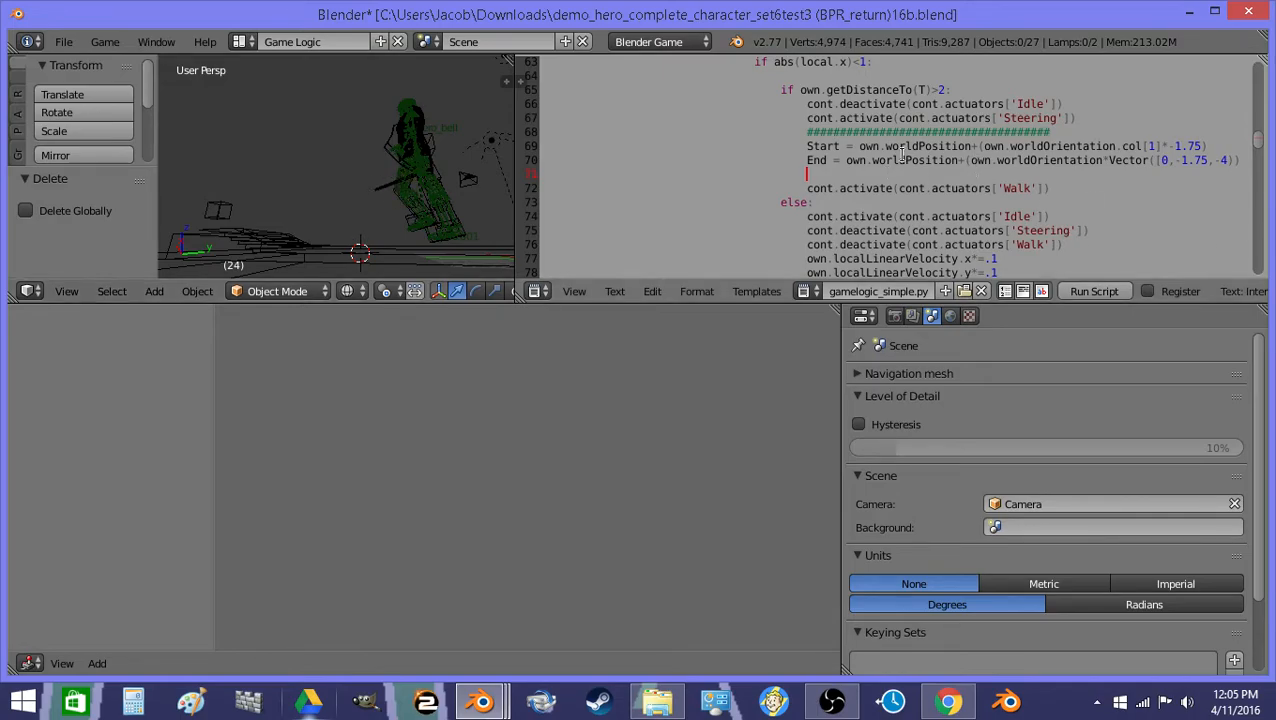
Add the line Ray = own.rayCast(End,Start,0,'',0,0,0).
text(Ray = own.cas)
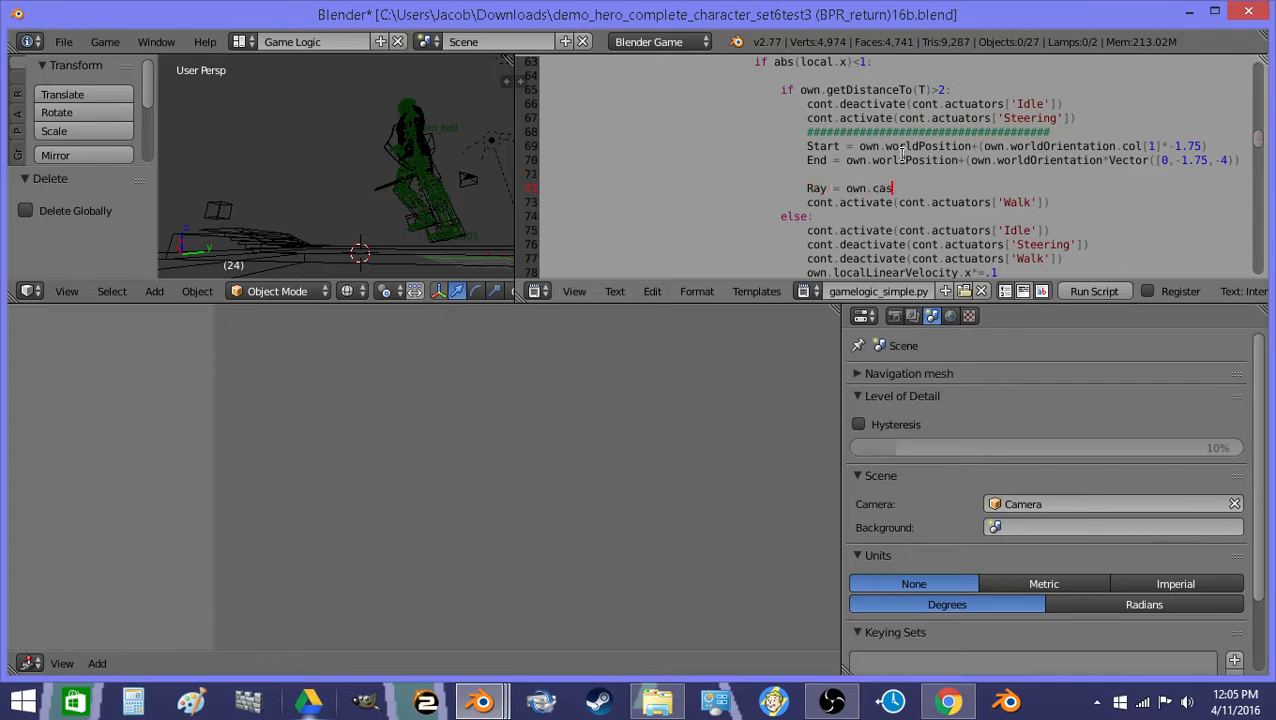
text(tRay()
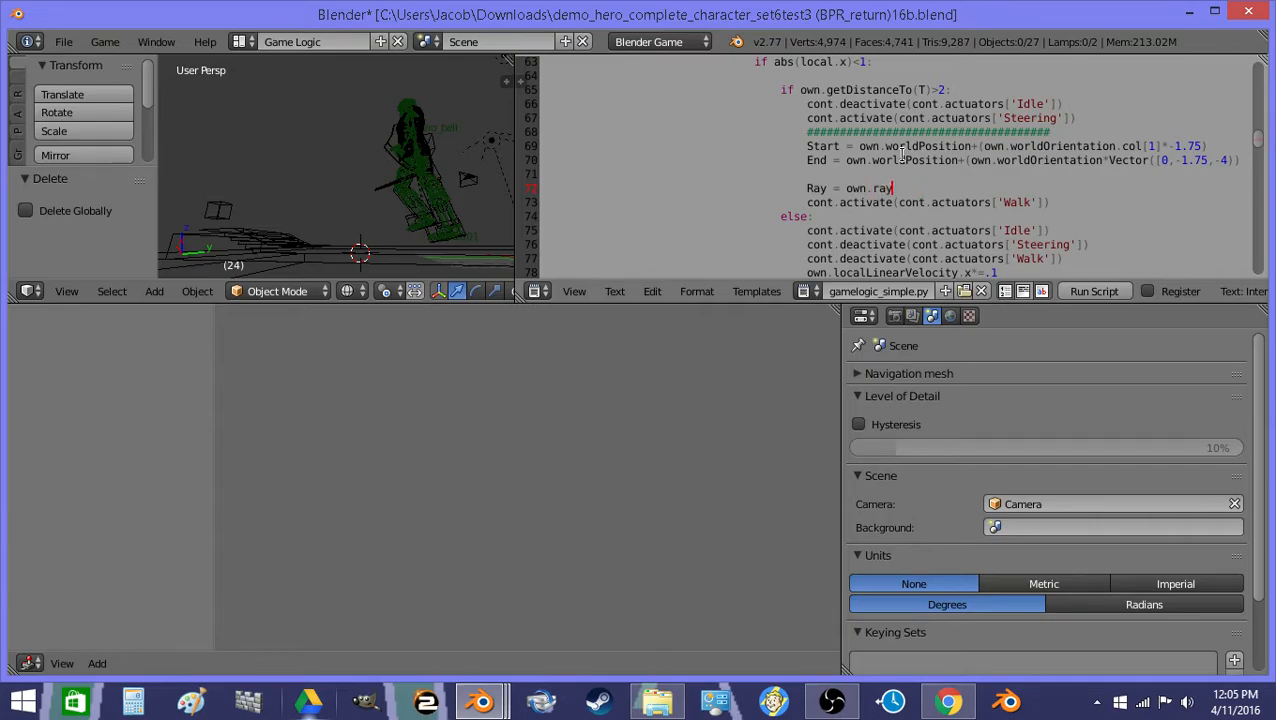
text(Cast()
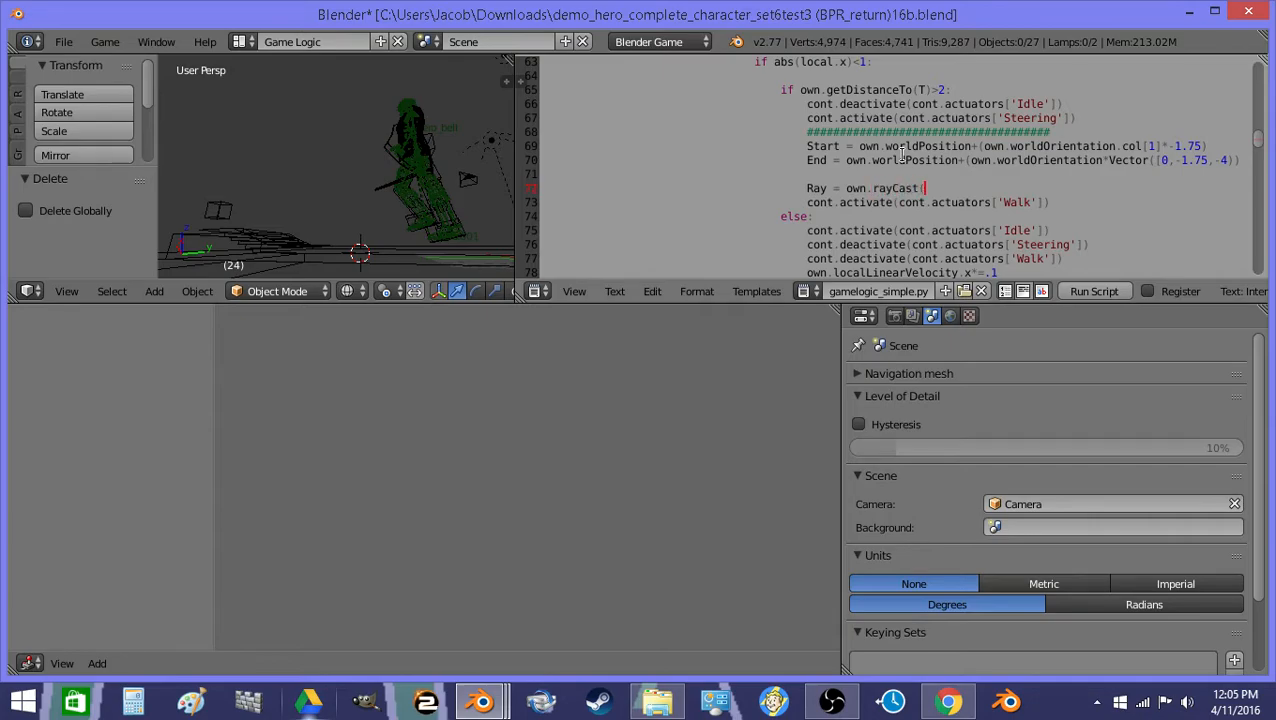
text(End,Start,)
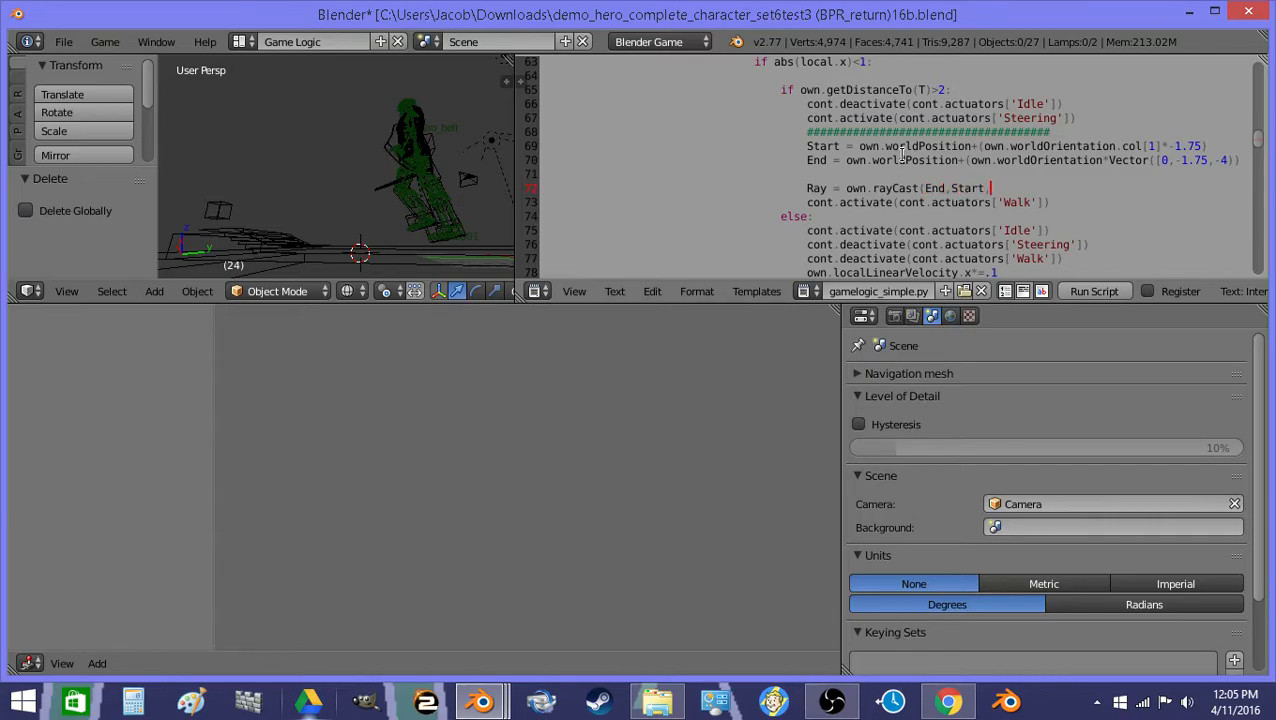
text(0,)
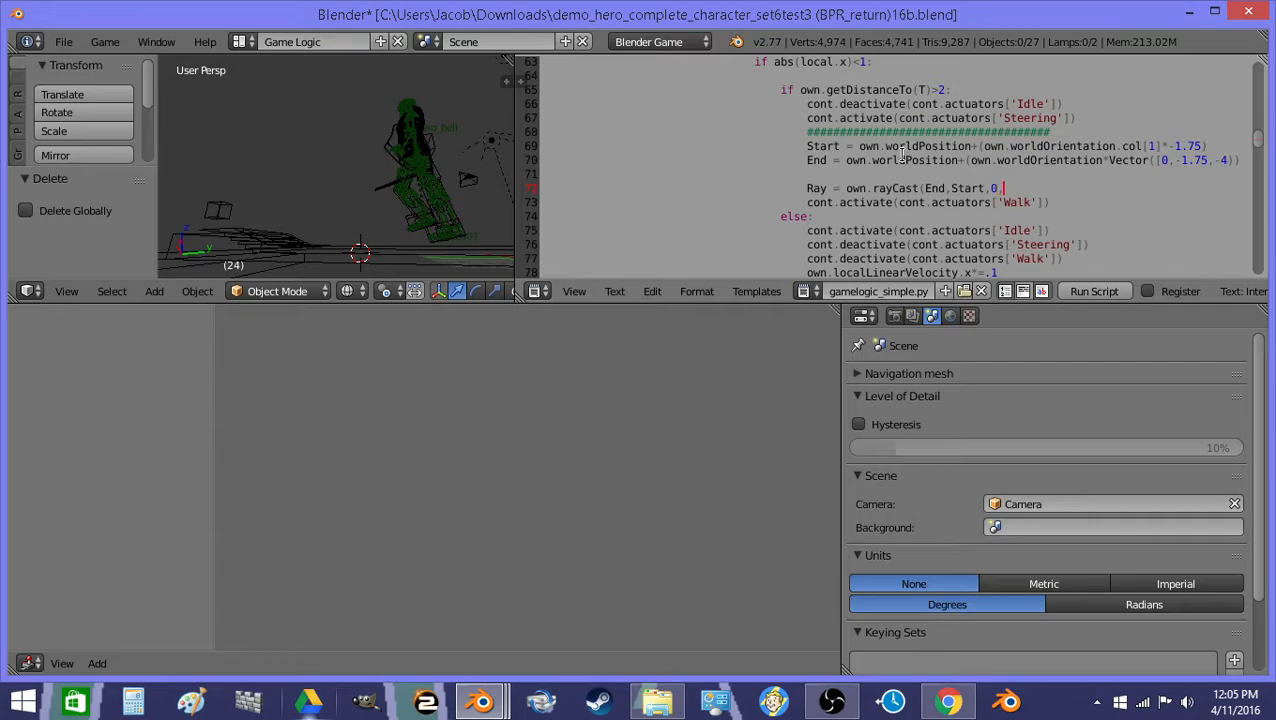
mouse_move(326, 156)
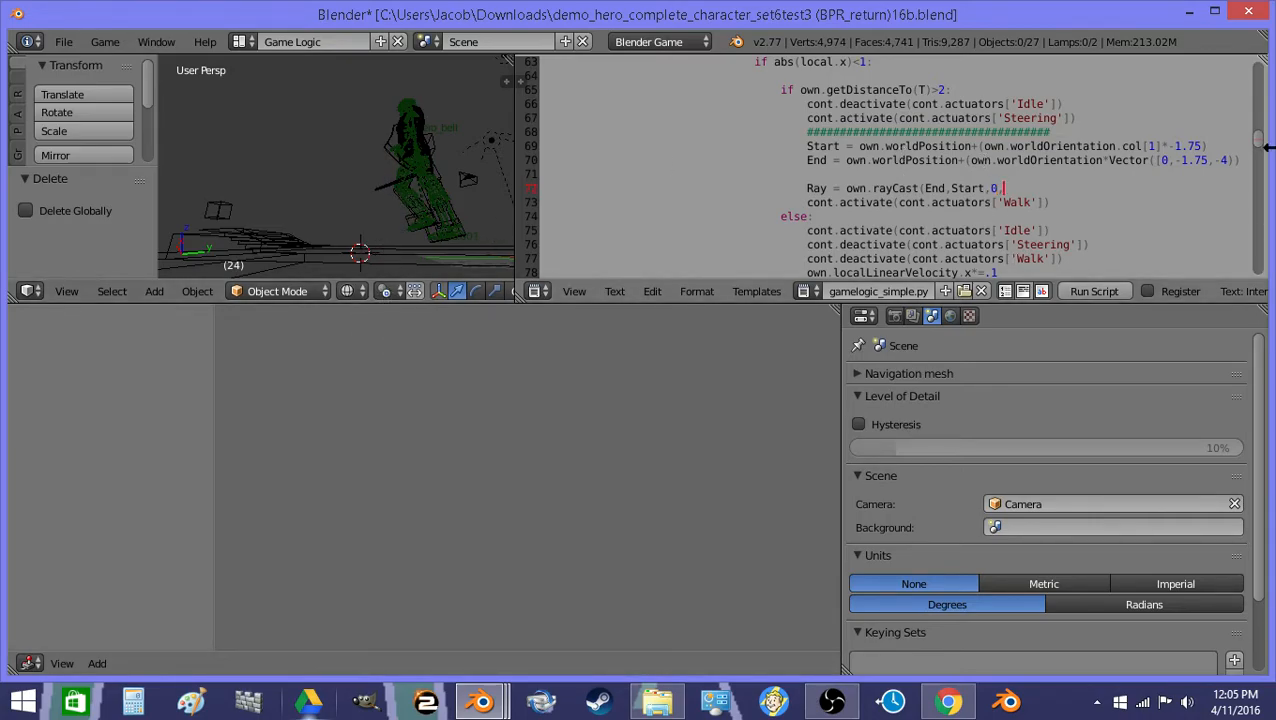
text('',)
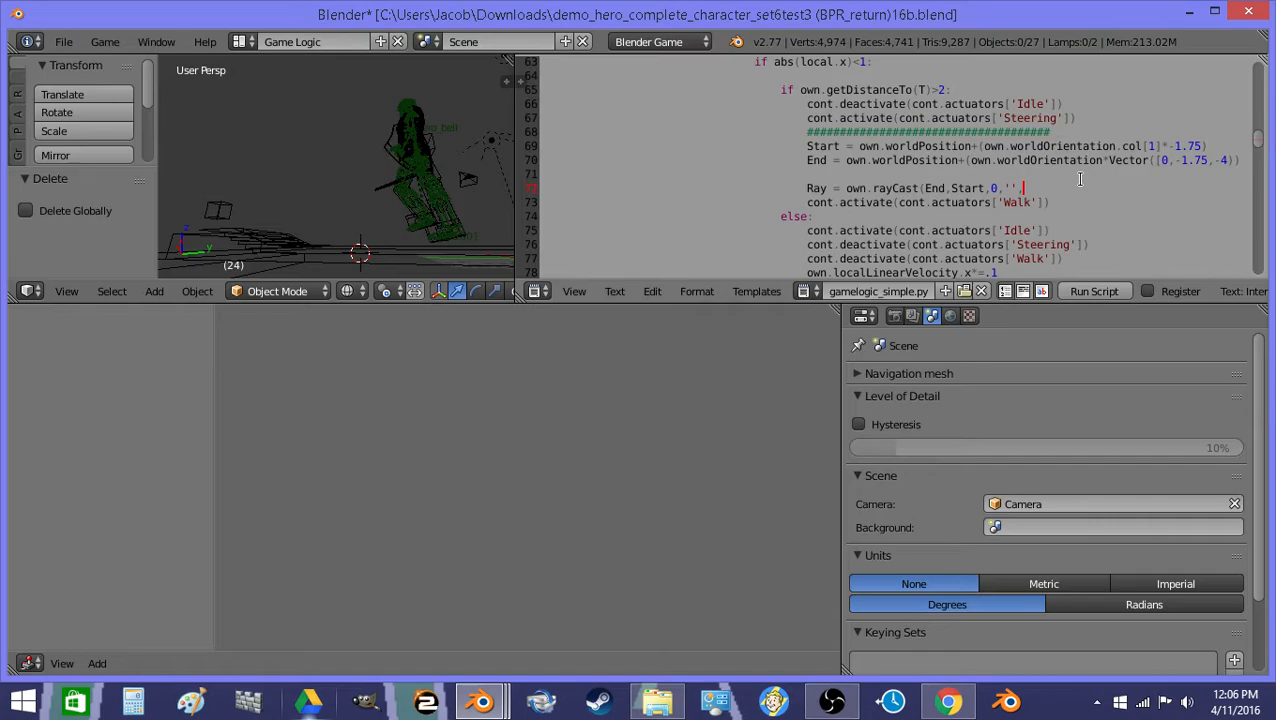
text(0)
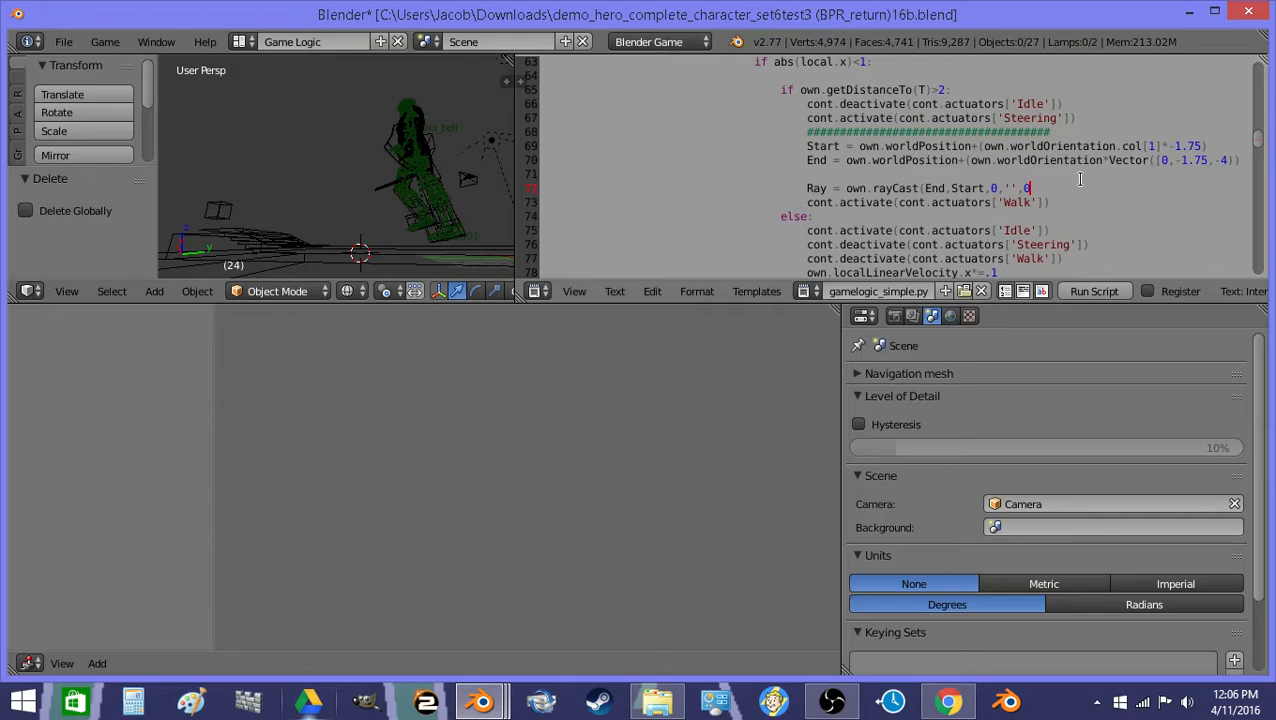
text(0,)
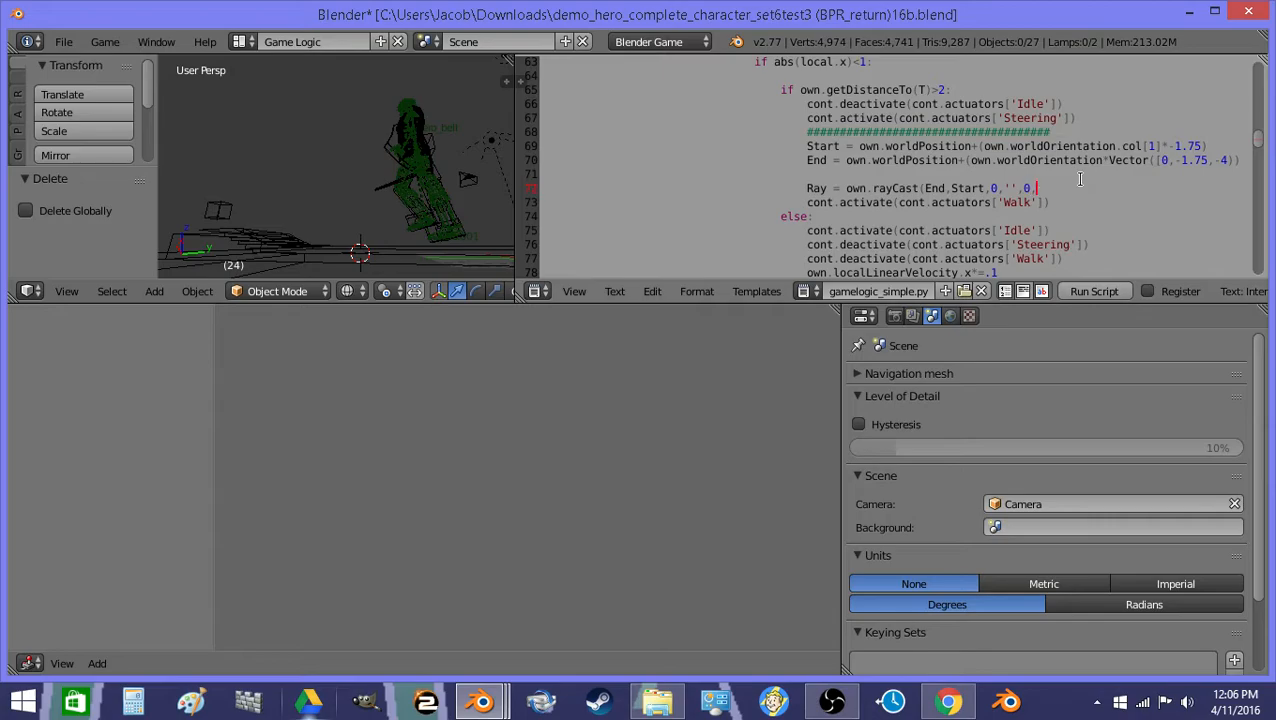
text(0)
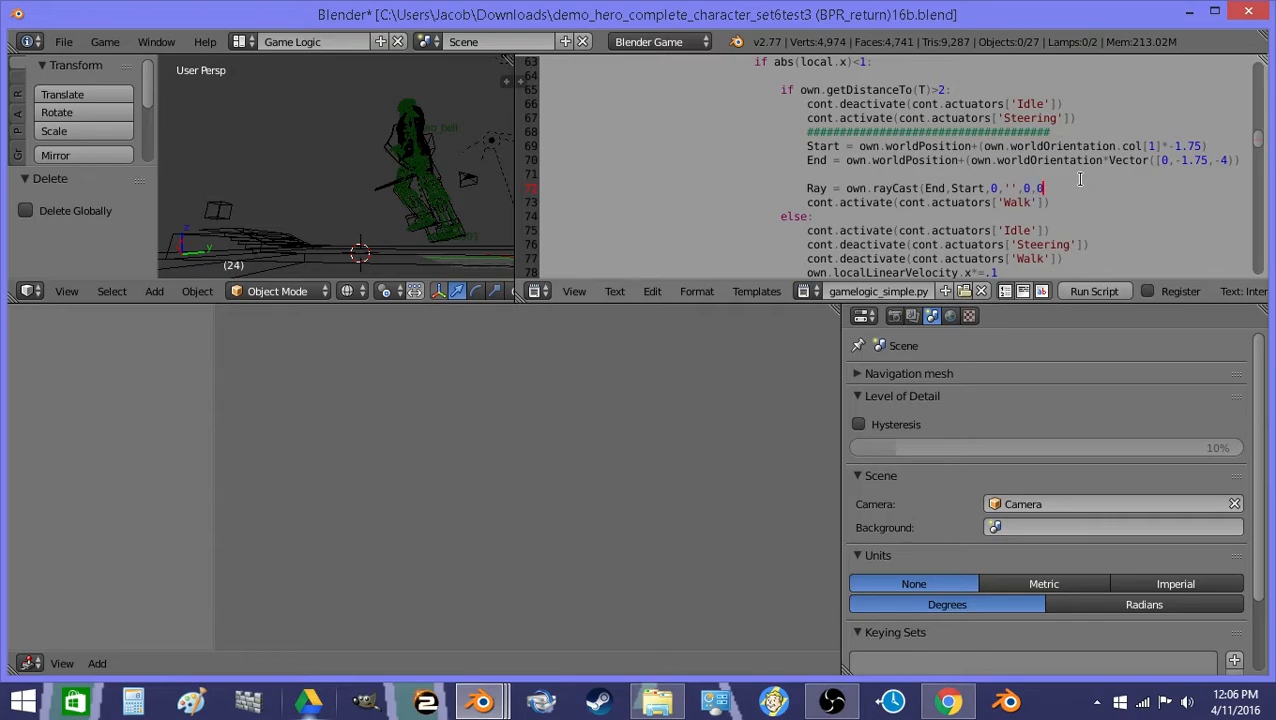
text(,0))
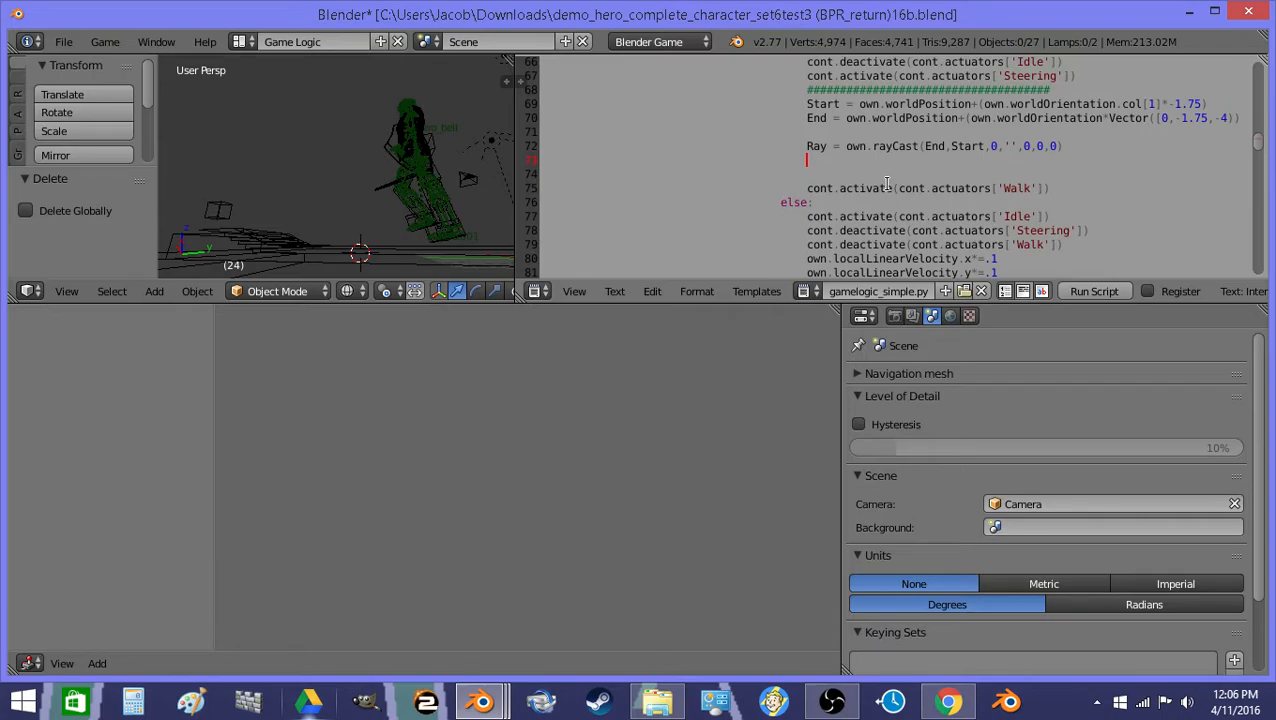
Add if Ray[0]: and under it HitDiff = Start - Ray[1].
text(if Ray:)
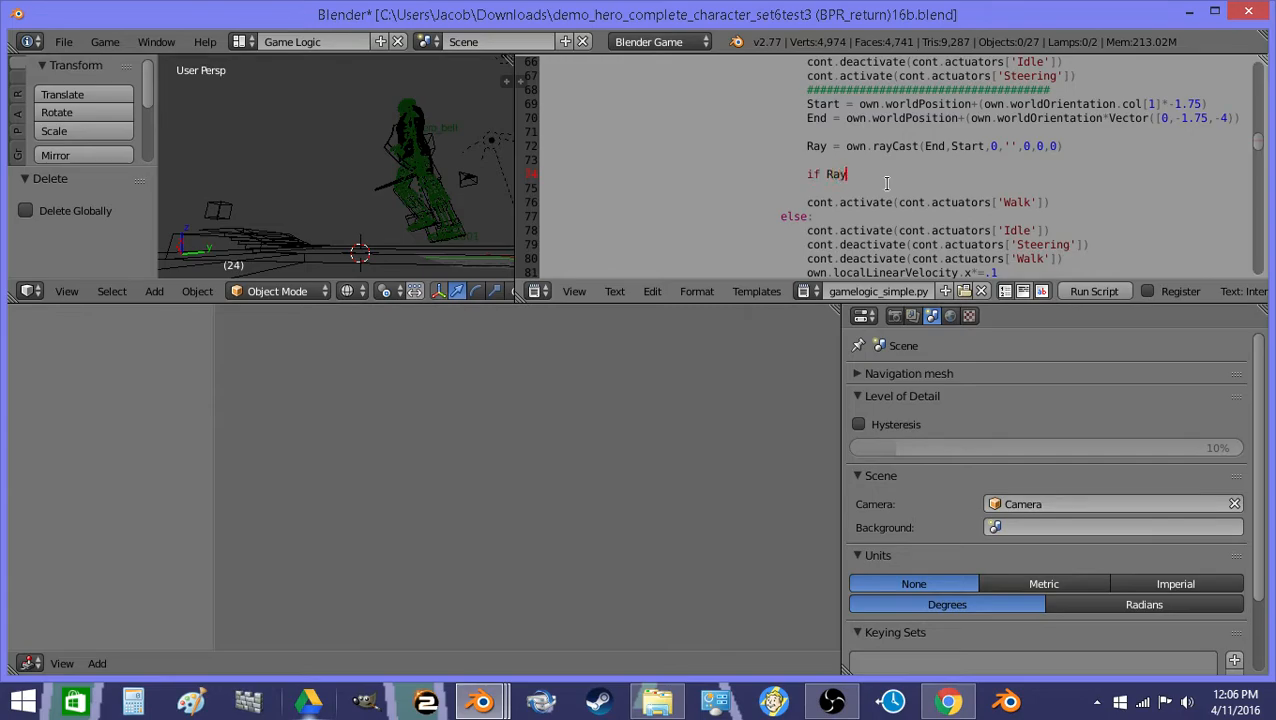
text([0]:)
click(1014, 188)
text(if)
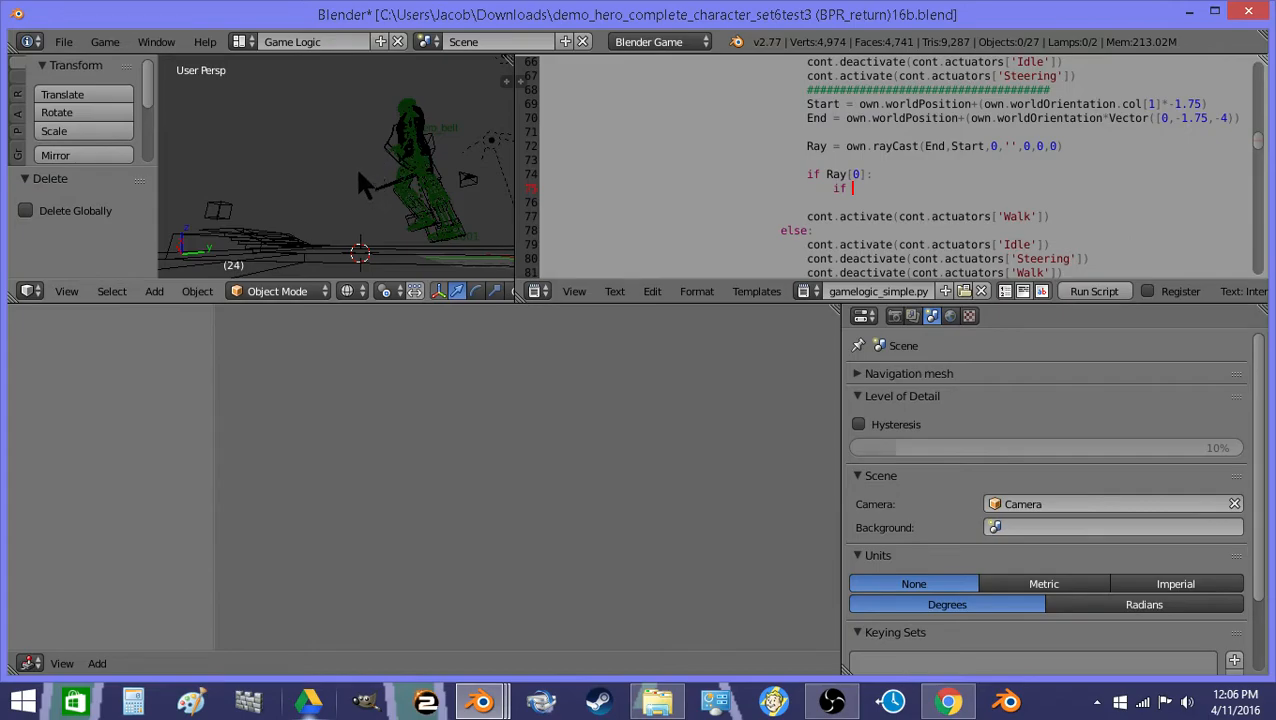
mouse_move(364, 250)
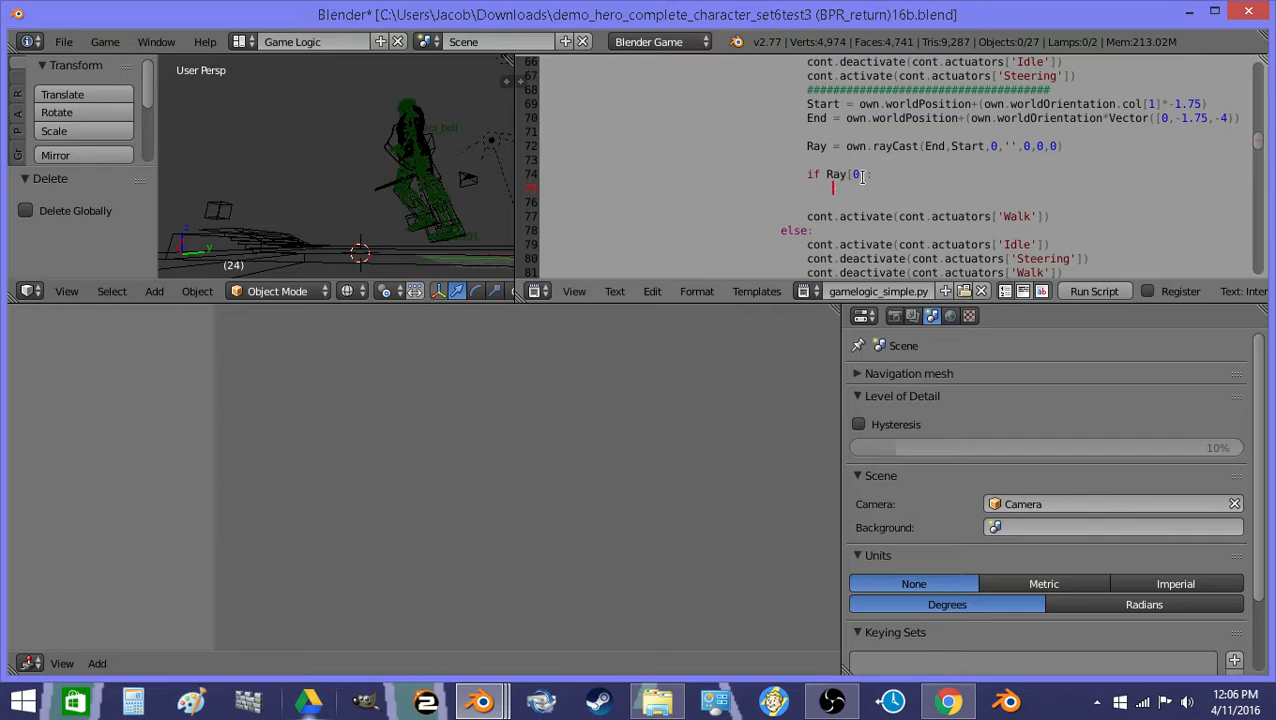
text(St)
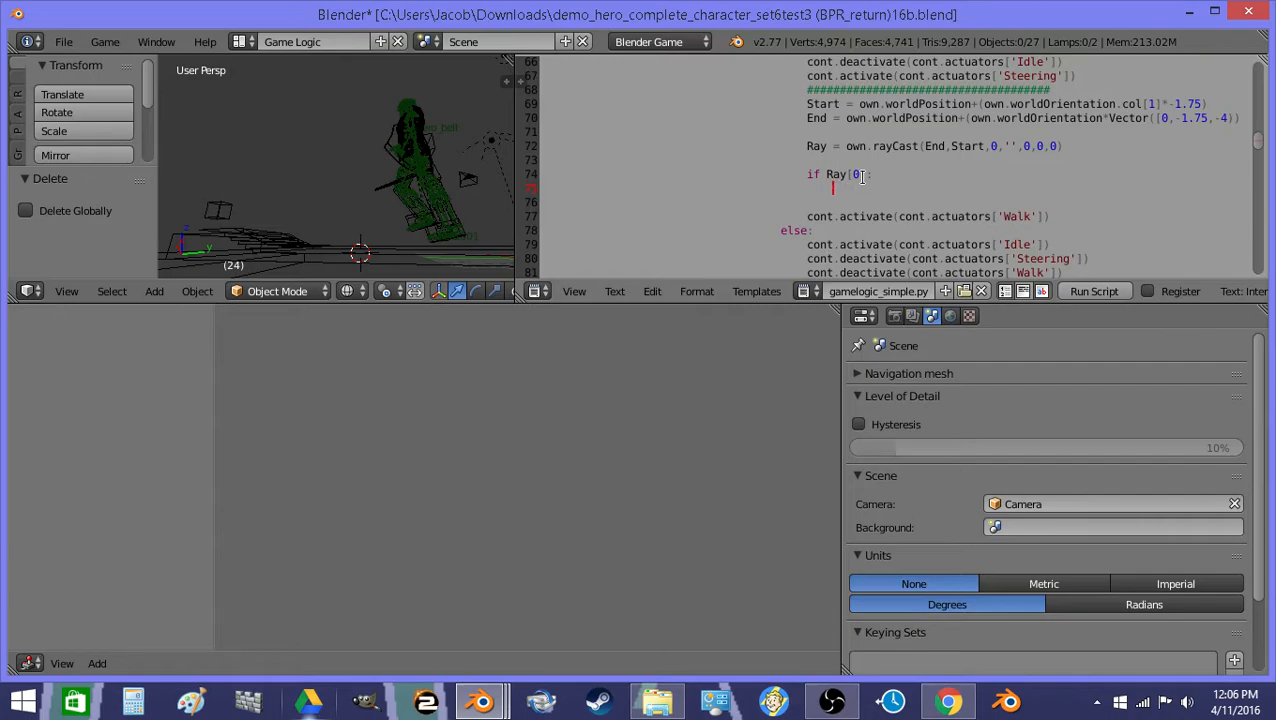
text(H)
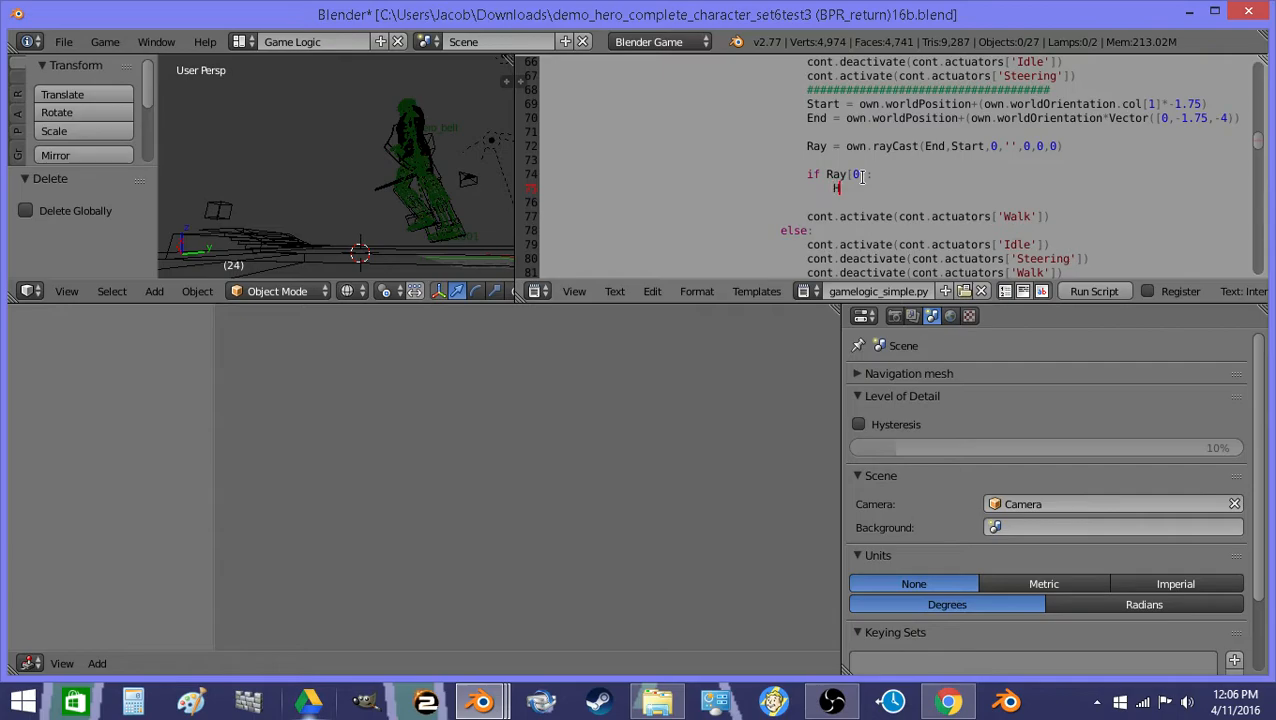
text(HitDiff =)
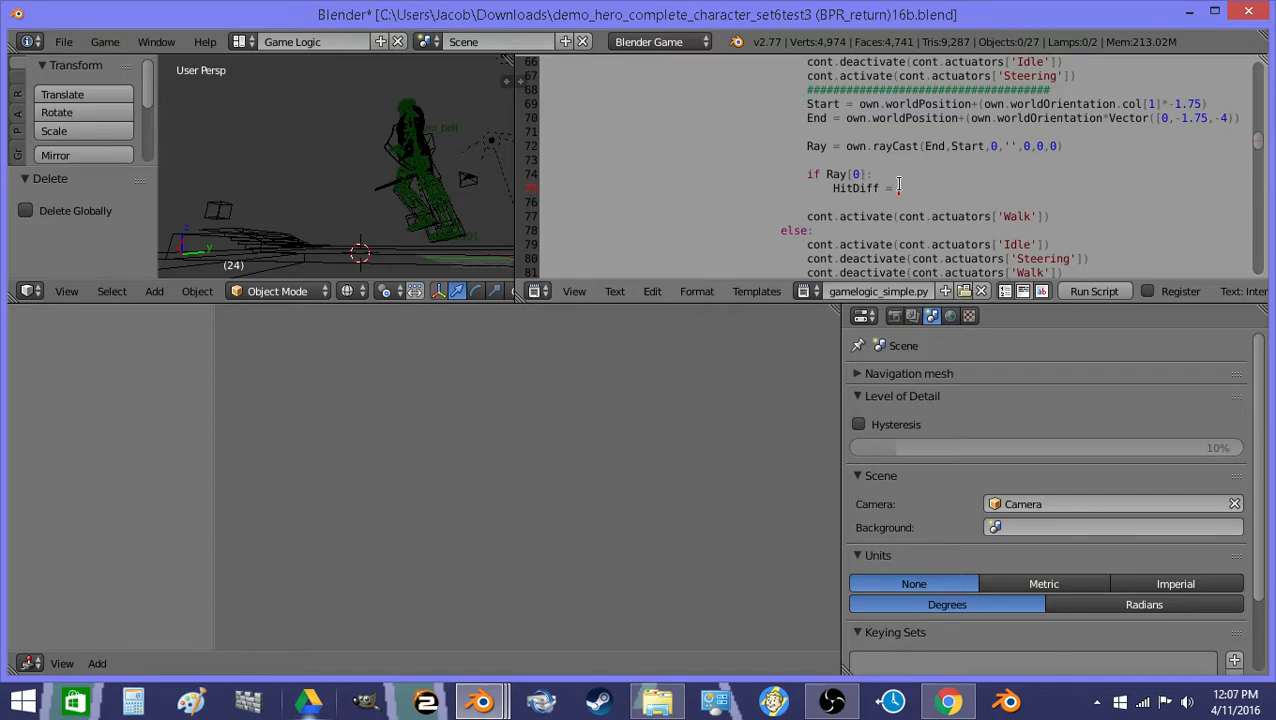
text(Start+)
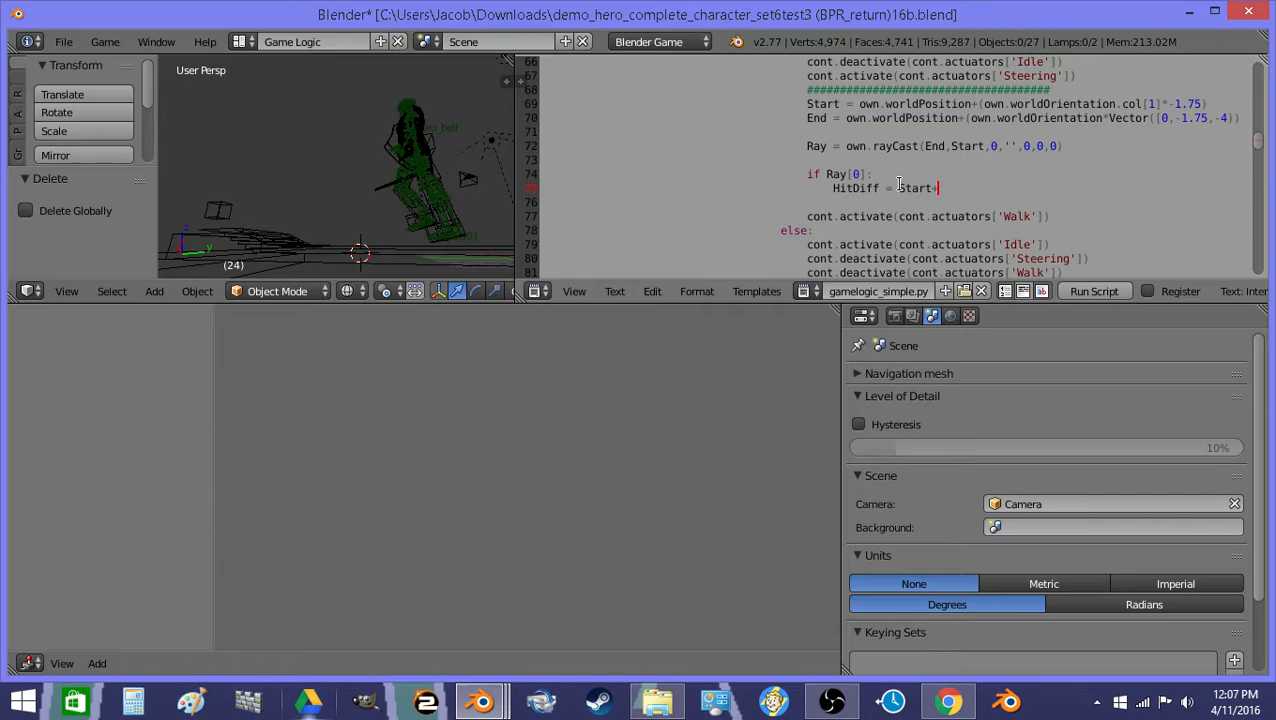
text(-Ray)
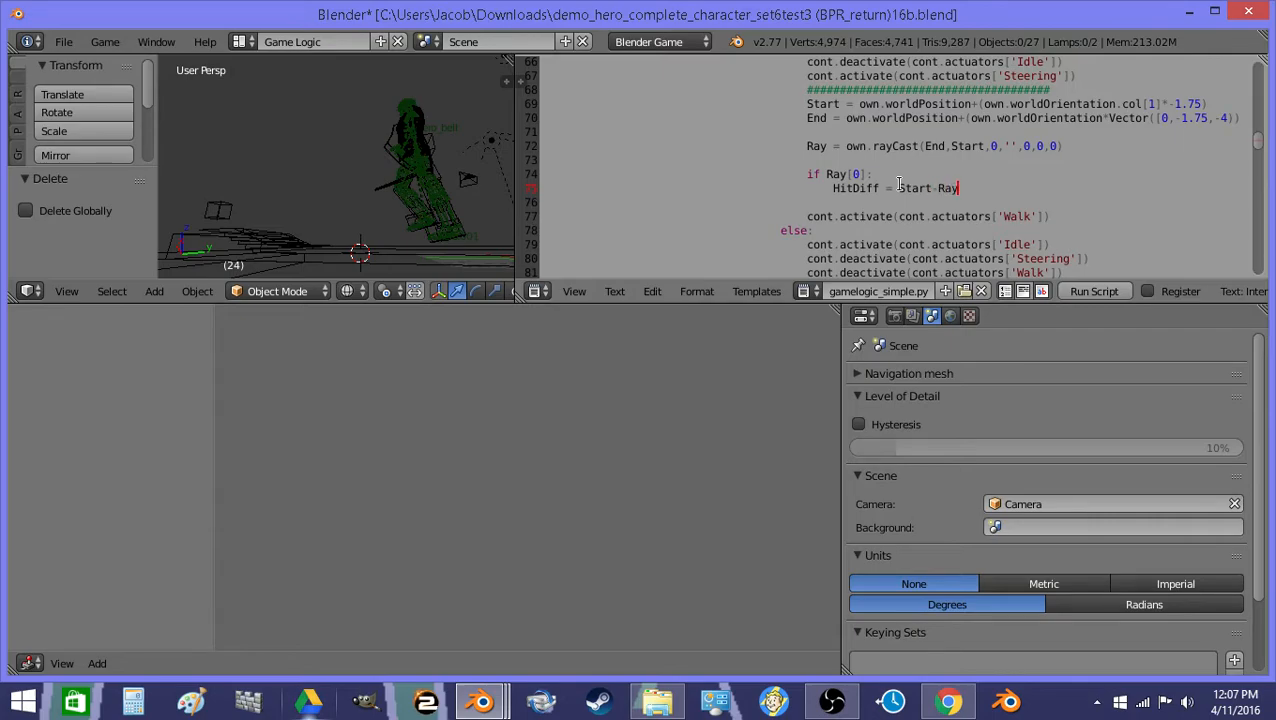
text([1])
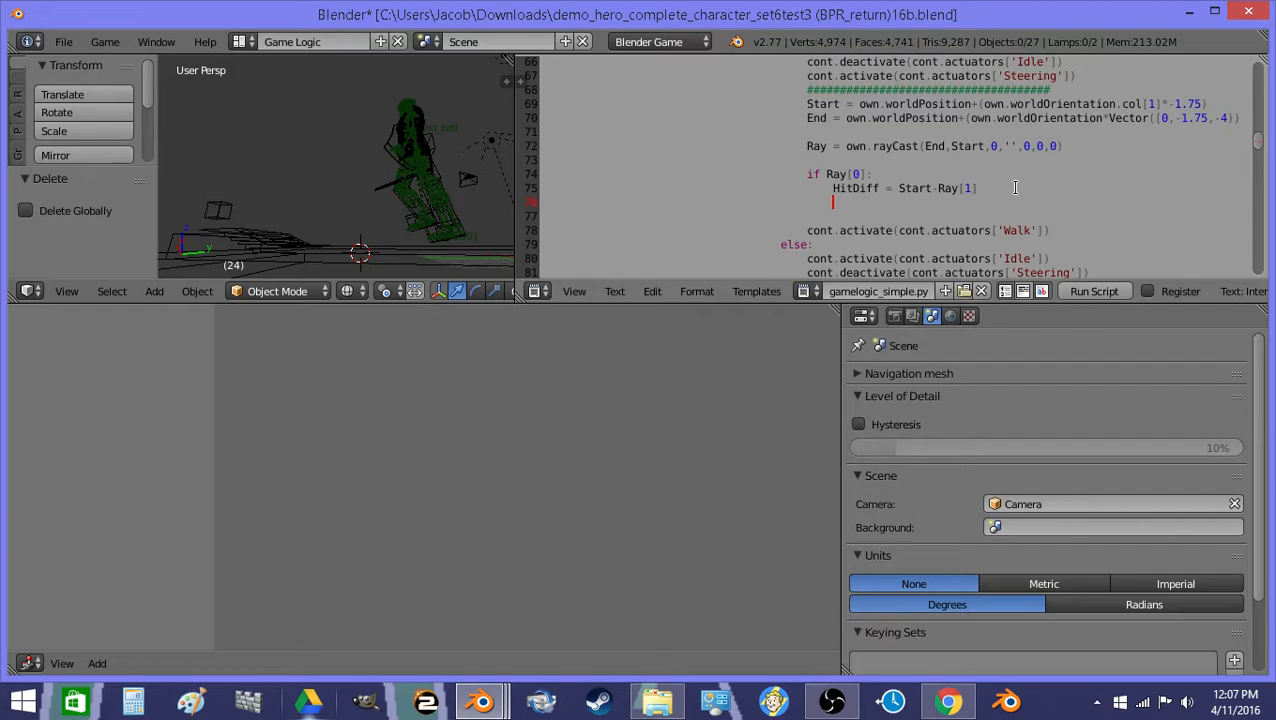
Add Dist = HitDiff.magnitude to store the hit distance.
text(D)
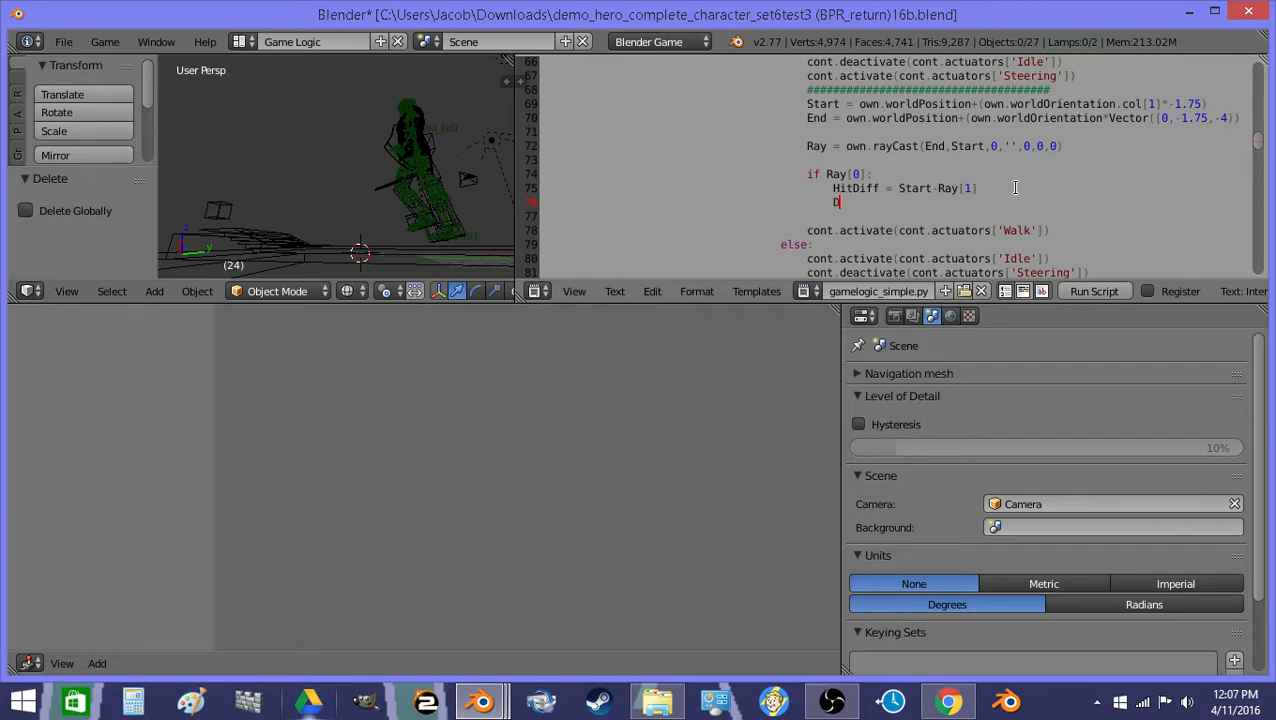
text(Dist = H)
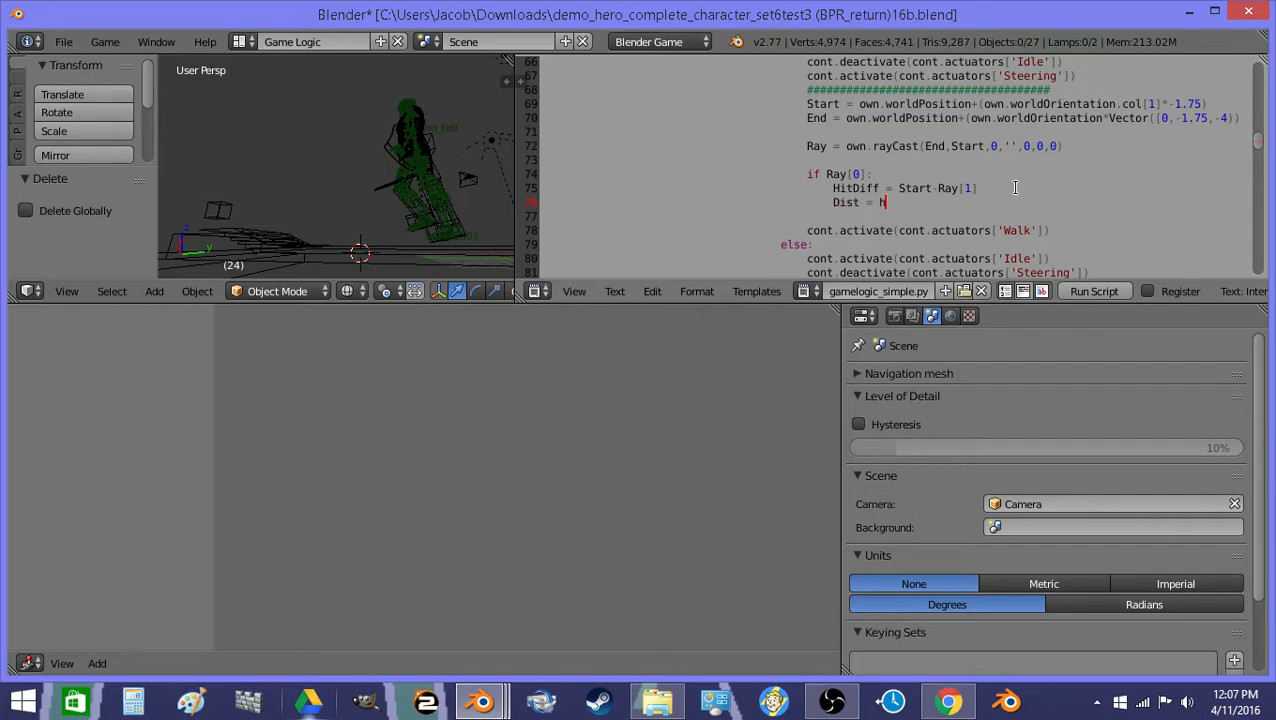
text(itDiff)
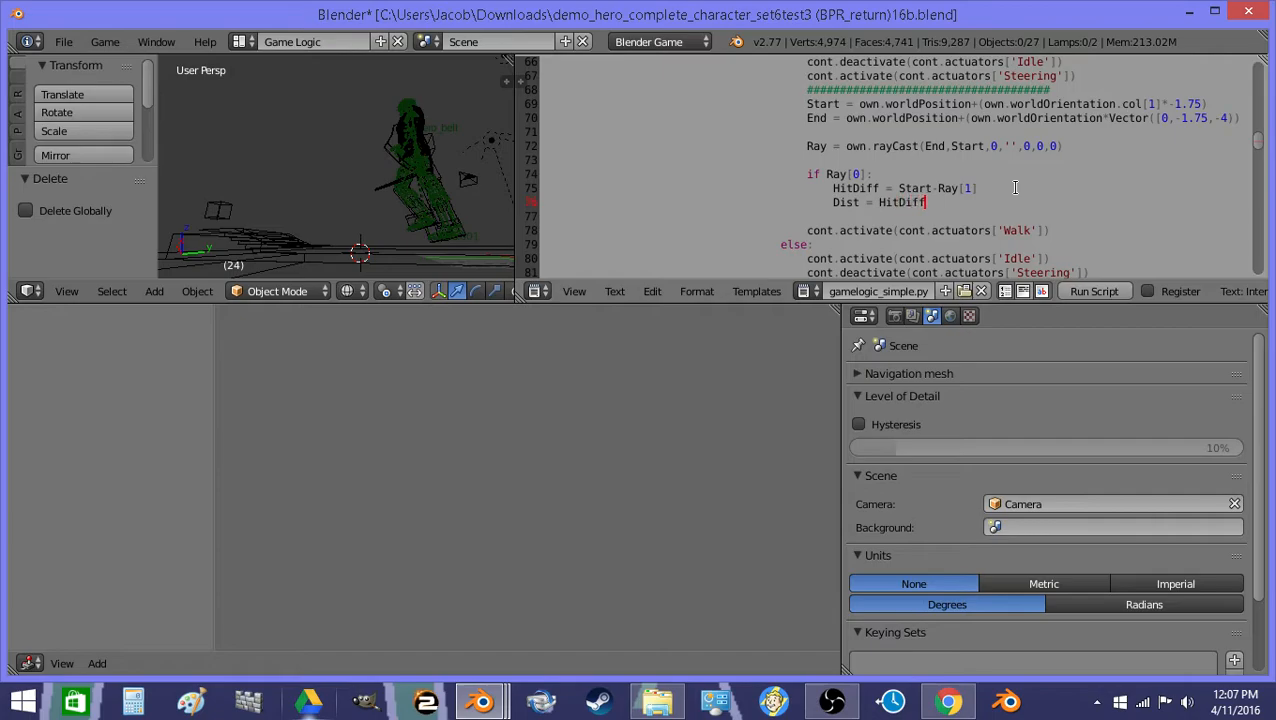
text(magni)
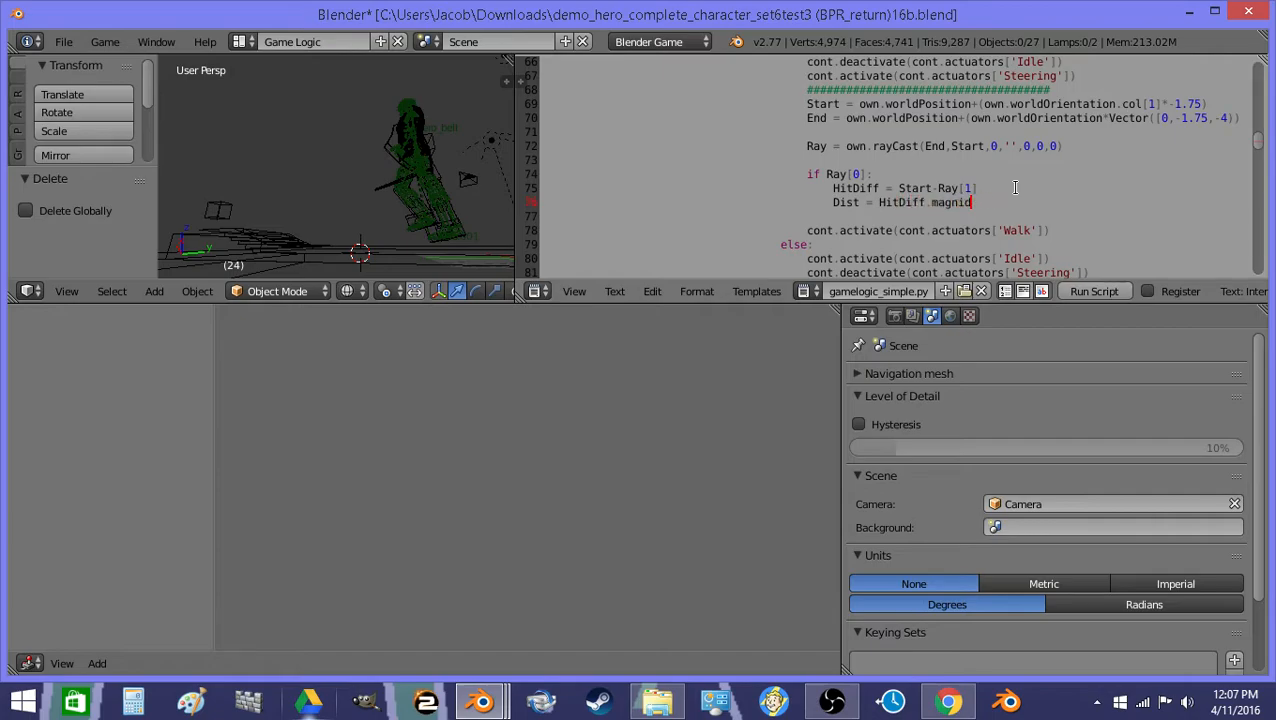
text(tude)
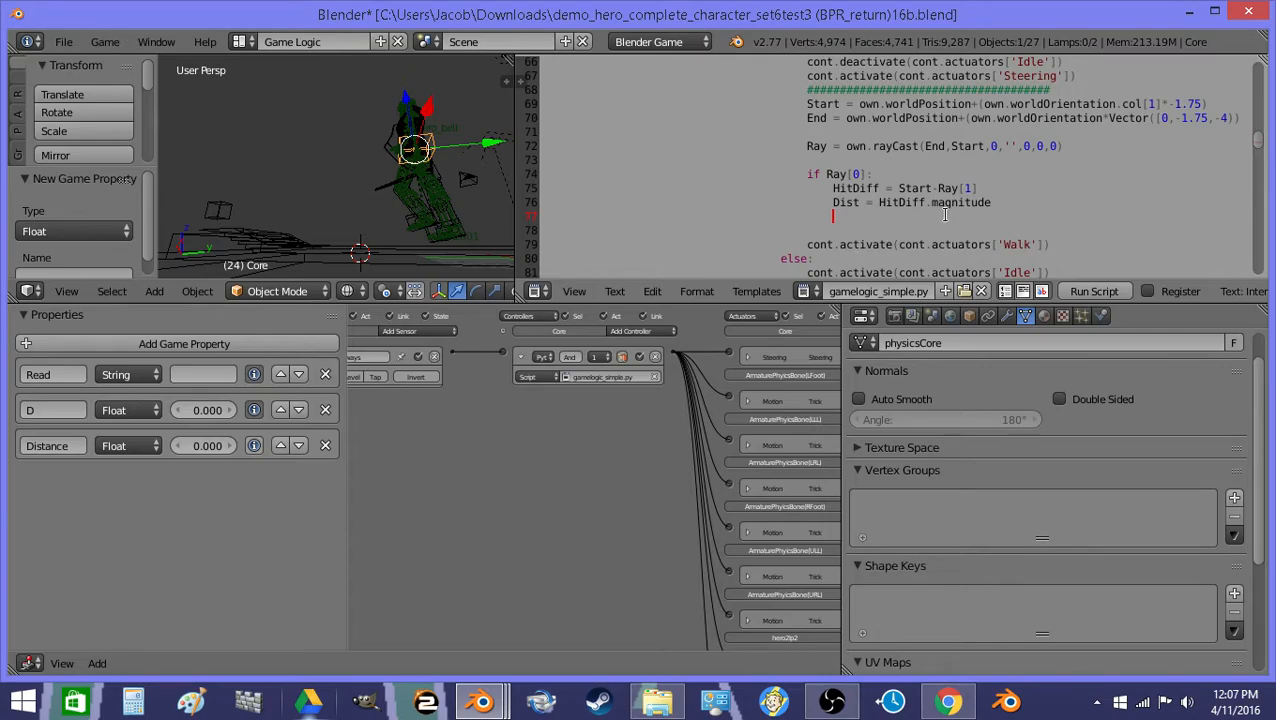
Add own['Distance']=Dist to save the distance into the object's property.
text(own.)
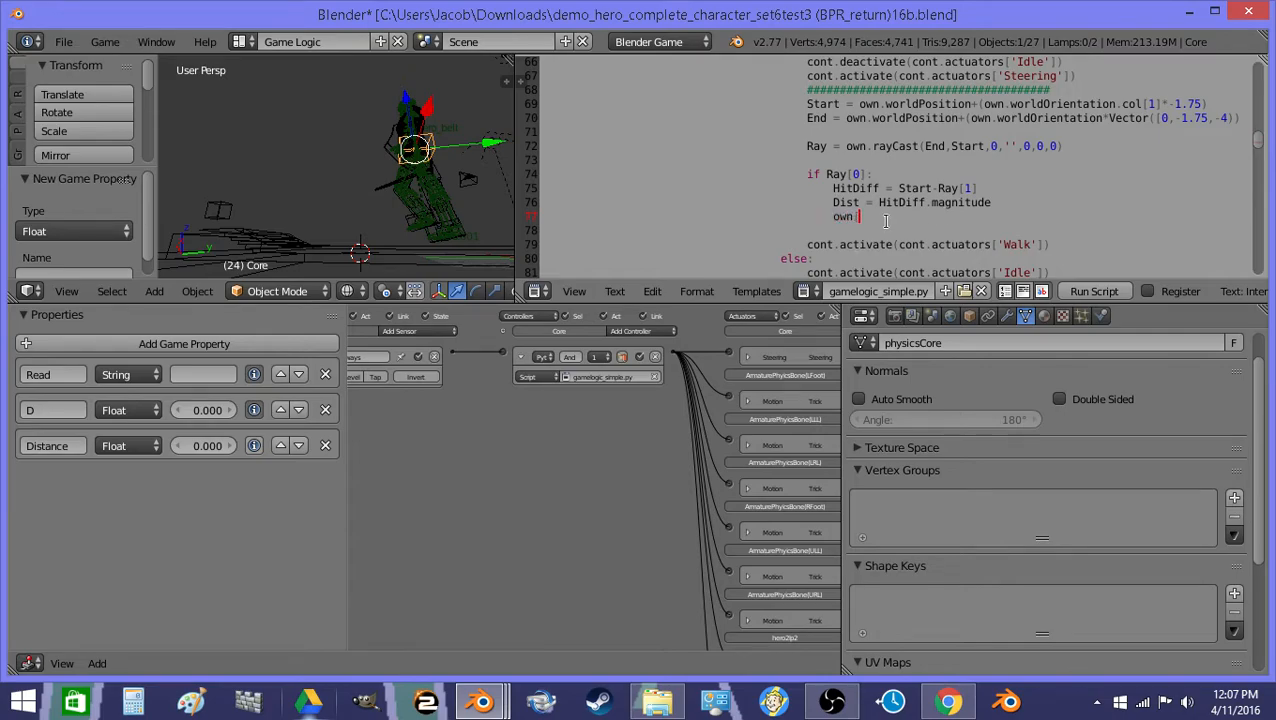
text(')
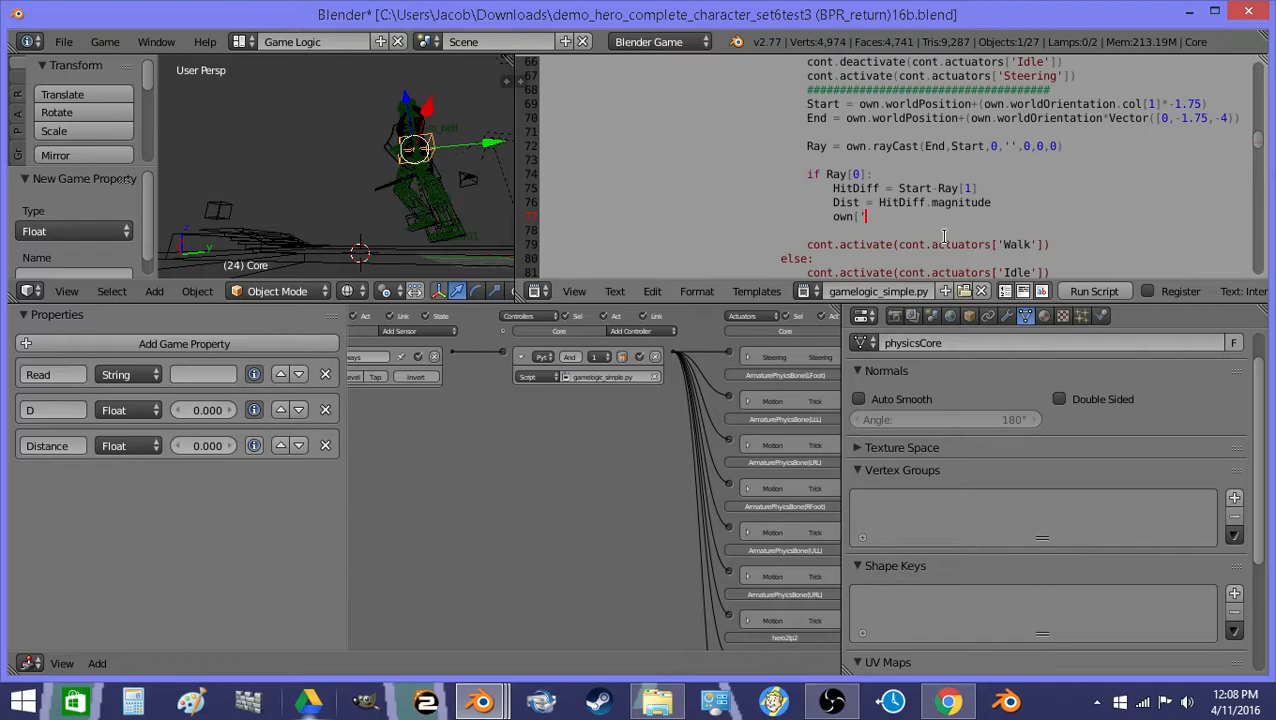
text(Distance']=D)
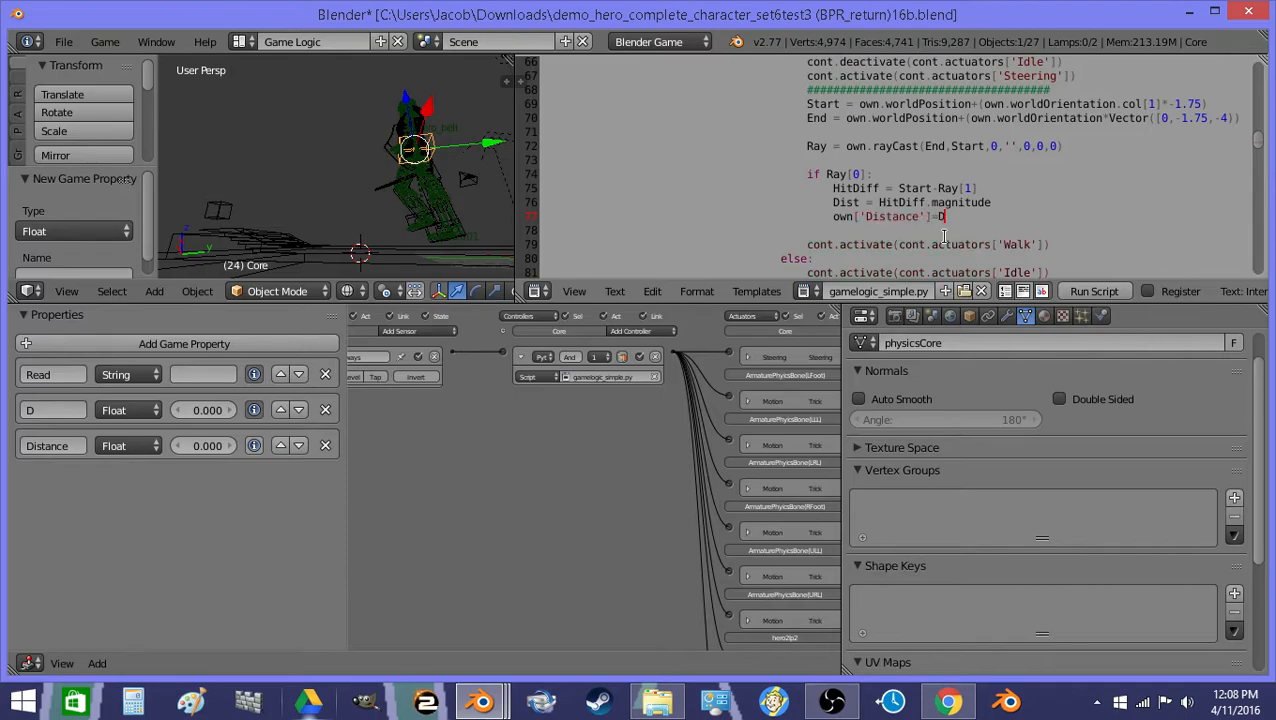
text(ist)
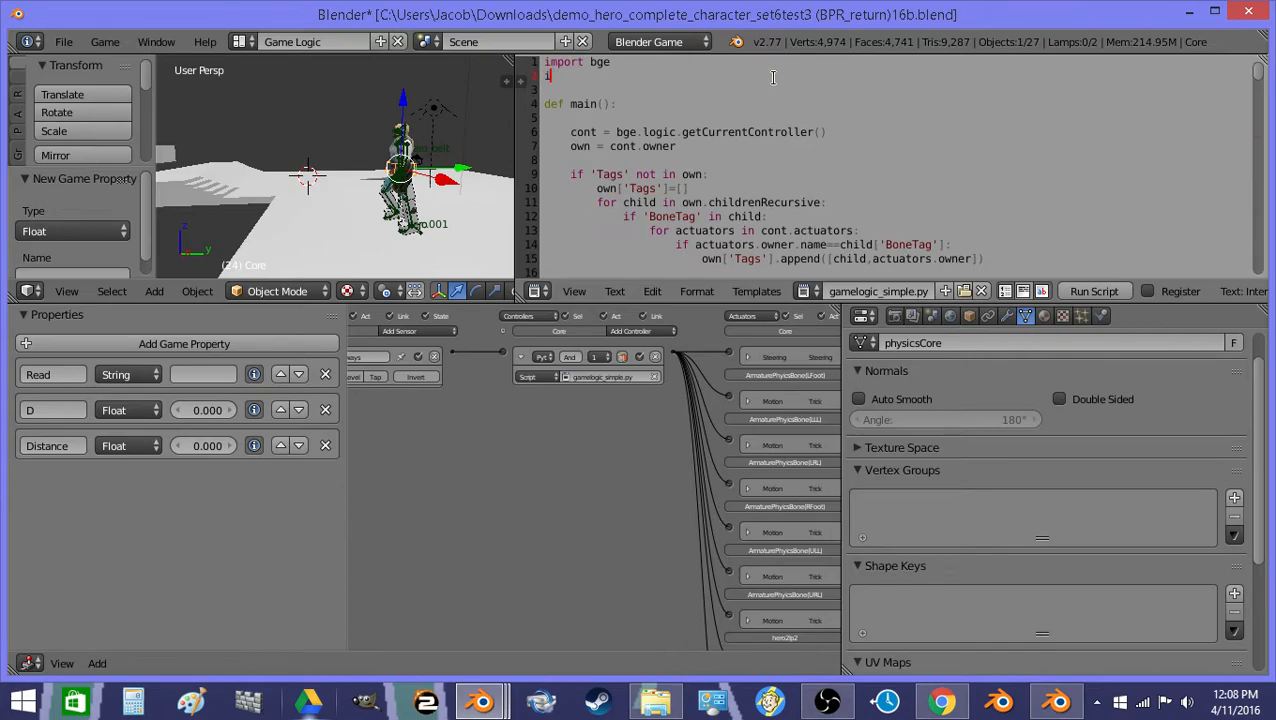
Add from mathutils import Vector under import bge, then return to the raycast section.
text(mp)
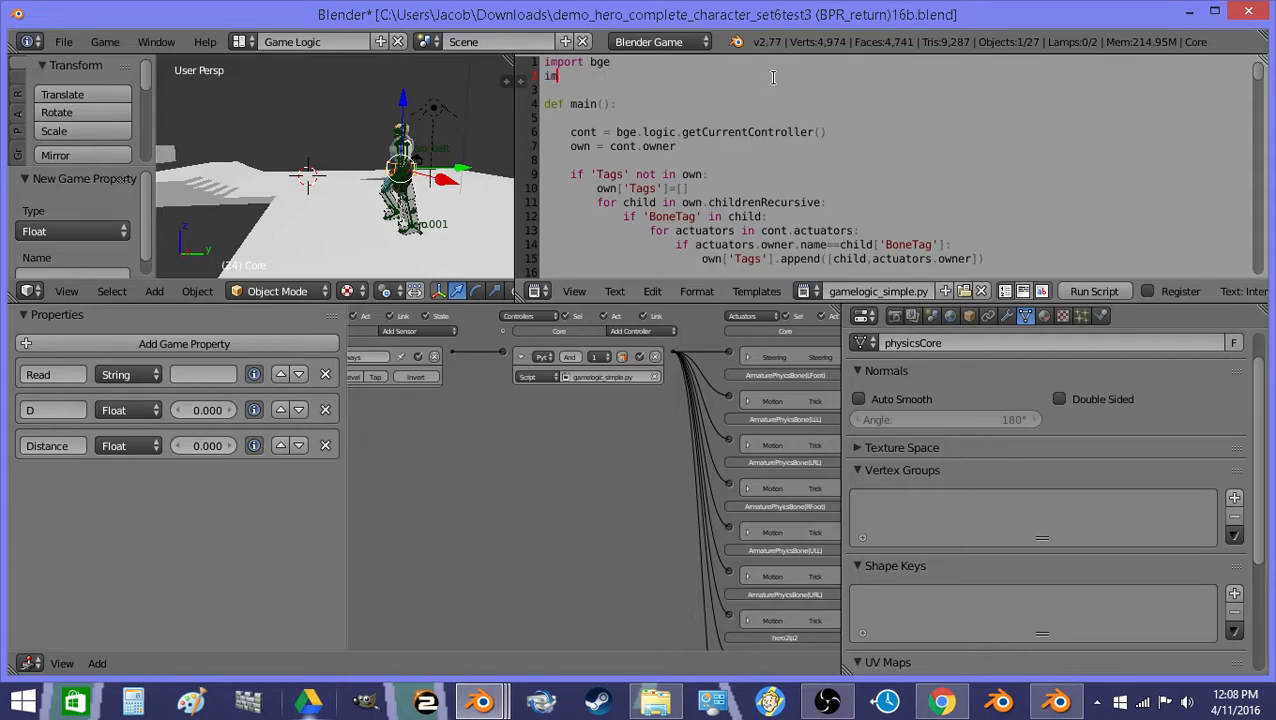
text(from mathutils import V)
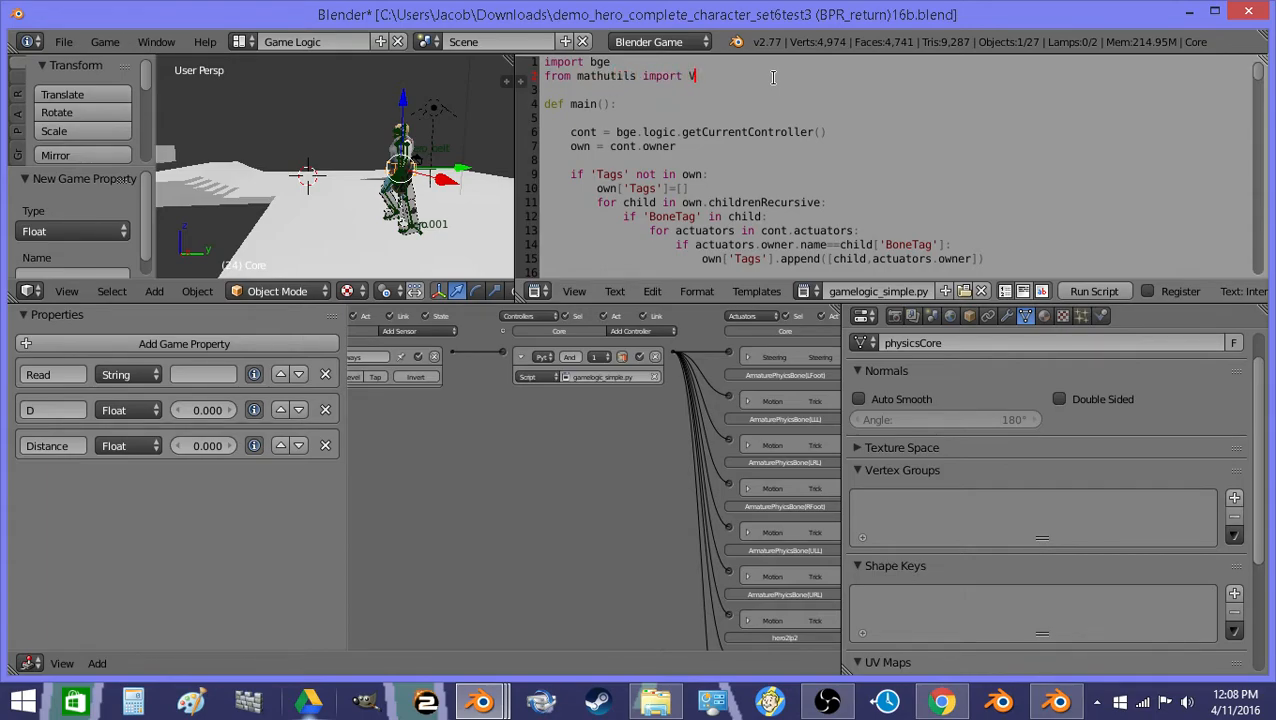
scroll(down, 3)
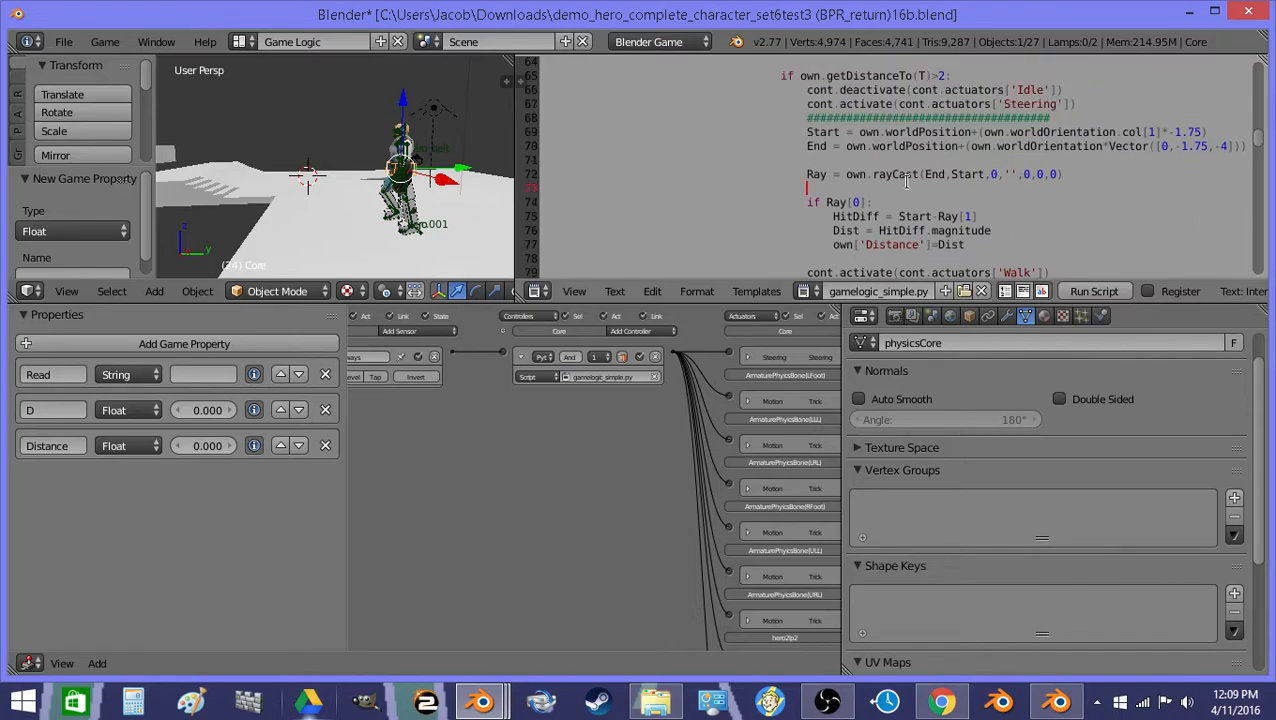
Add bge.render.drawLine(End,Start,(0,0,0)) after the raycast line.
text(bge.re)
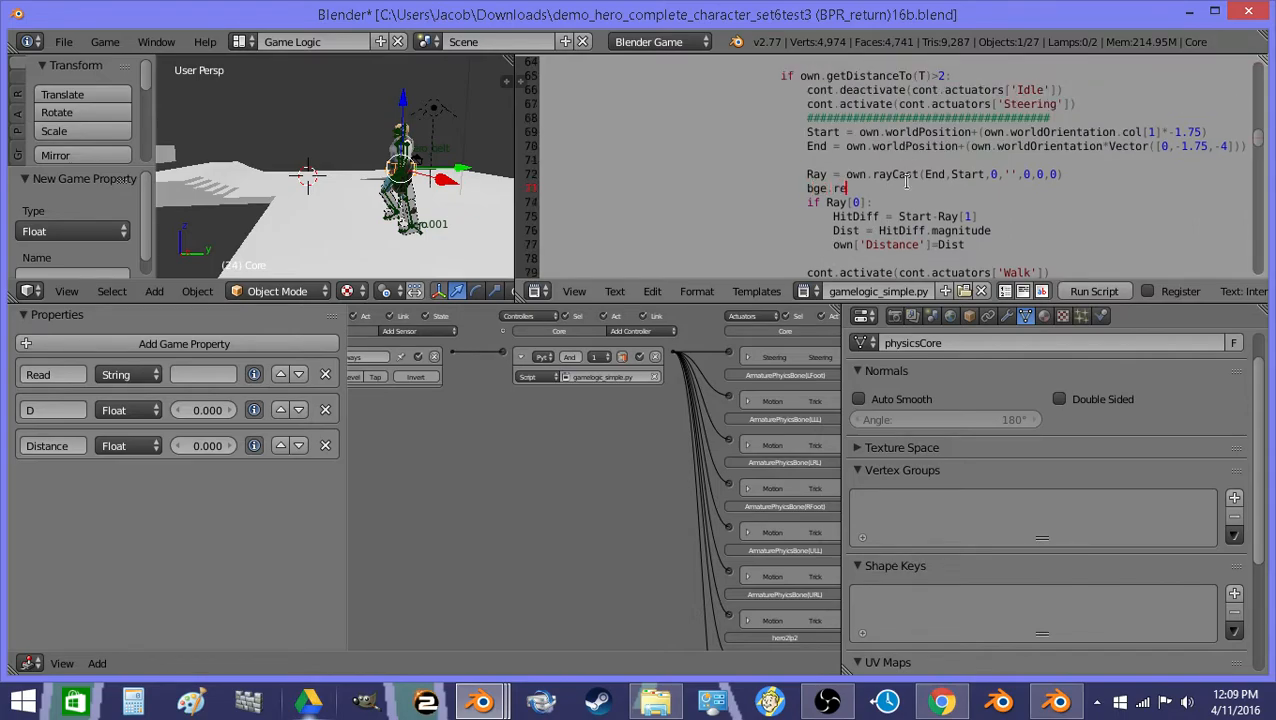
text(nder)
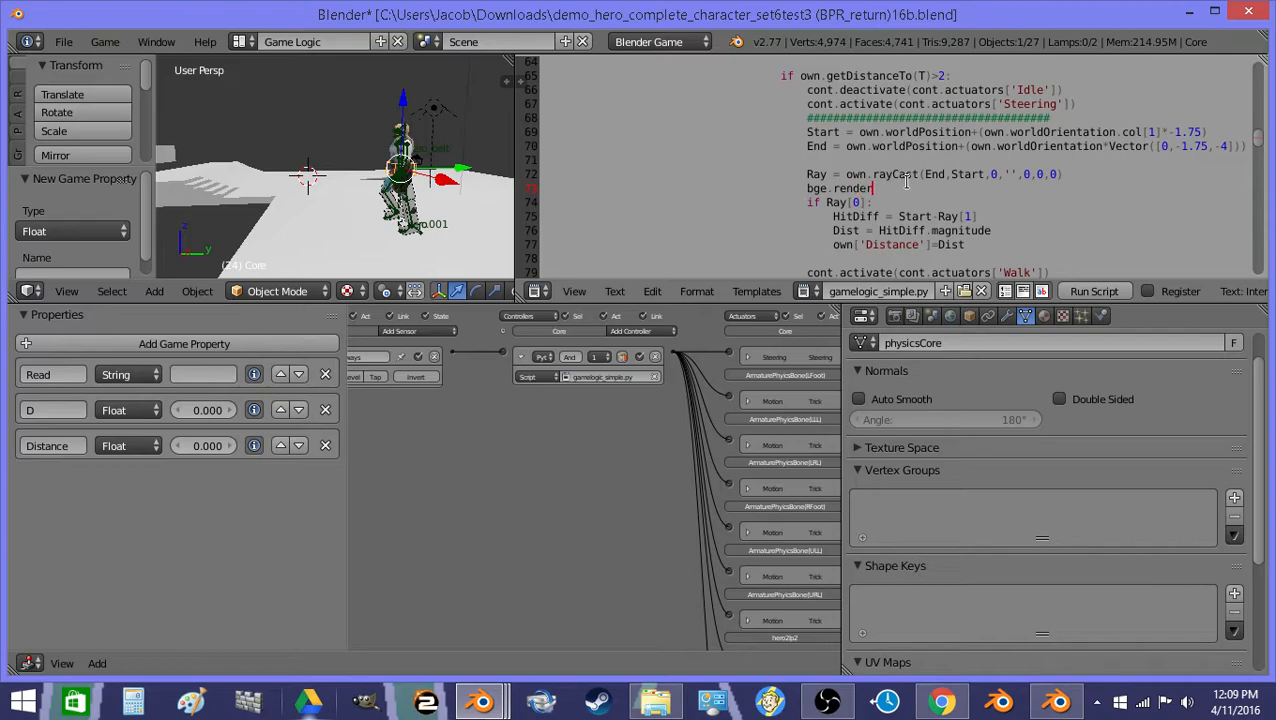
text(.drawLine()
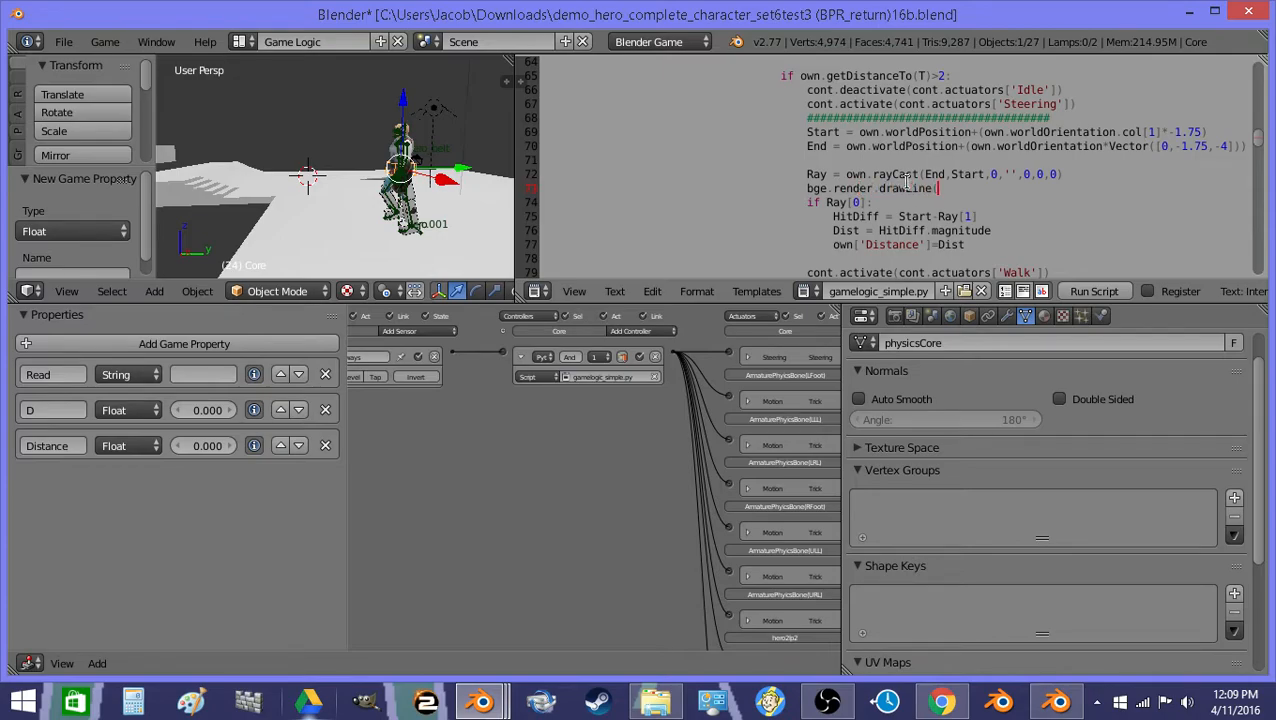
text(End,Start,)
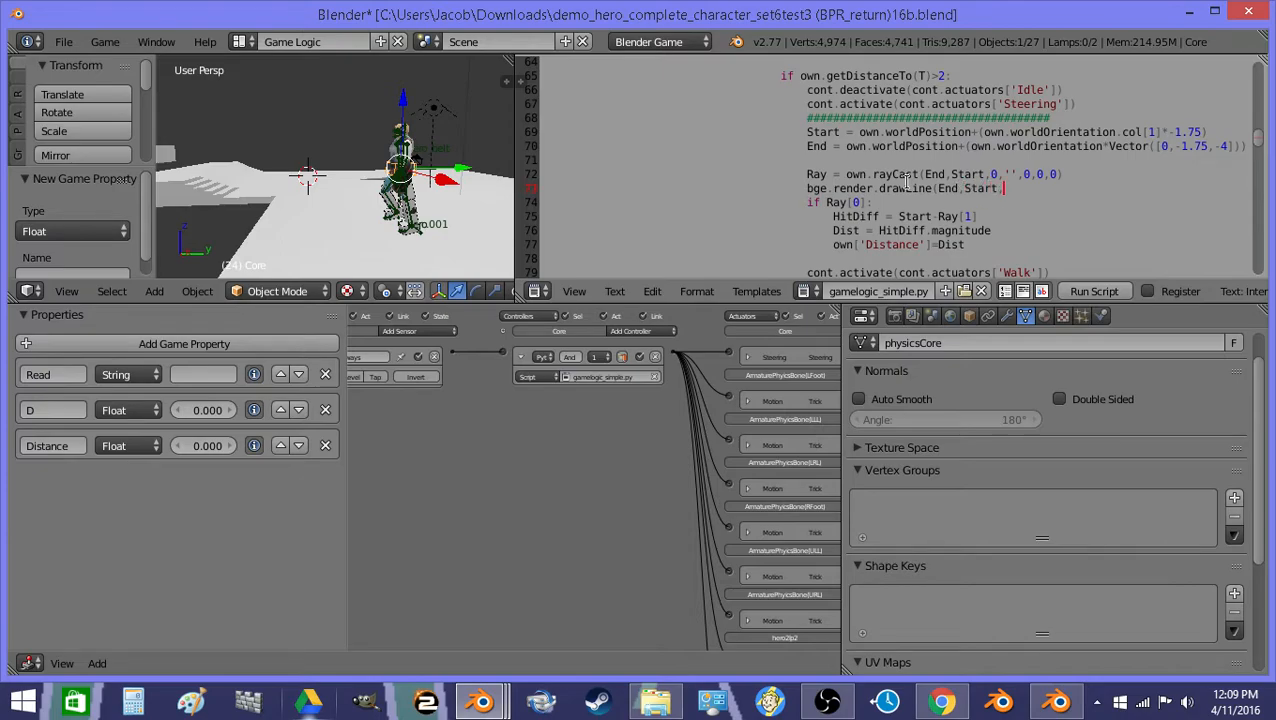
text(1,1,)
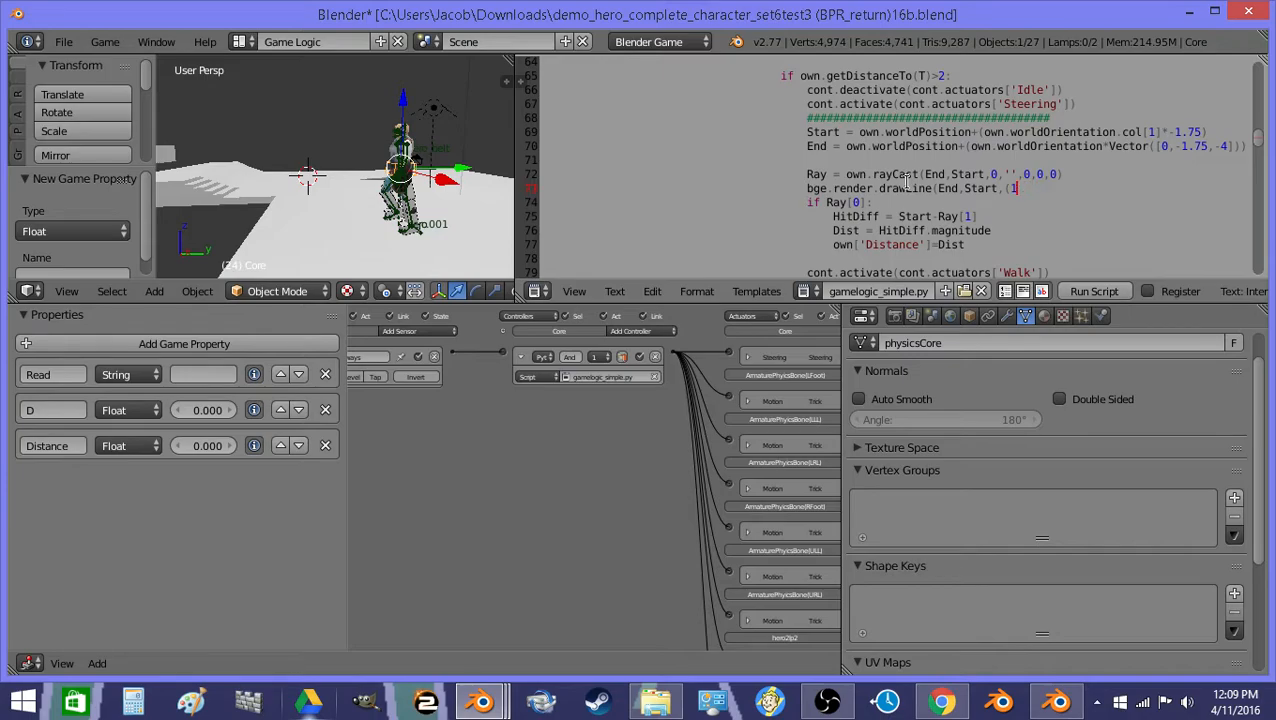
text((0,0,0))
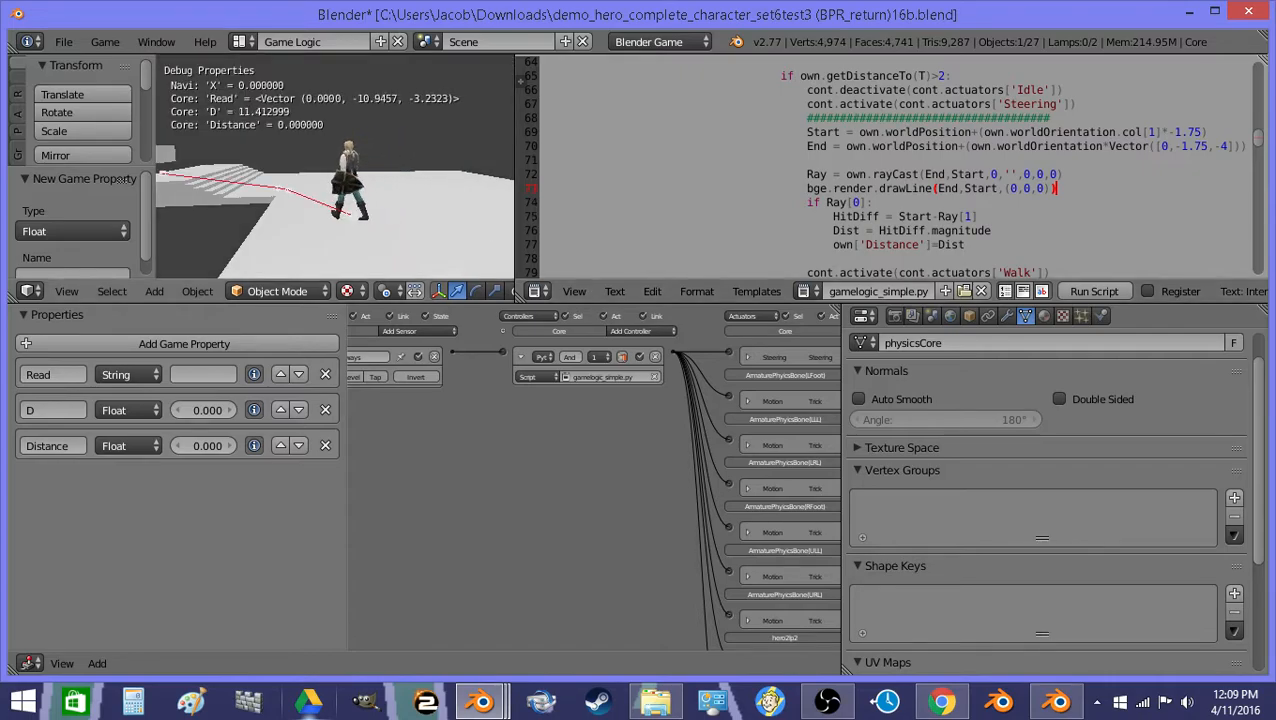
Toggle the system console from the Window menu to check the game's output.
click(156, 40)
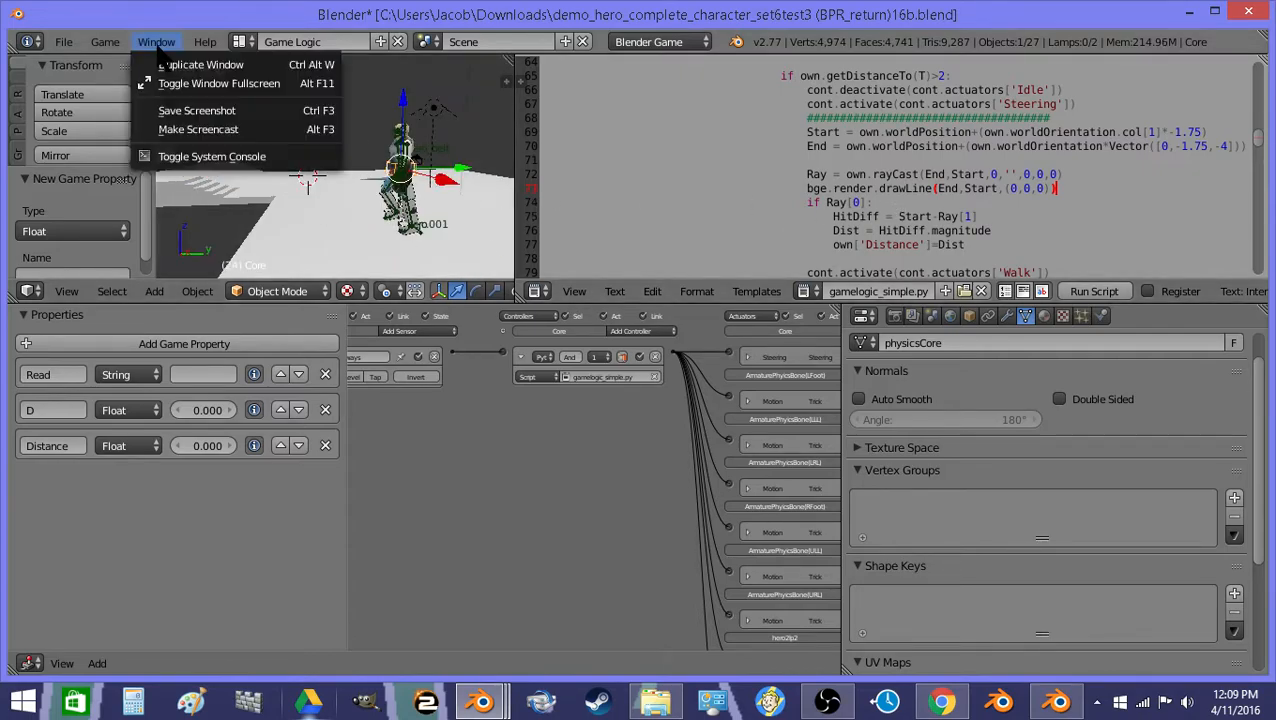
click(212, 156)
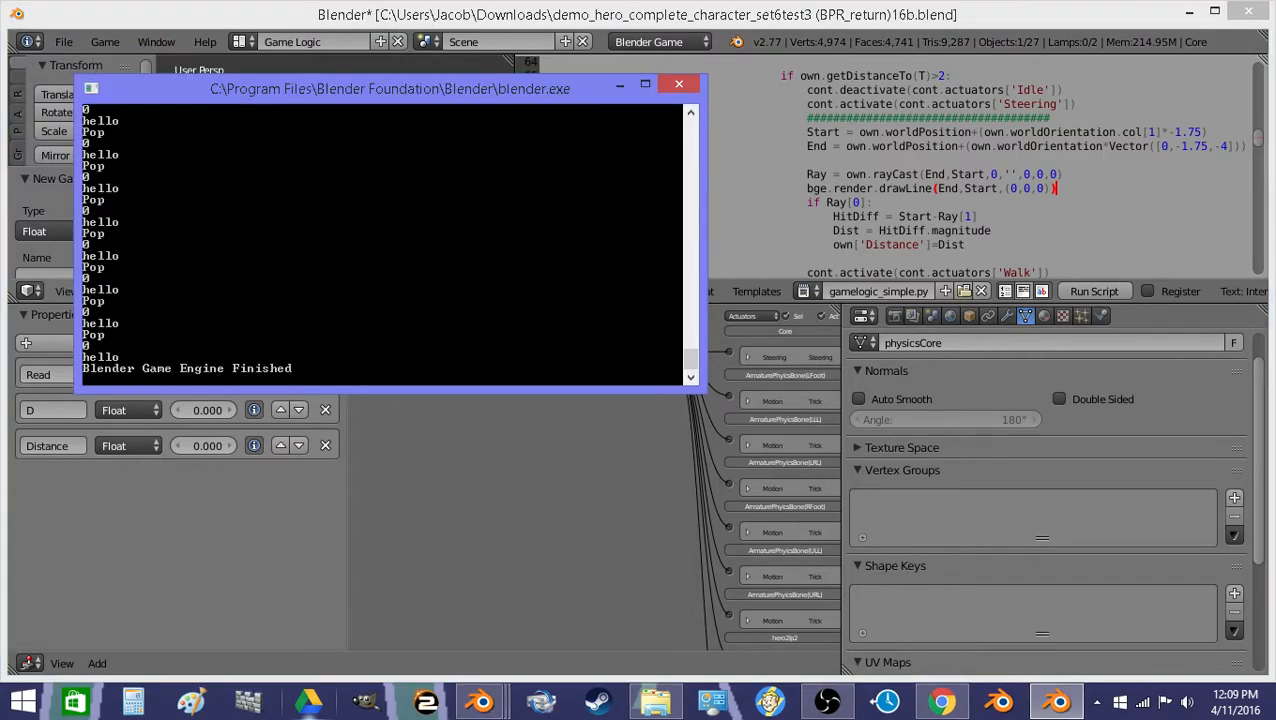
click(680, 84)
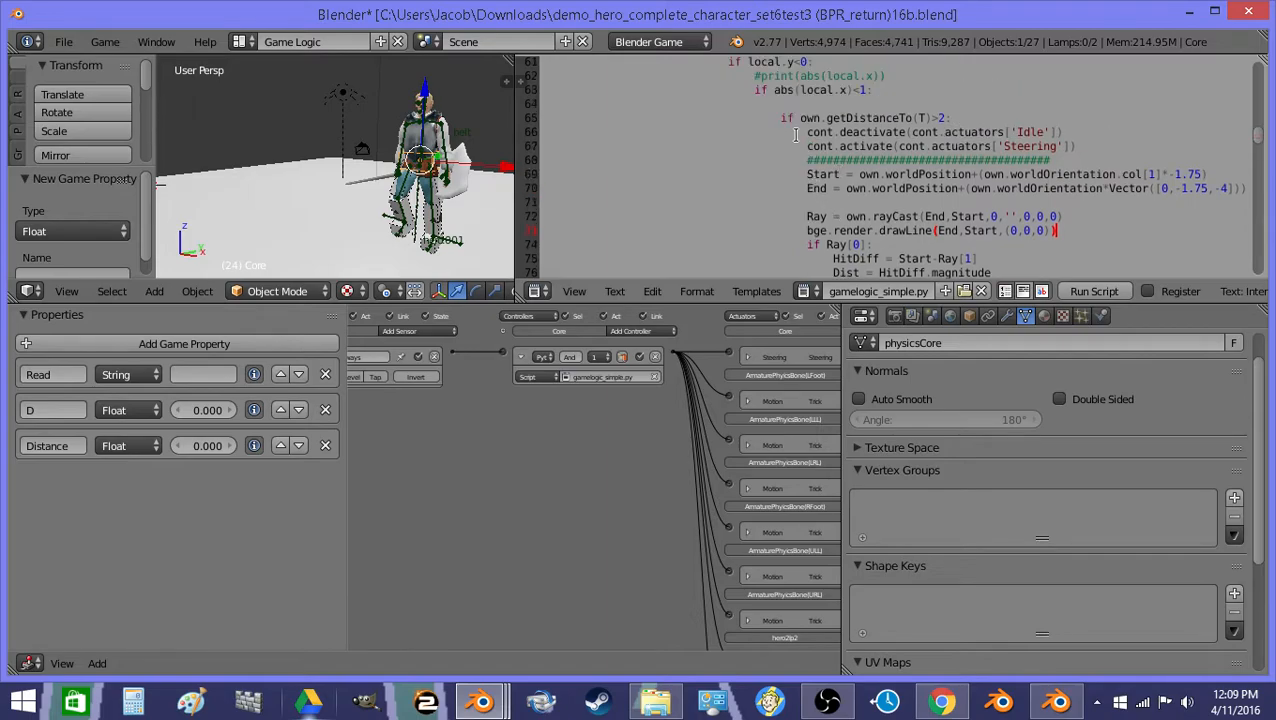
Add print('hello der') under if Ray[0]: and check the console again.
scroll(down, 3)
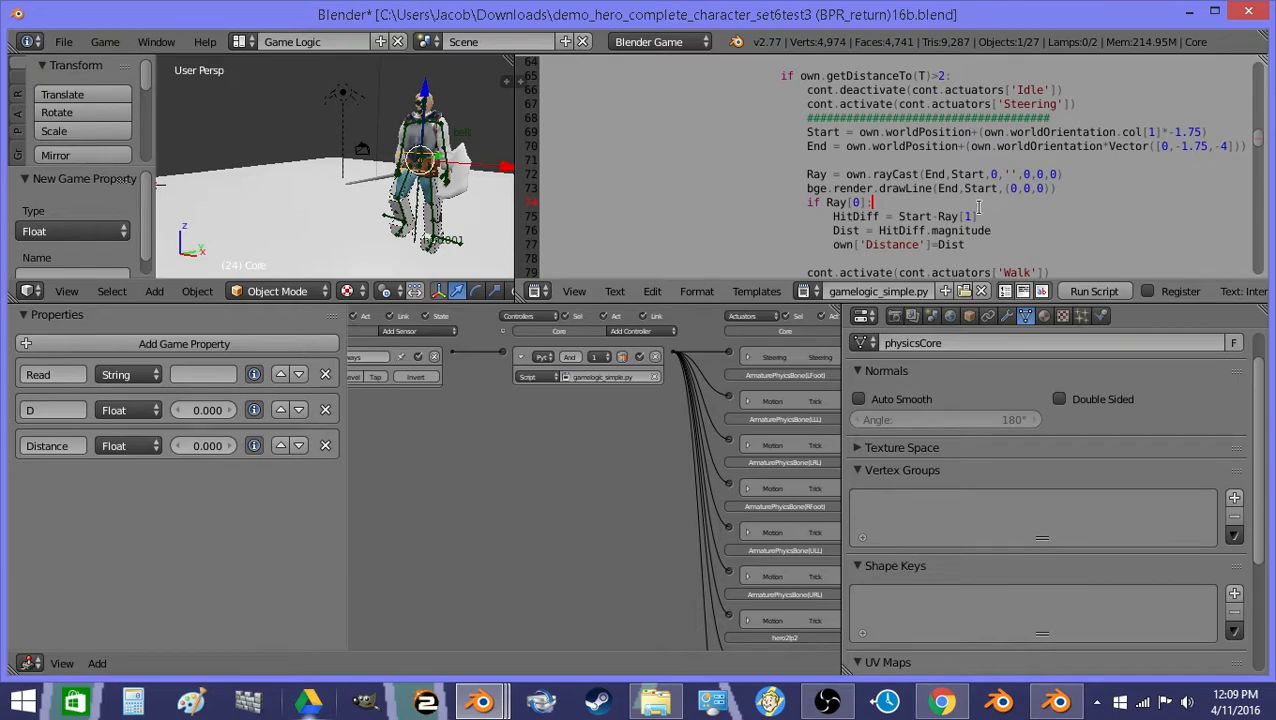
text(print('hello der)
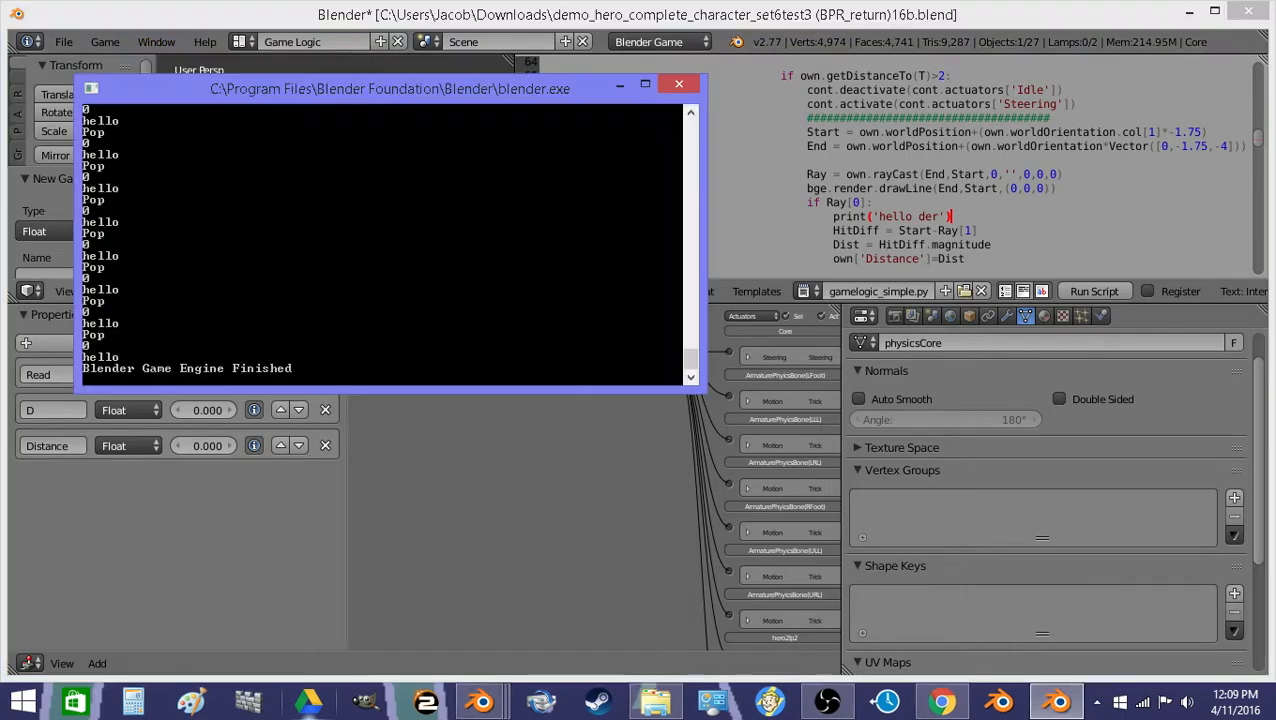
scroll(down, 3)
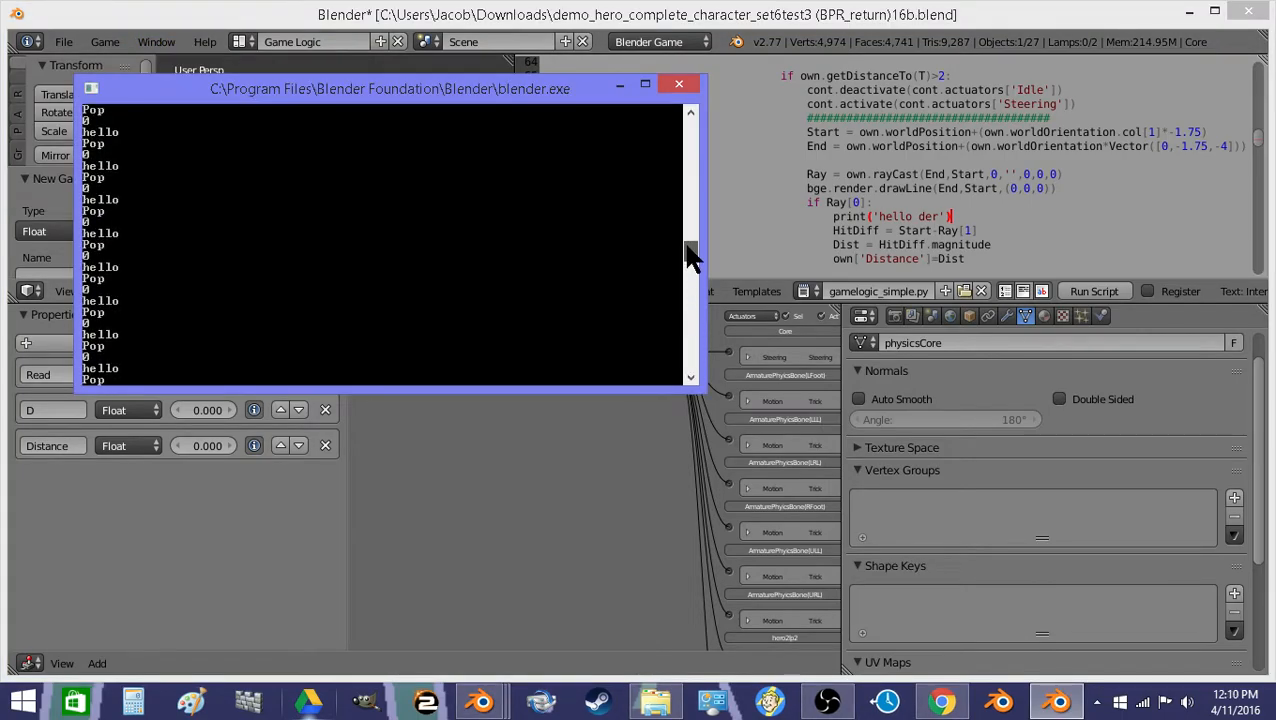
click(680, 84)
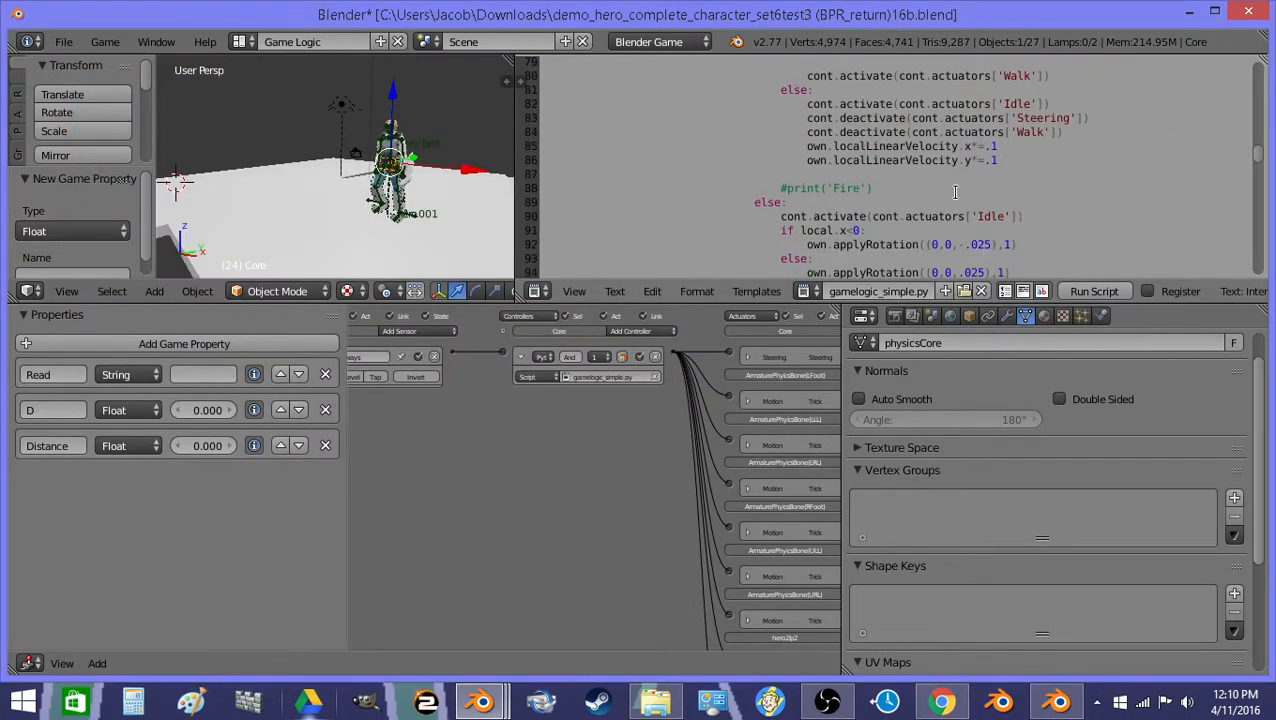
Scroll to the raycast block and insert a blank line after own['Distance']=Dist.
scroll(down, 3)
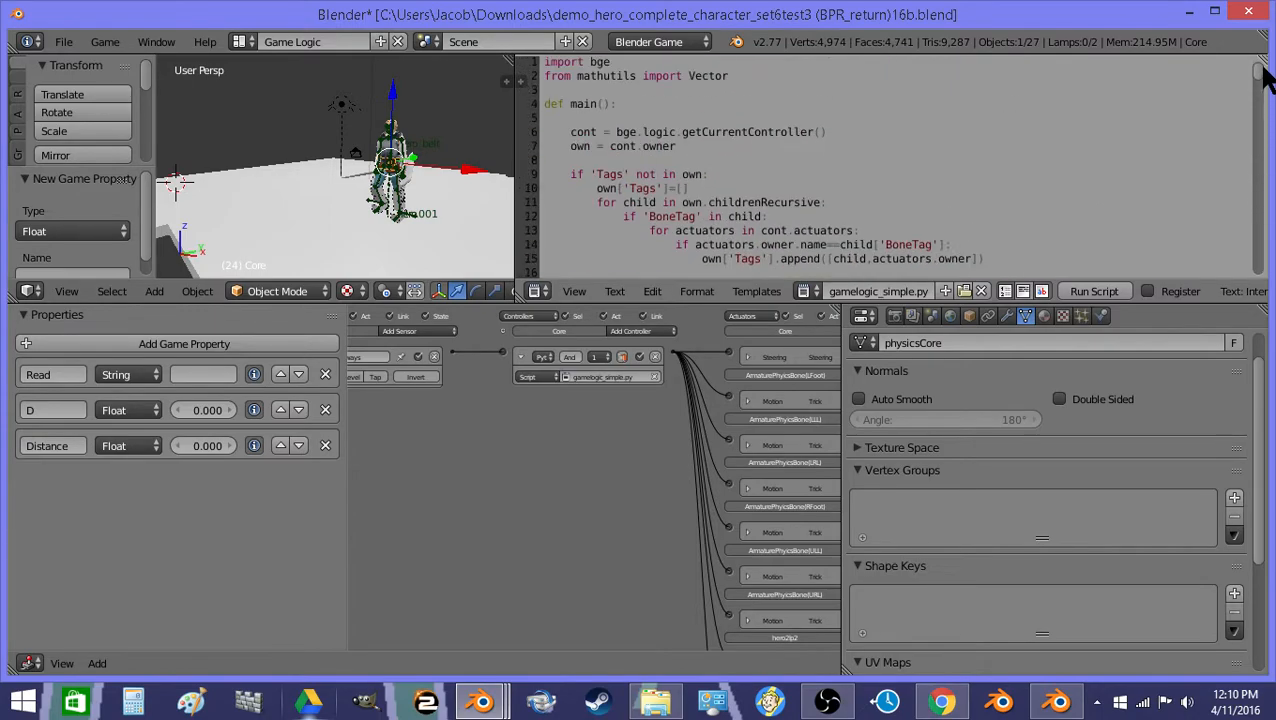
scroll(down, 3)
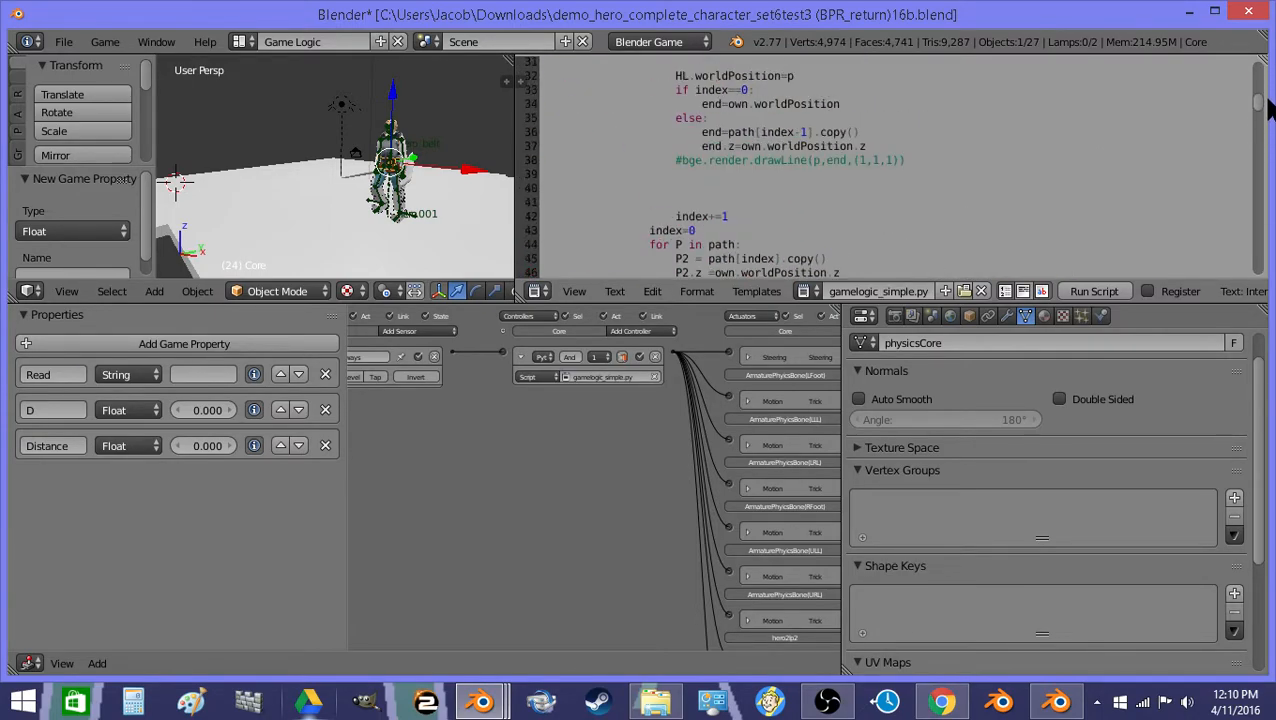
scroll(down, 3)
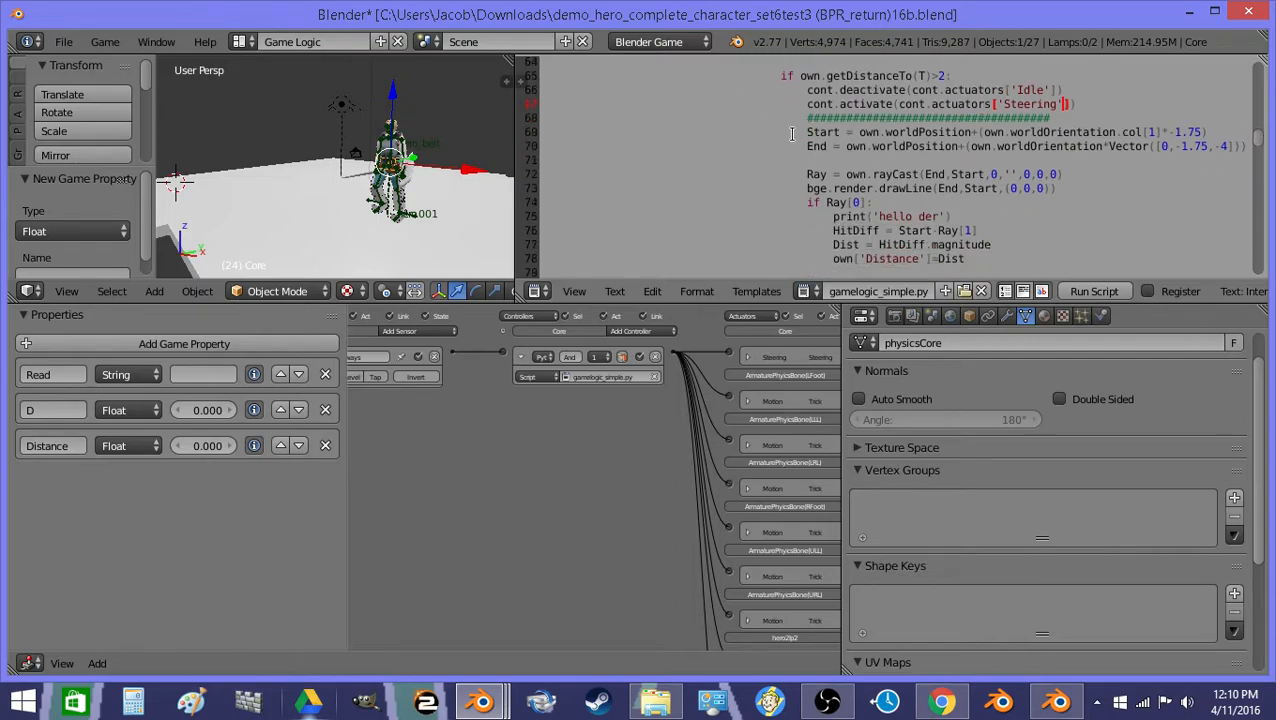
drag(792, 132, 992, 244)
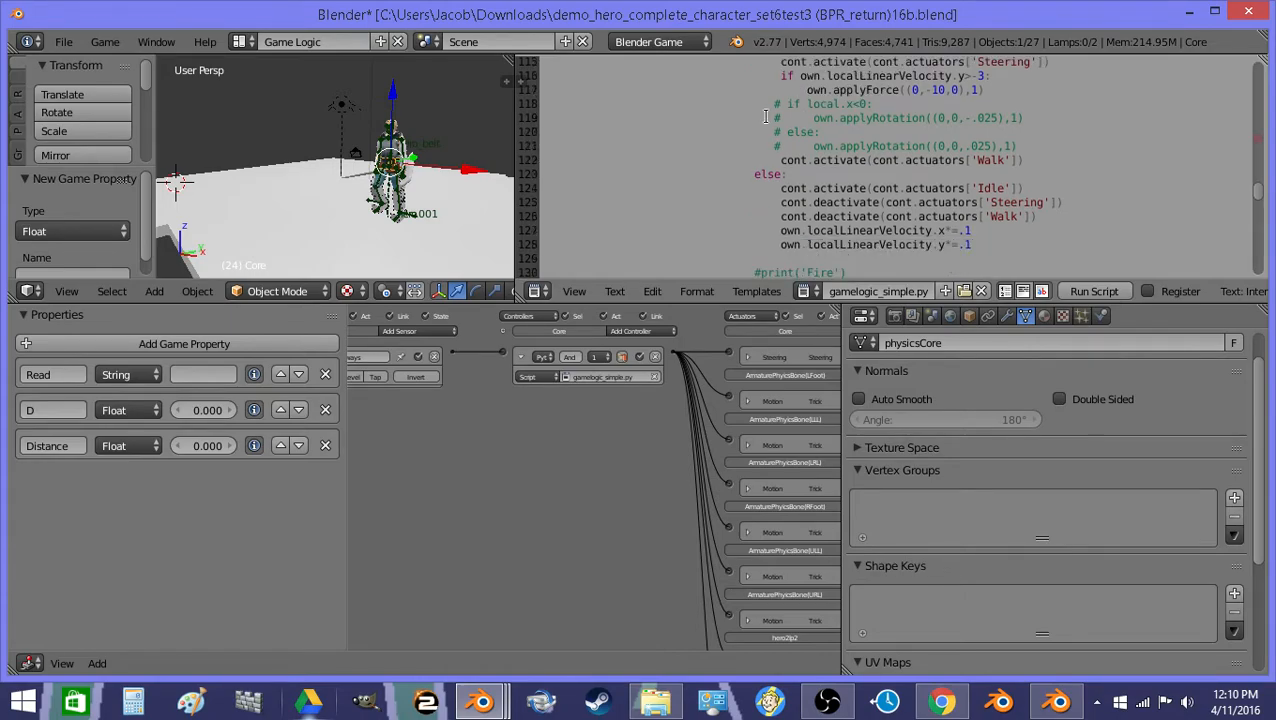
mouse_move(1040, 156)
text(own['Distance']=Dist)
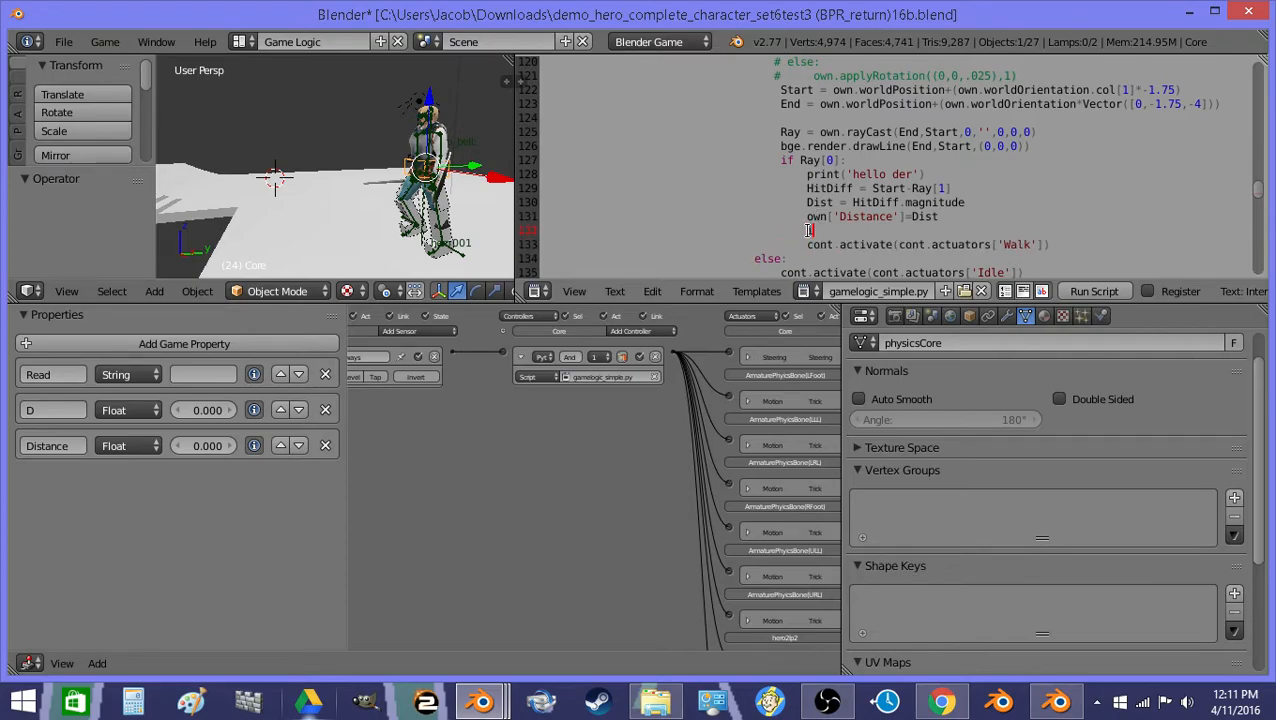
Wrap the Walk activation in an 'if Dist>3.75:' check.
text(if)
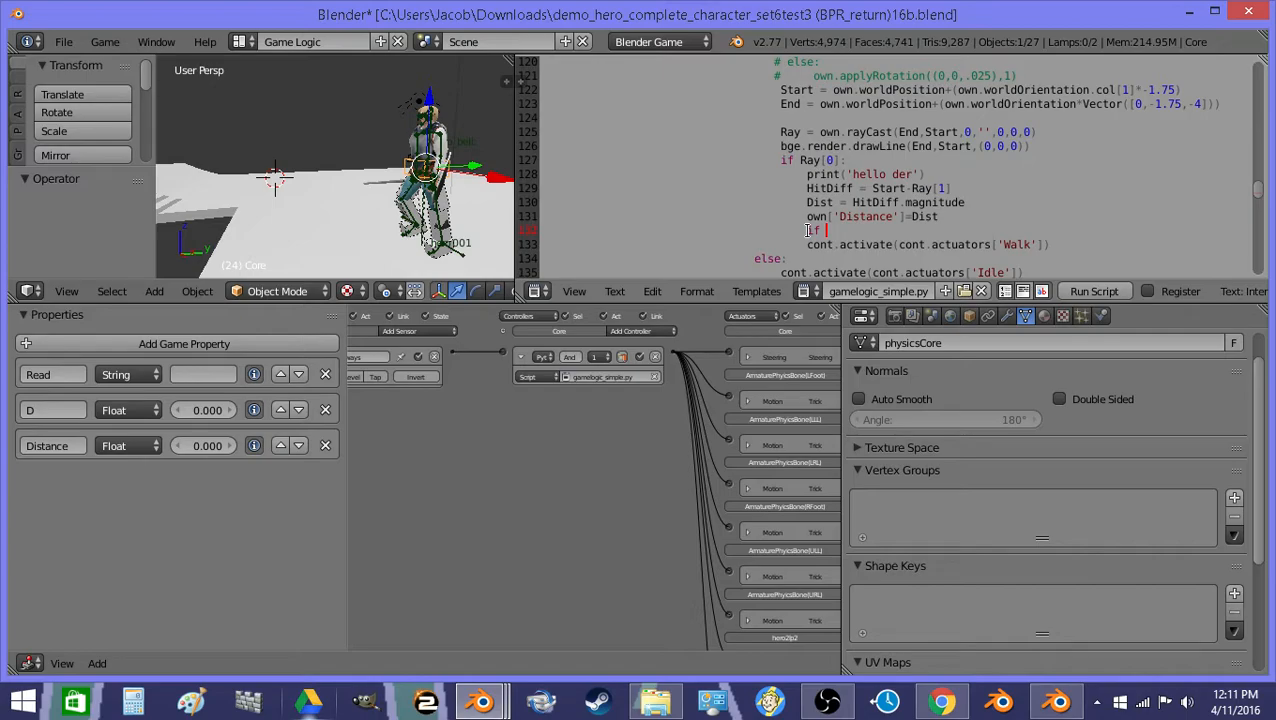
text(Dist<)
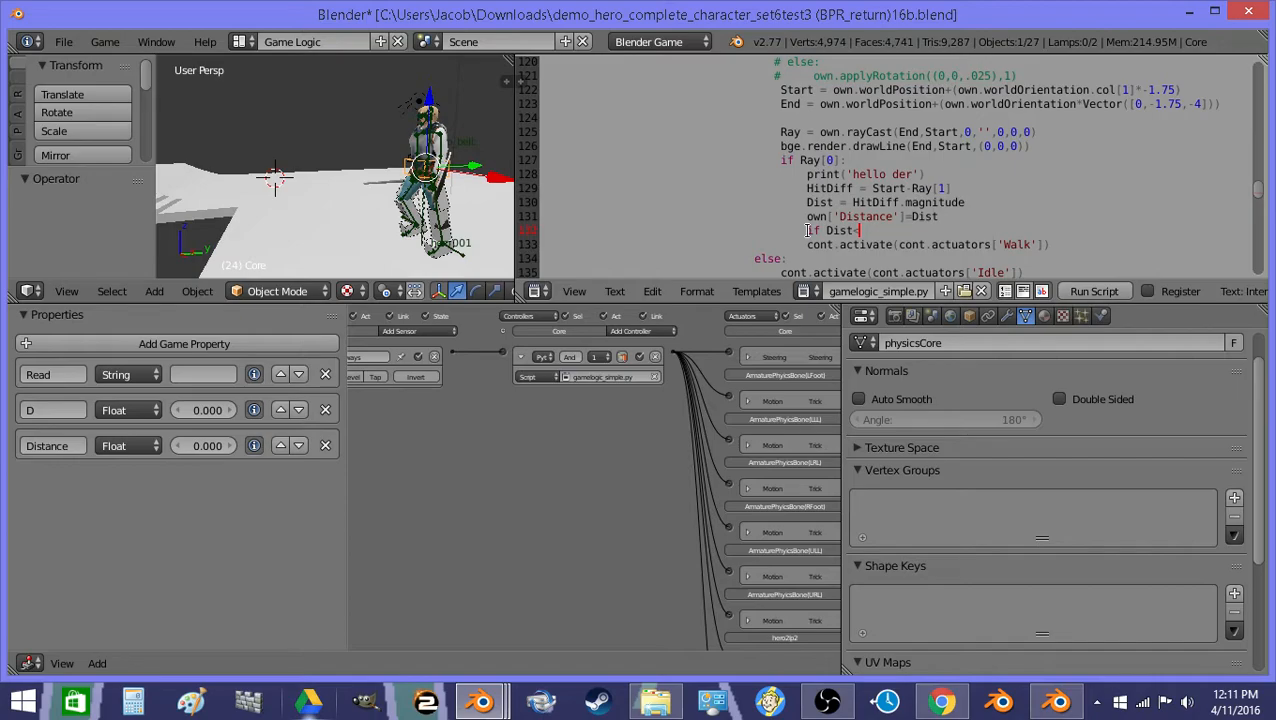
text(3:)
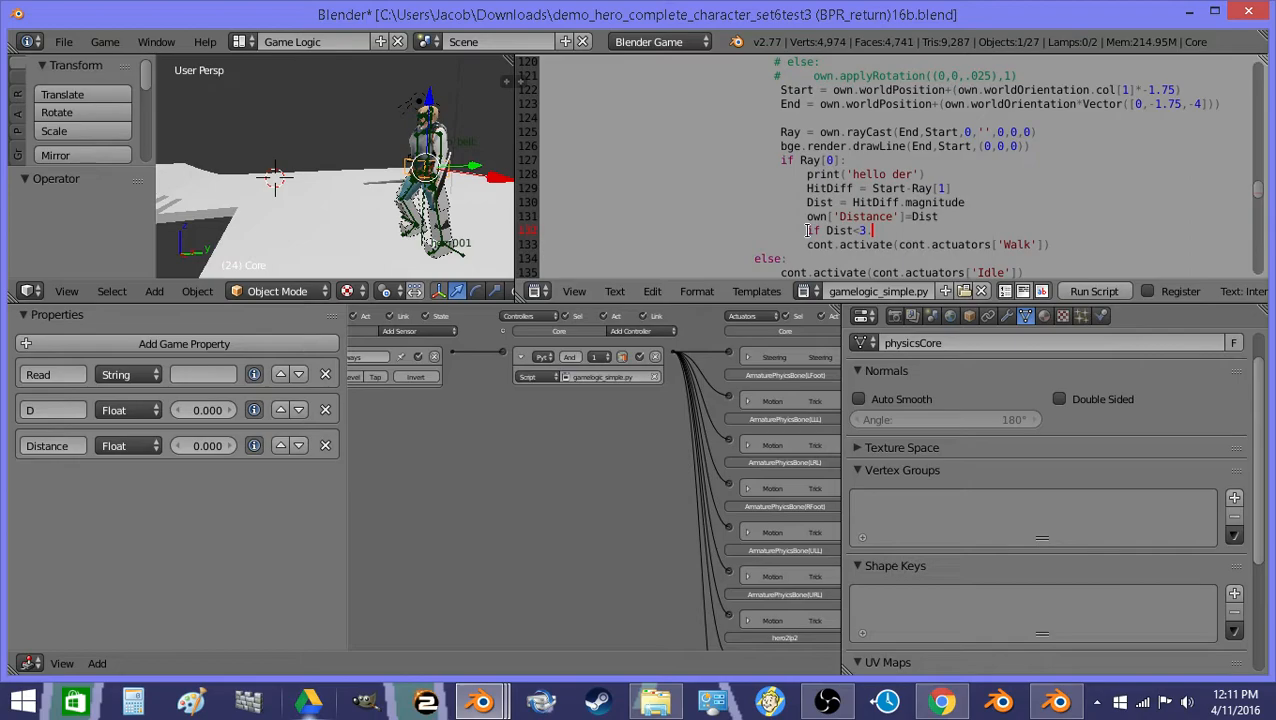
text(75:)
text(if D)
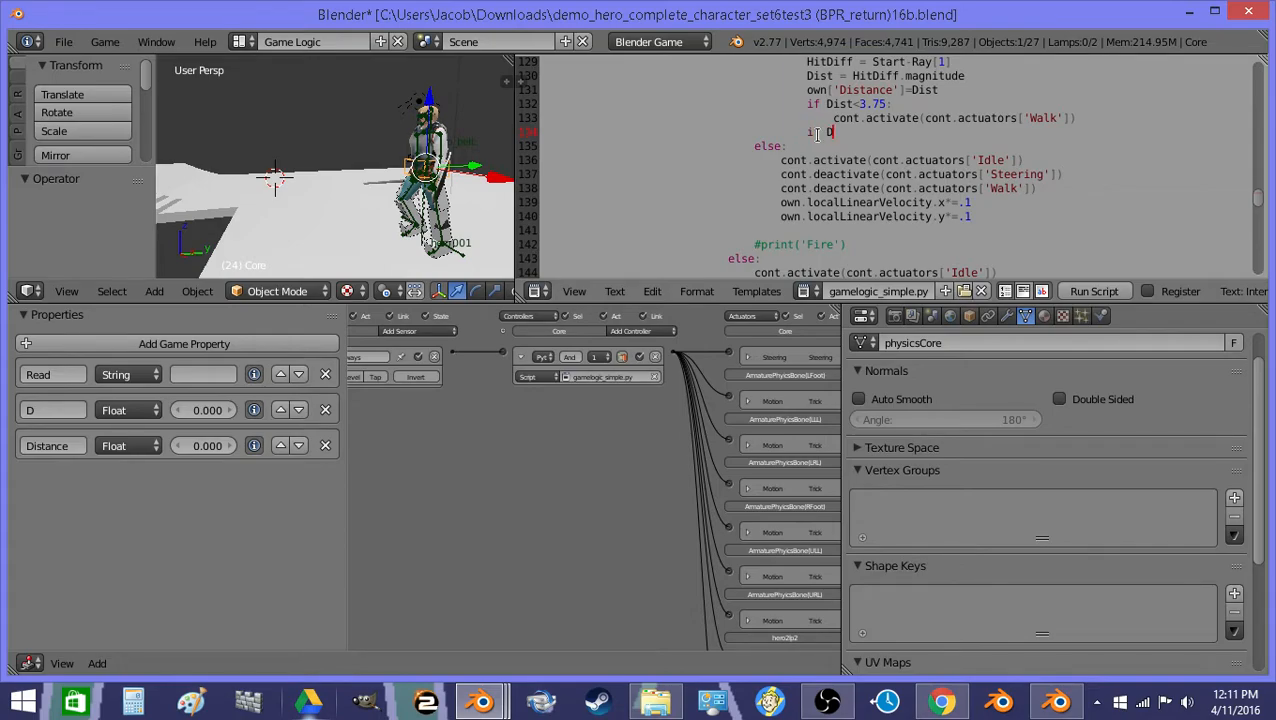
Add an 'elif Dist>3.85:' branch activating Walk and start an 'else:' branch.
text(ist)
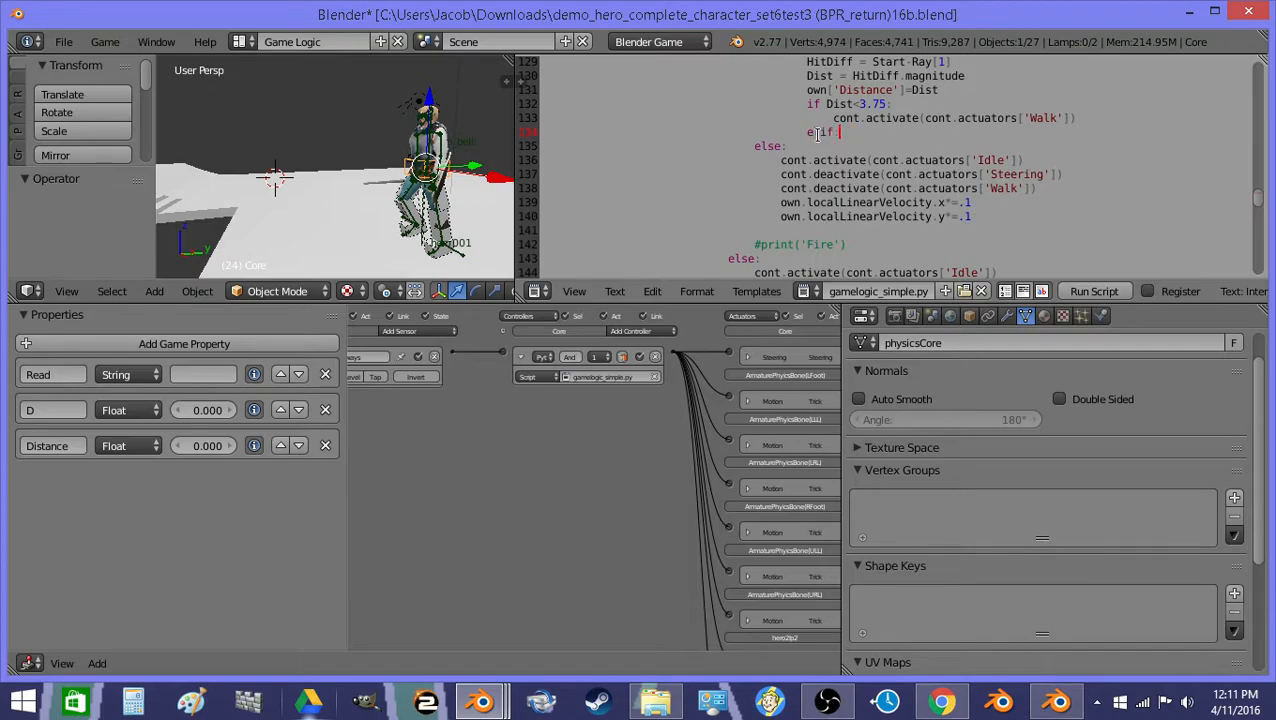
text(Dist>)
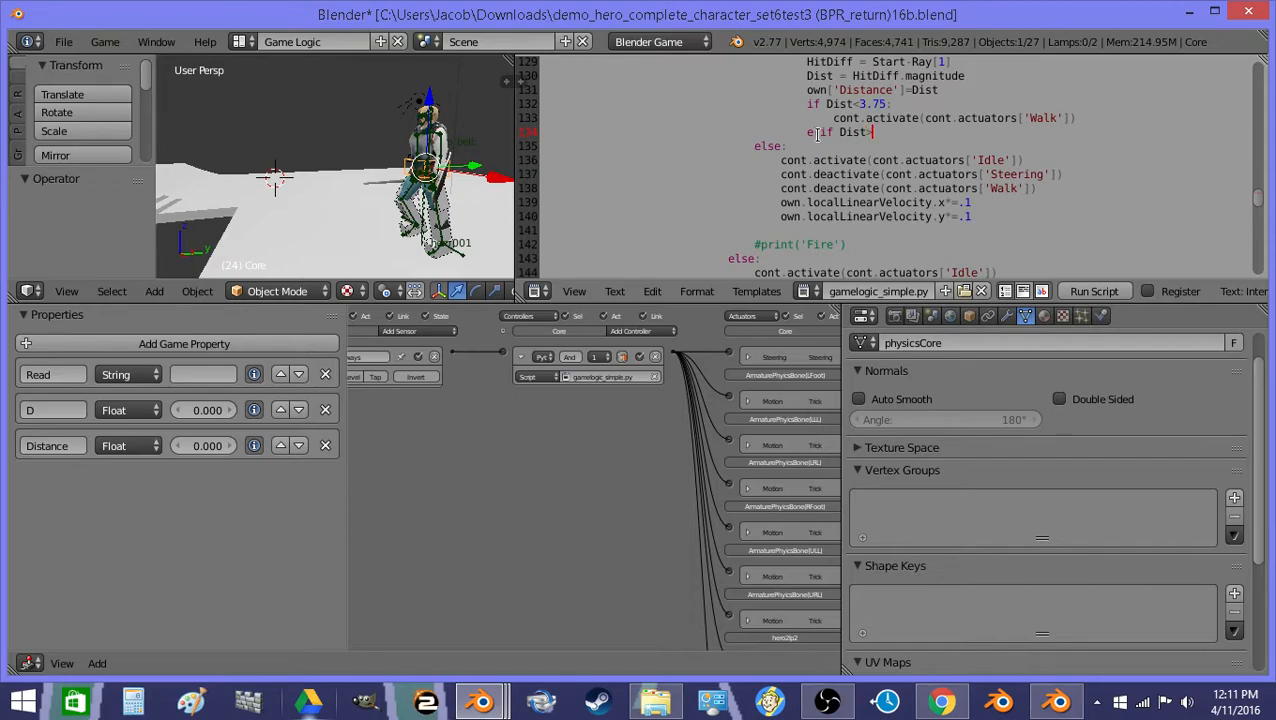
text(3)
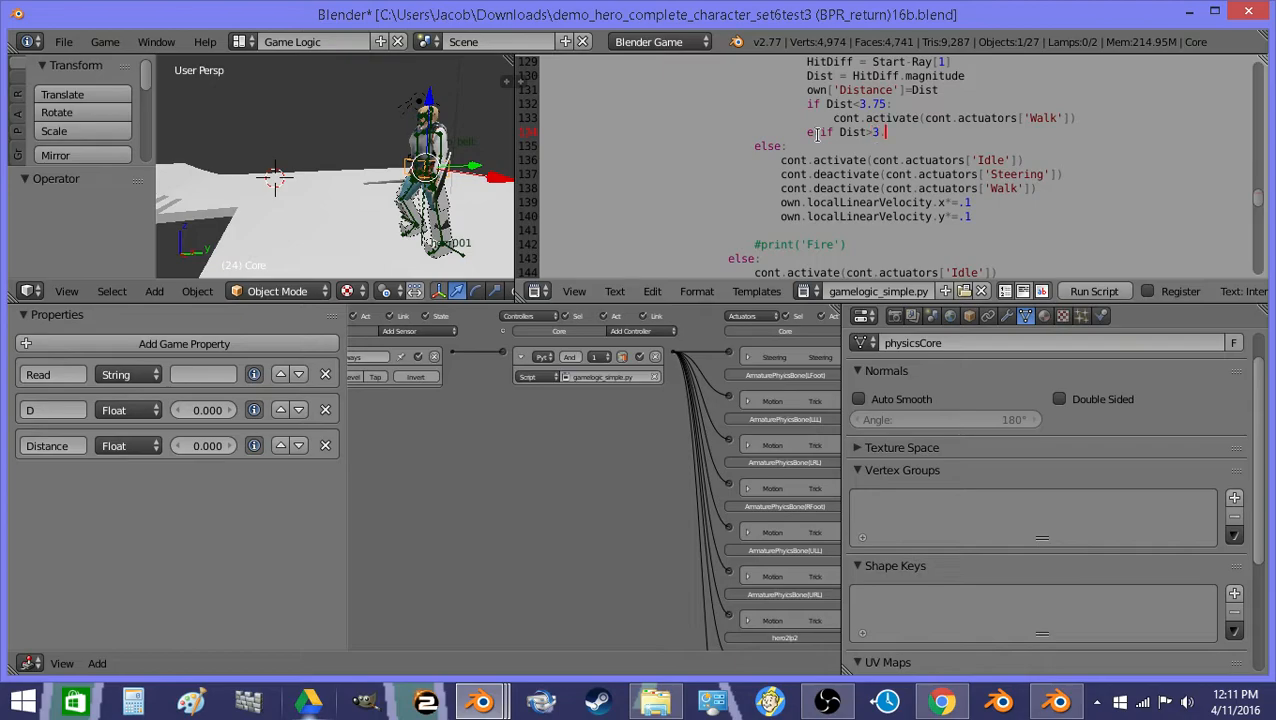
text(.8)
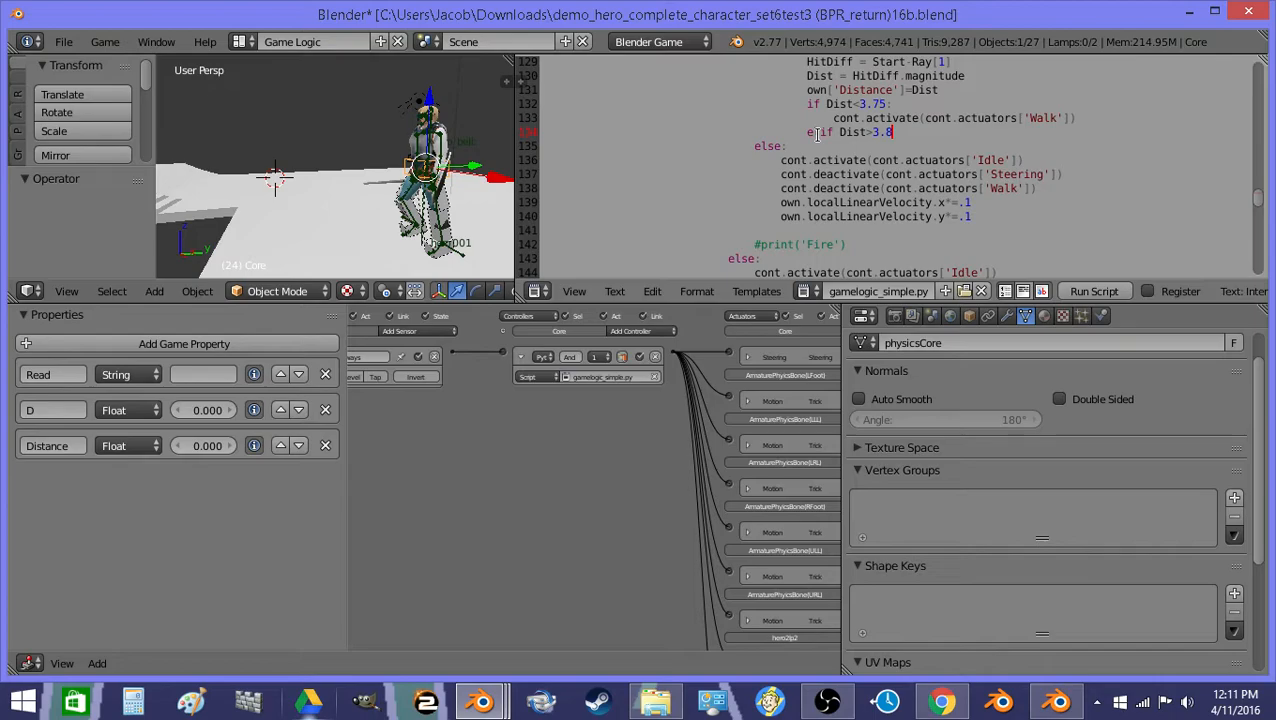
text(5)
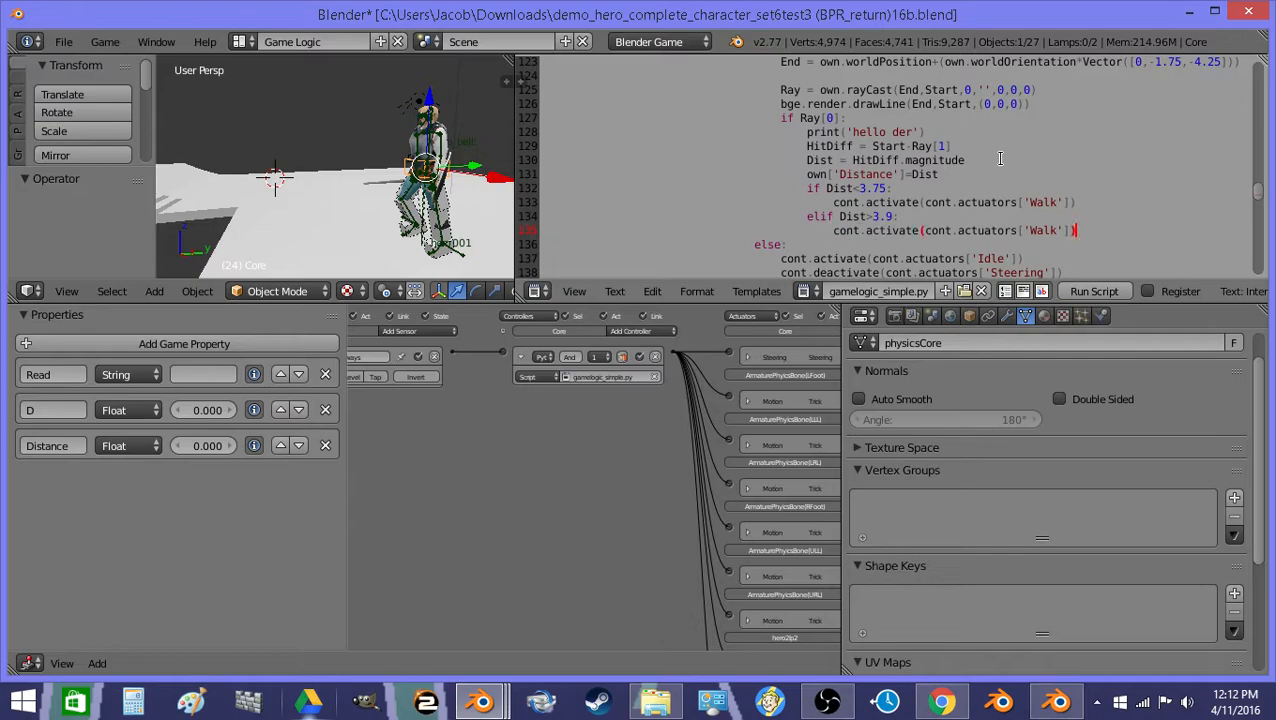
text(el)
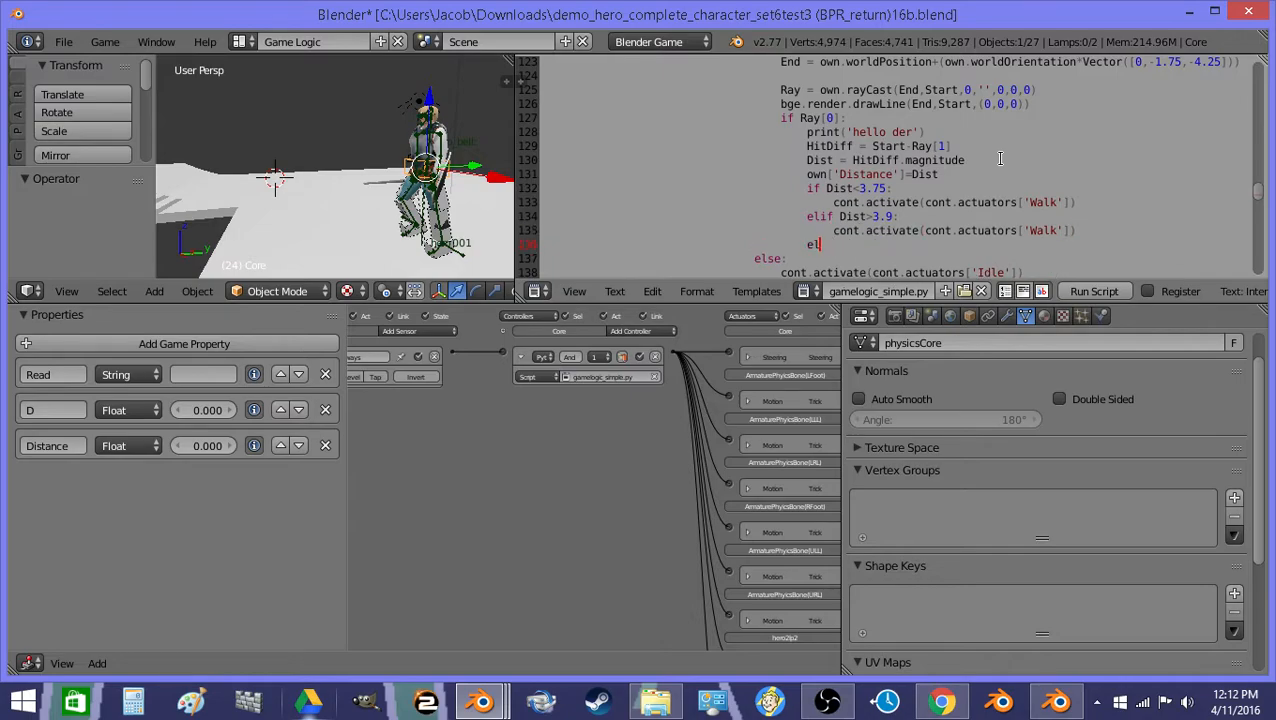
text(se:)
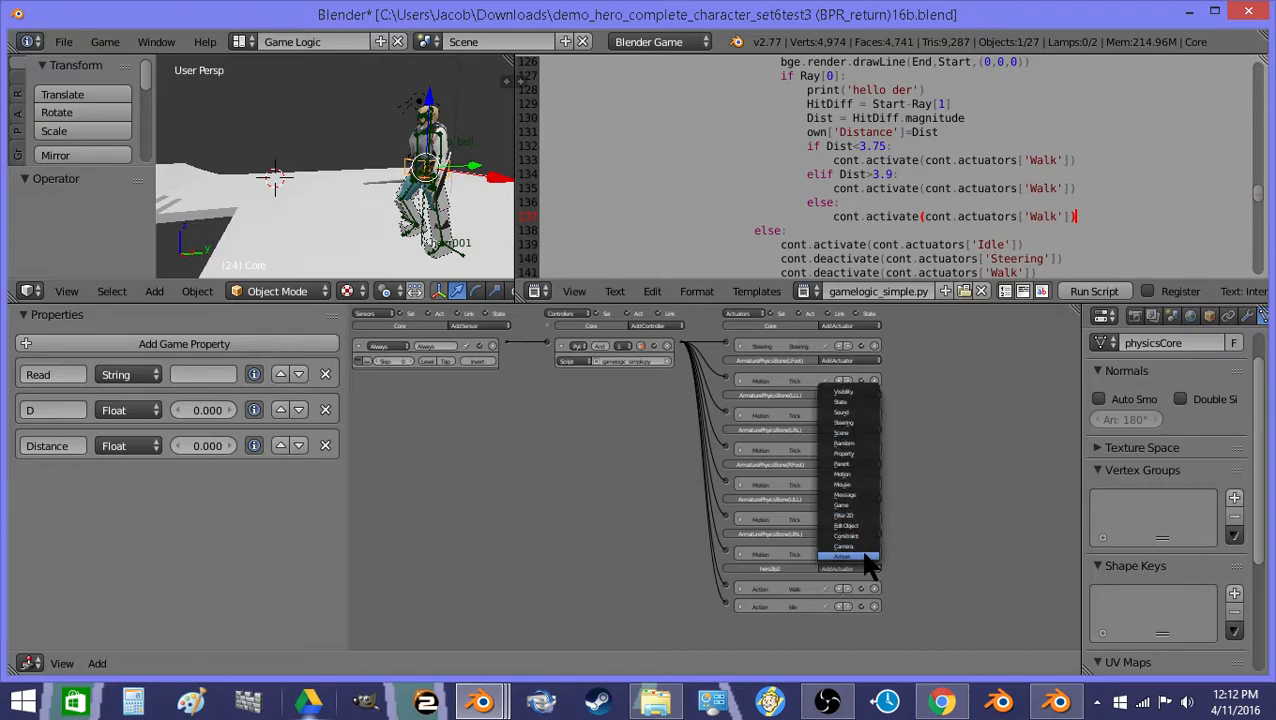
Add an Action actuator to the hero logic playing the Walk2 stair animation.
click(844, 556)
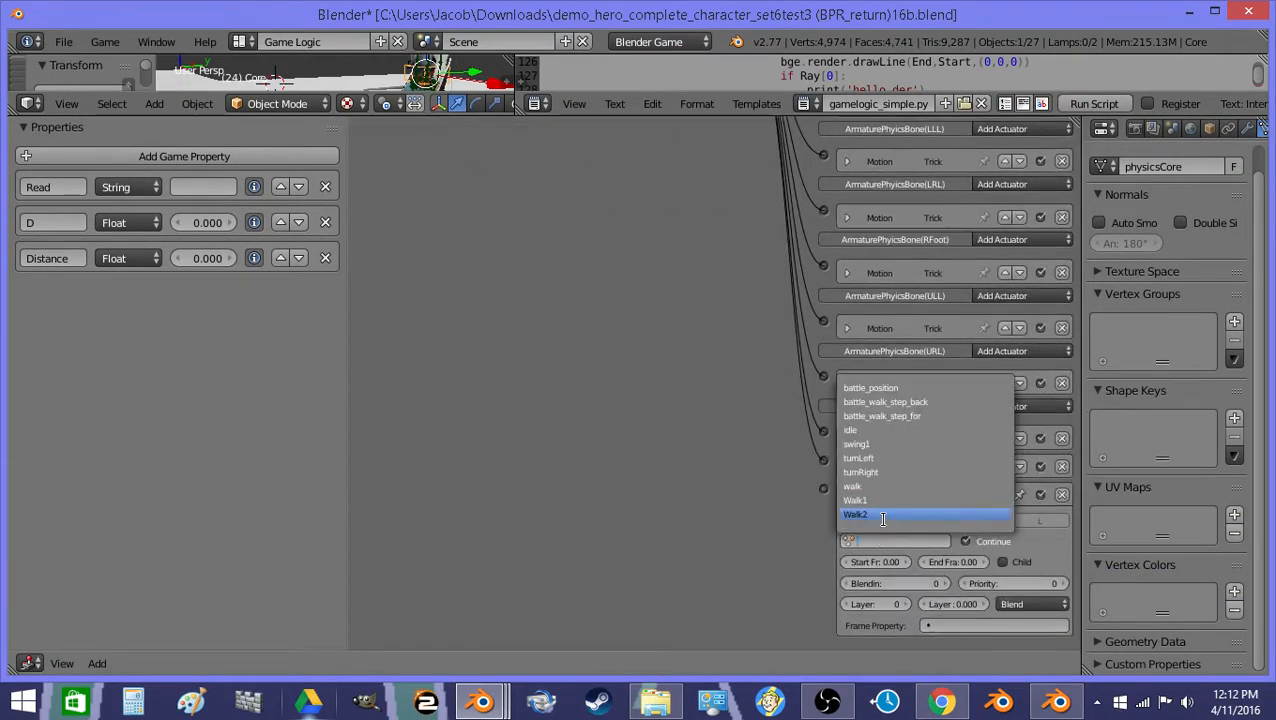
click(856, 514)
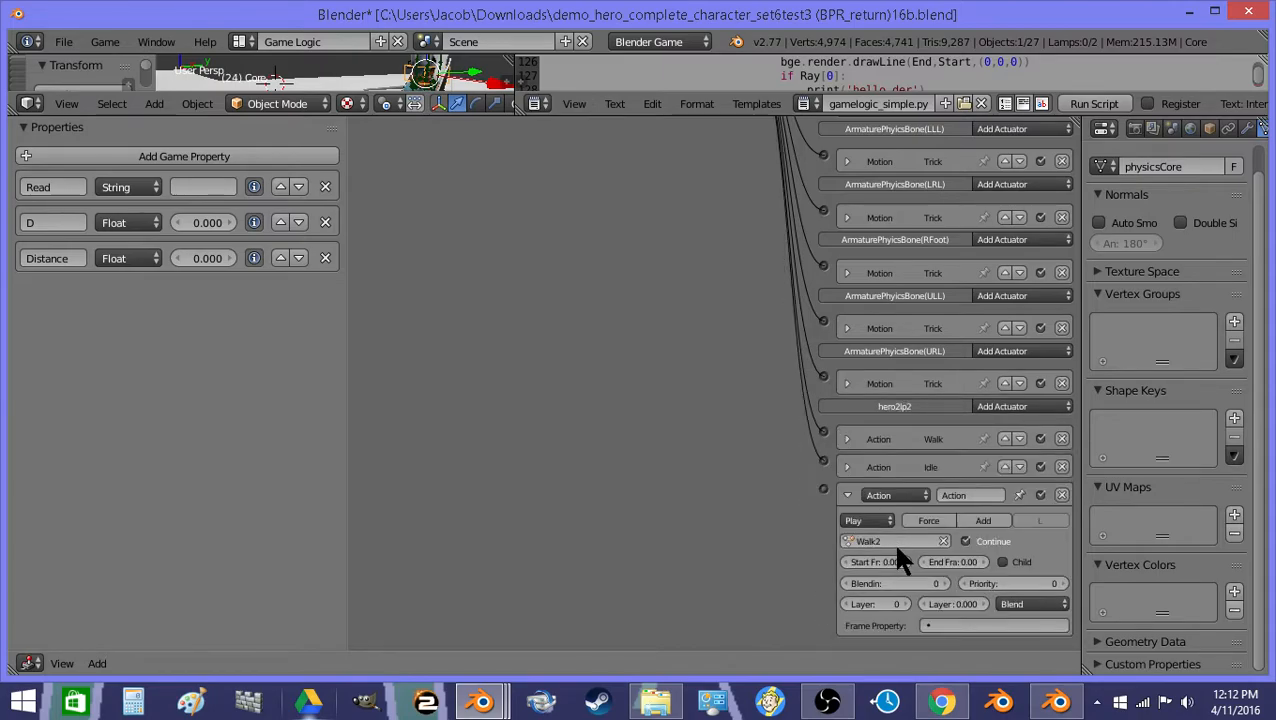
click(952, 560)
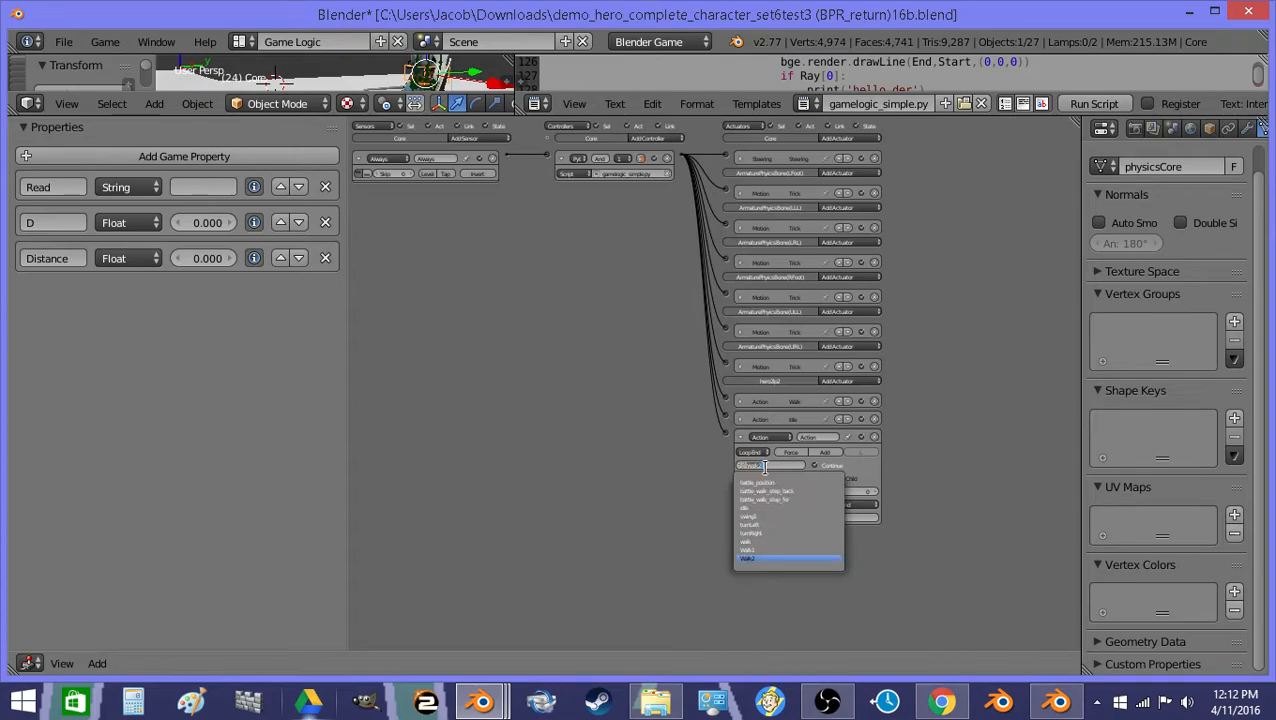
click(748, 556)
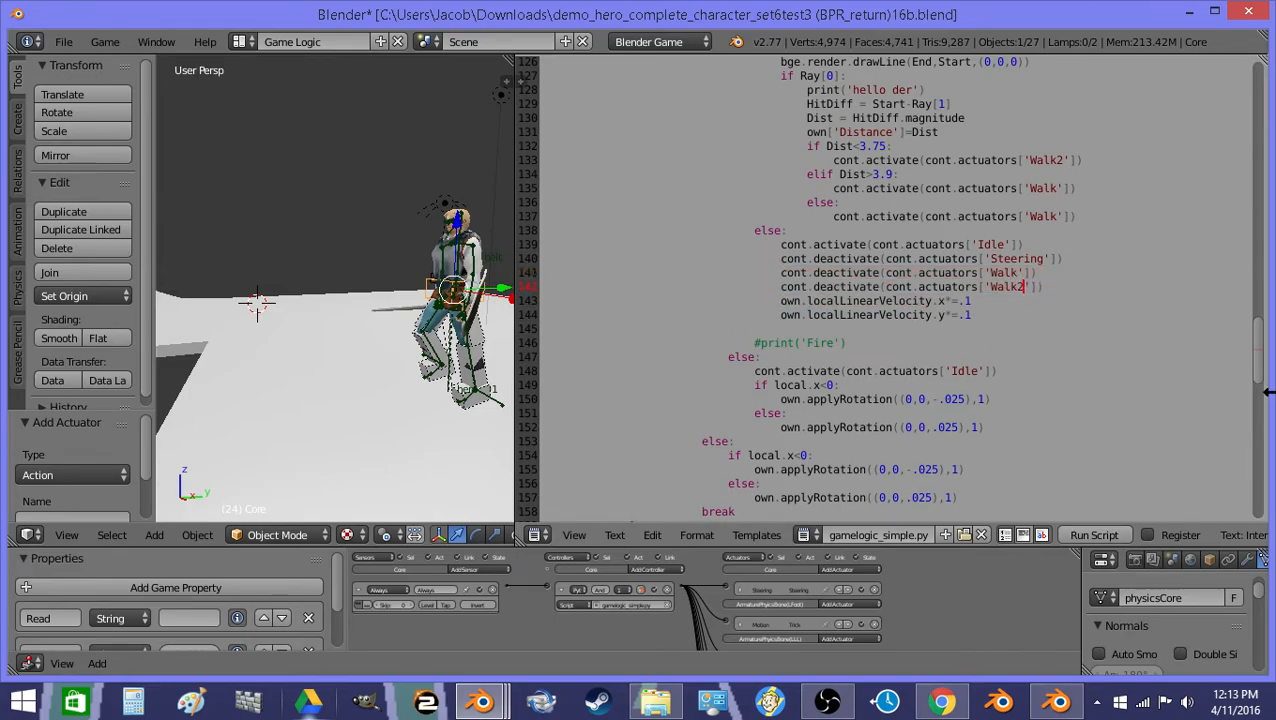
Make the first distance branch activate Walk2 and the idle branches deactivate Walk2, then test-run the game.
scroll(down, 3)
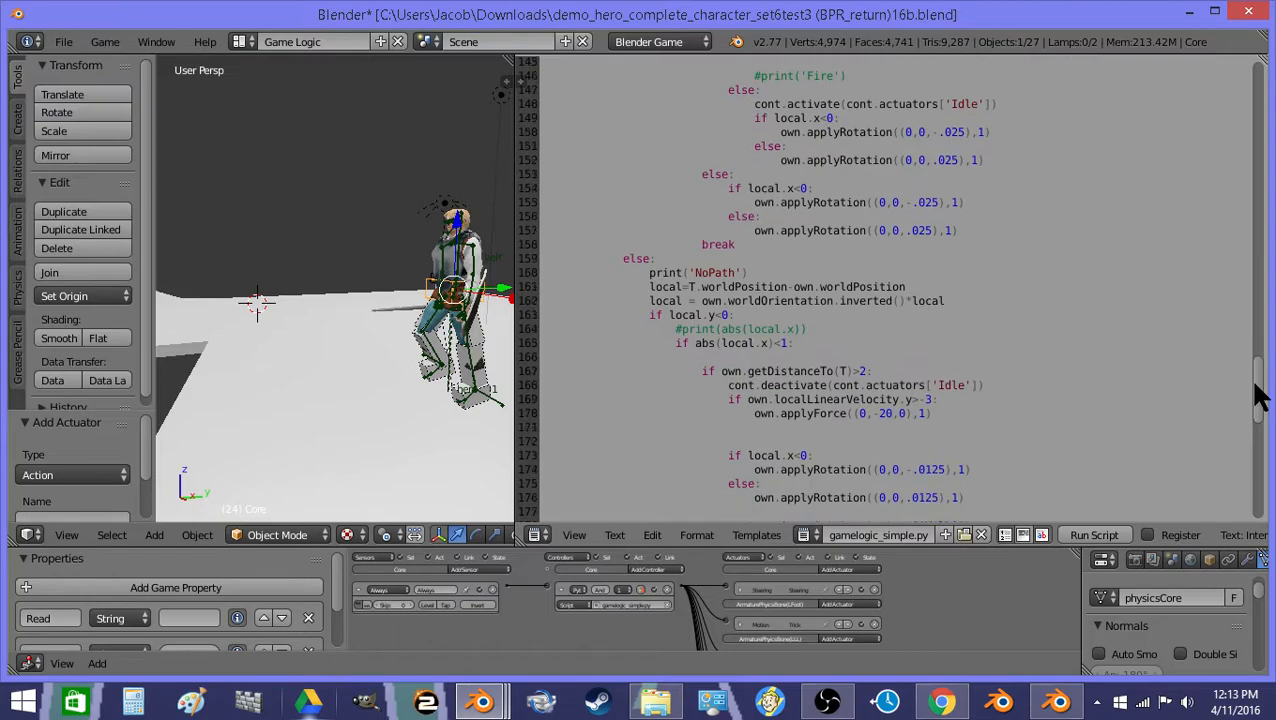
scroll(down, 3)
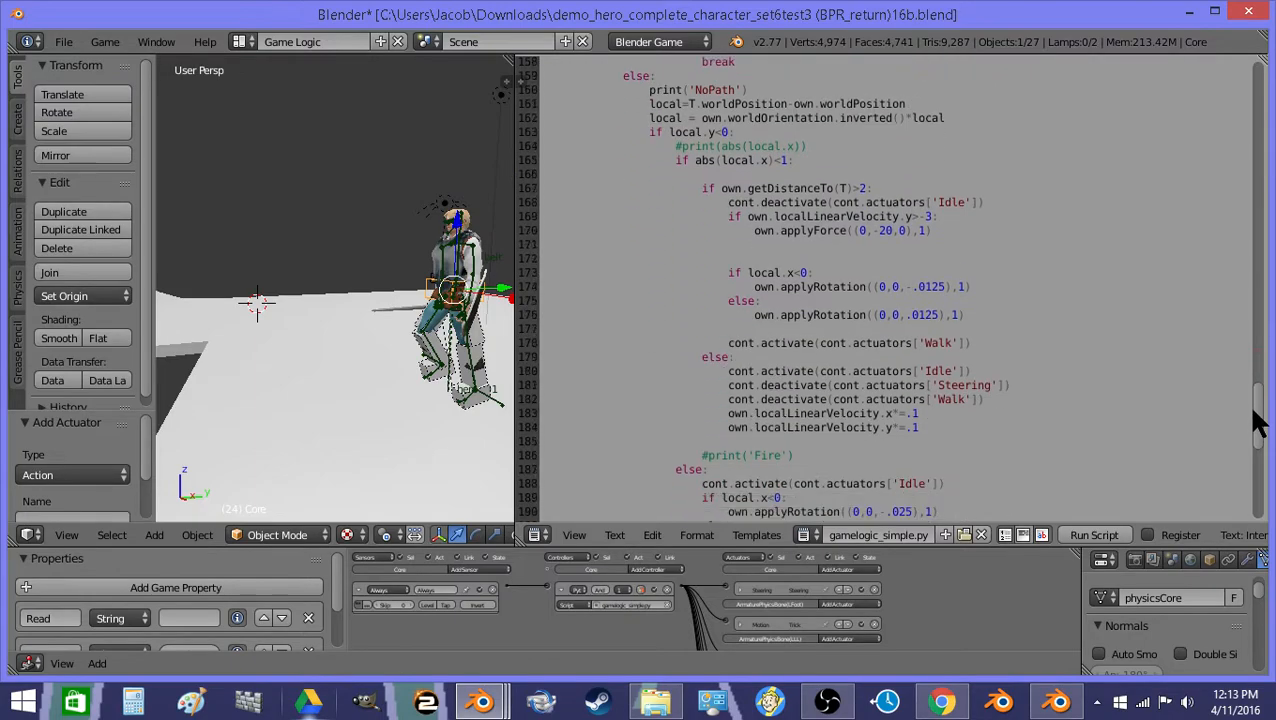
click(990, 400)
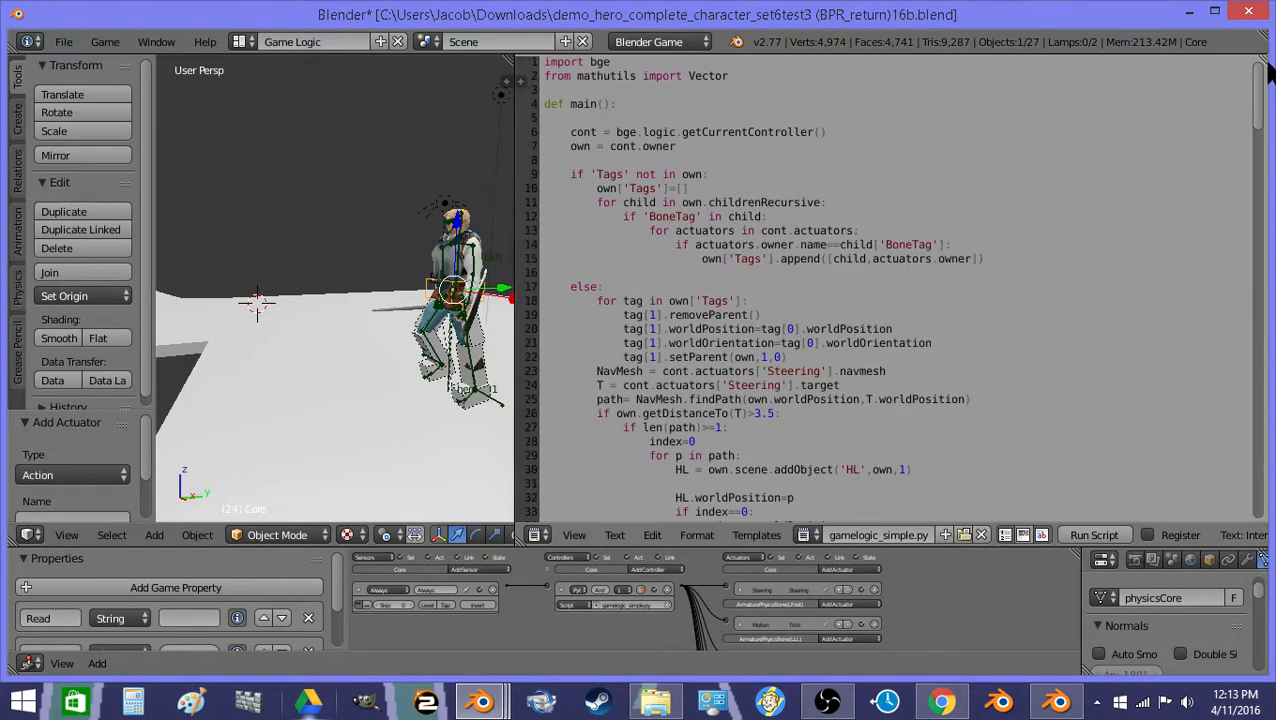
scroll(down, 3)
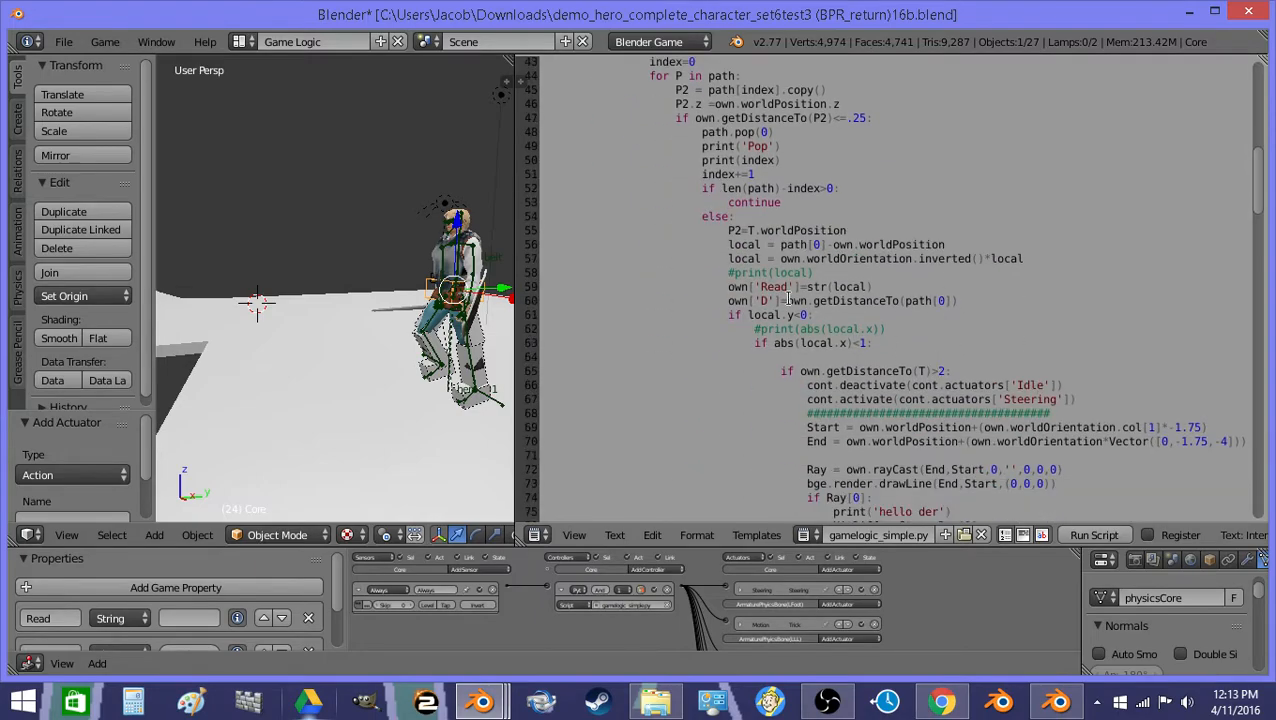
scroll(down, 3)
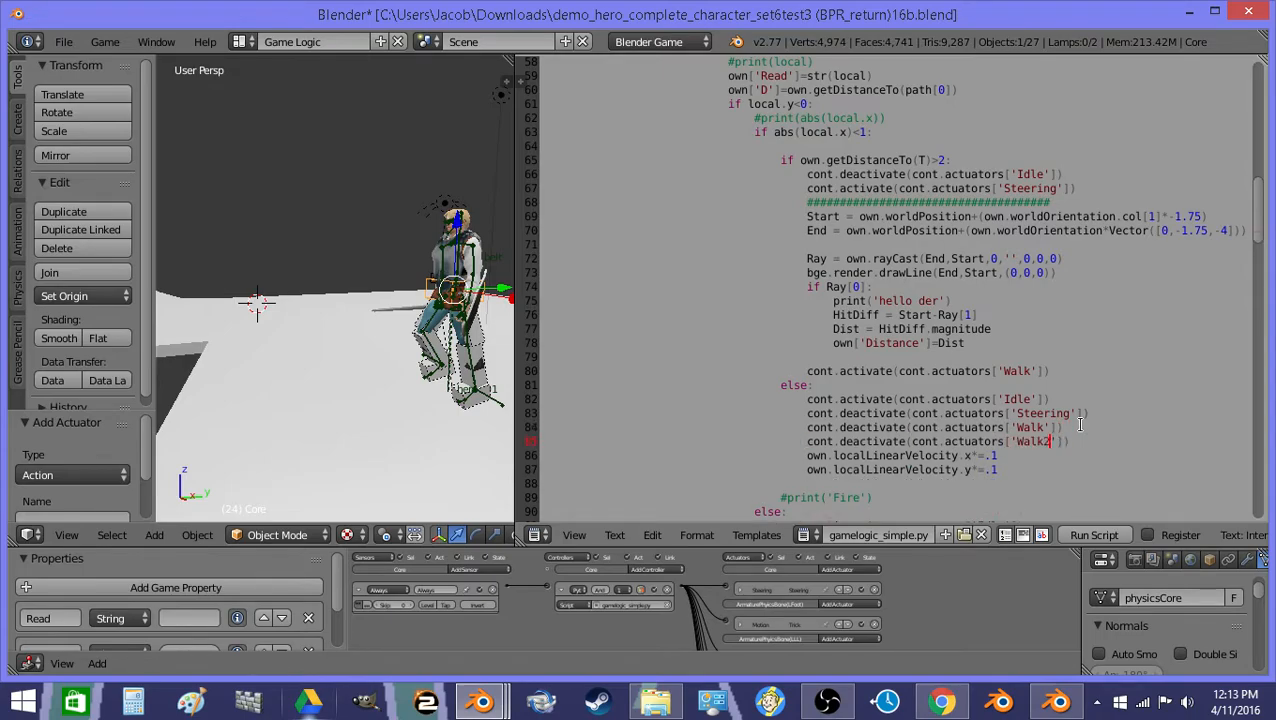
scroll(down, 3)
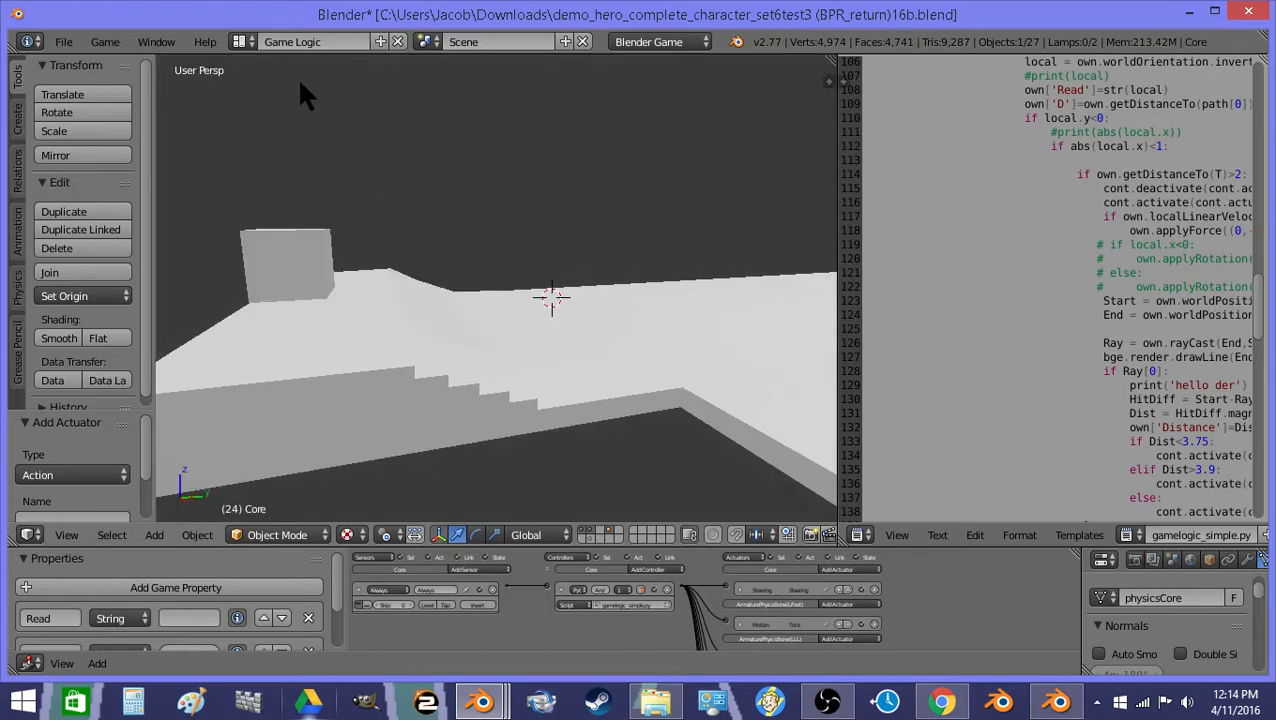
Check the 'hello der' prints in the System Console, then add cont.deactivate lines so each branch turns off the other walk animation.
click(156, 40)
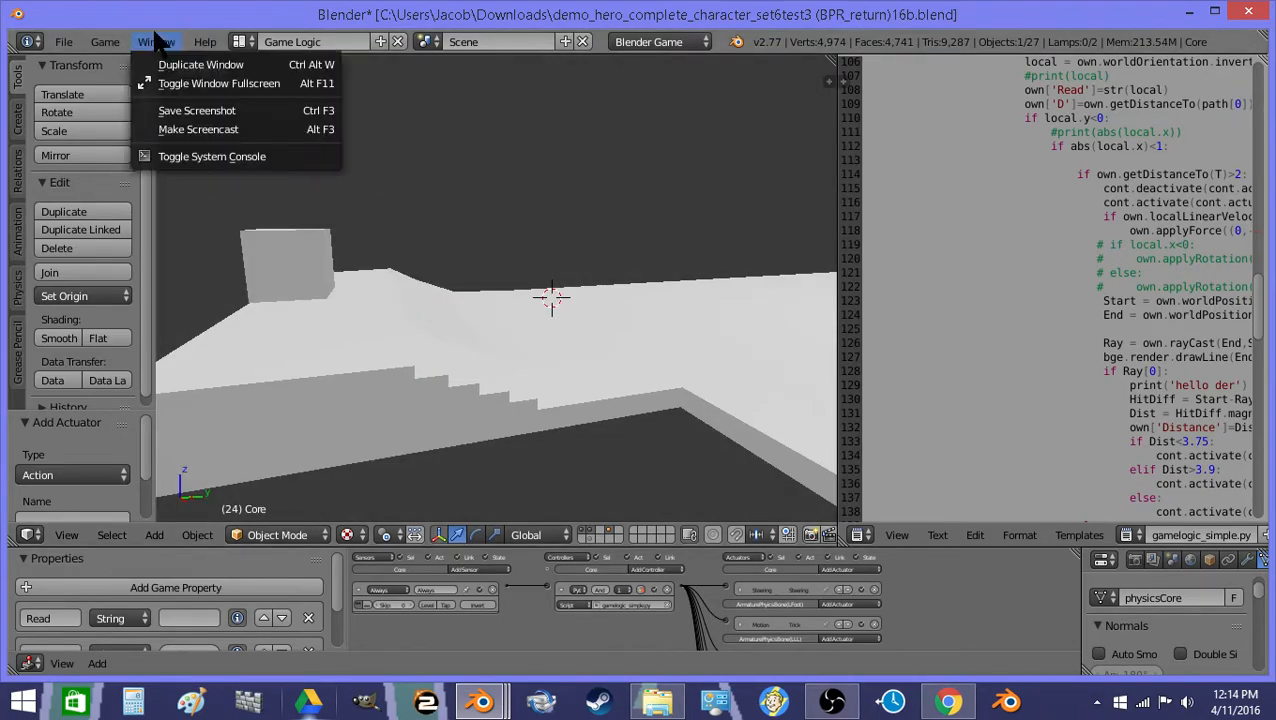
click(212, 156)
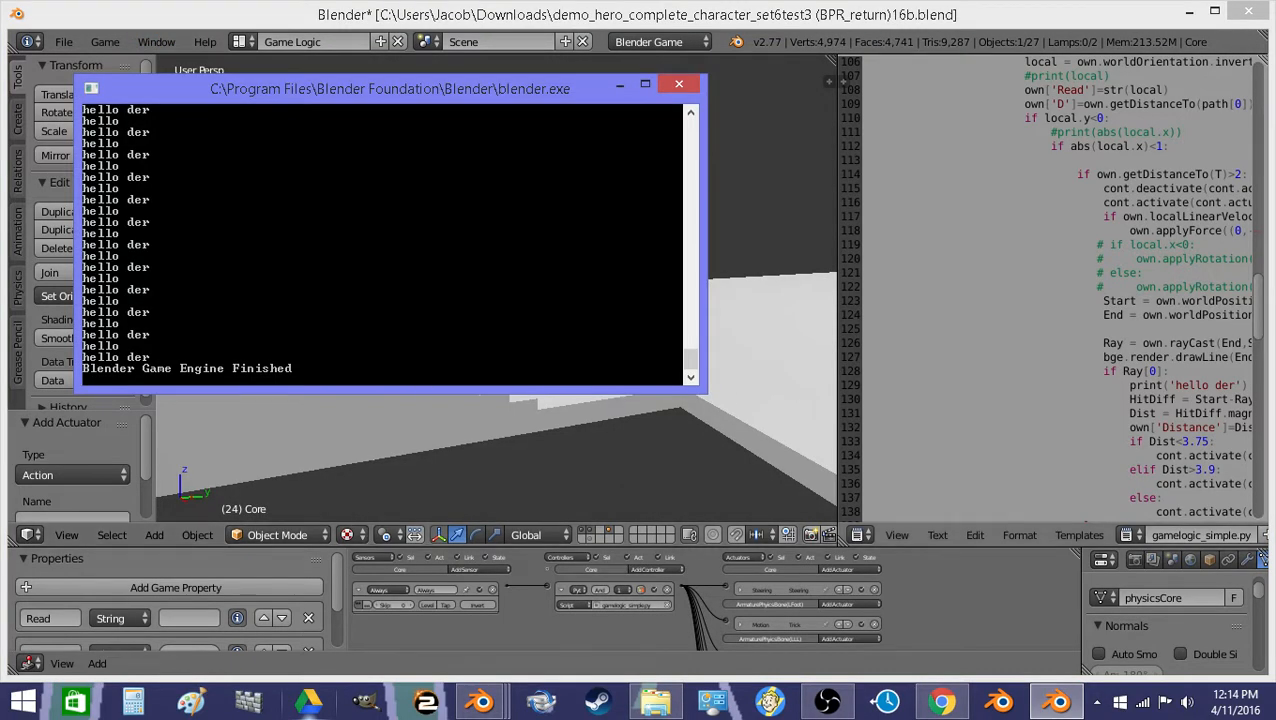
click(680, 84)
text(cont.deactivate(cont.actuators['Walk2']))
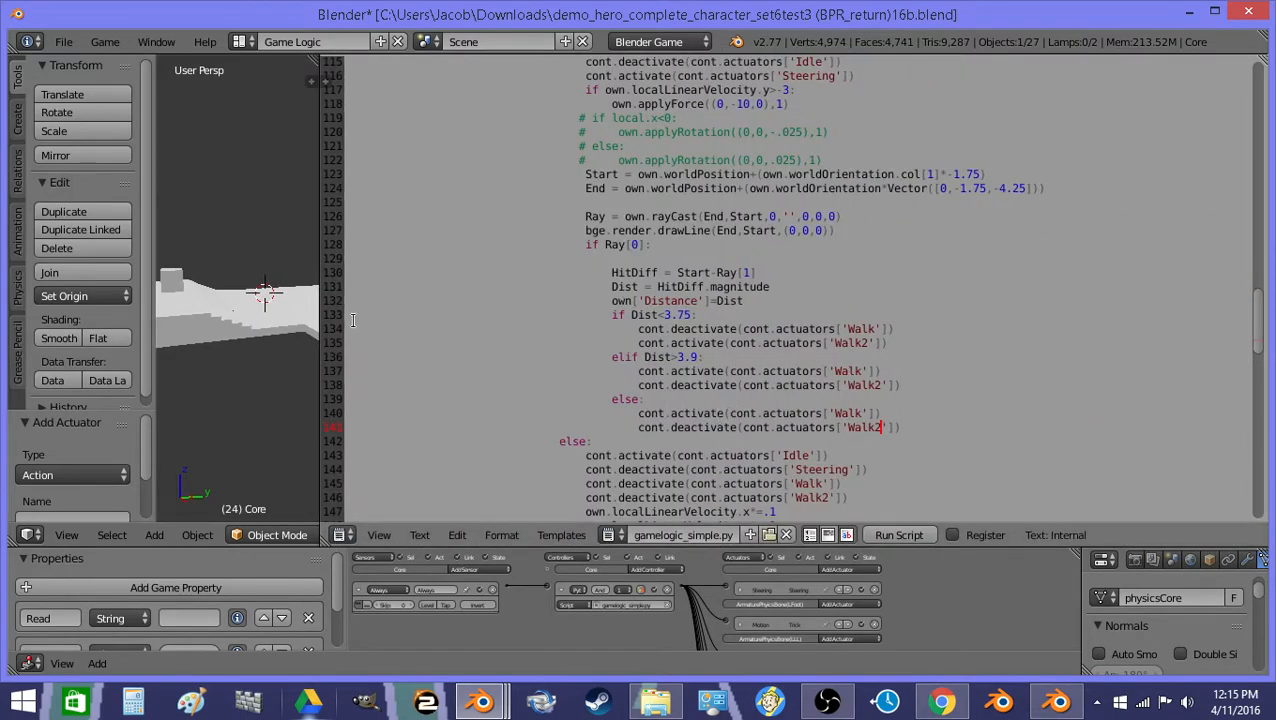
mouse_move(320, 268)
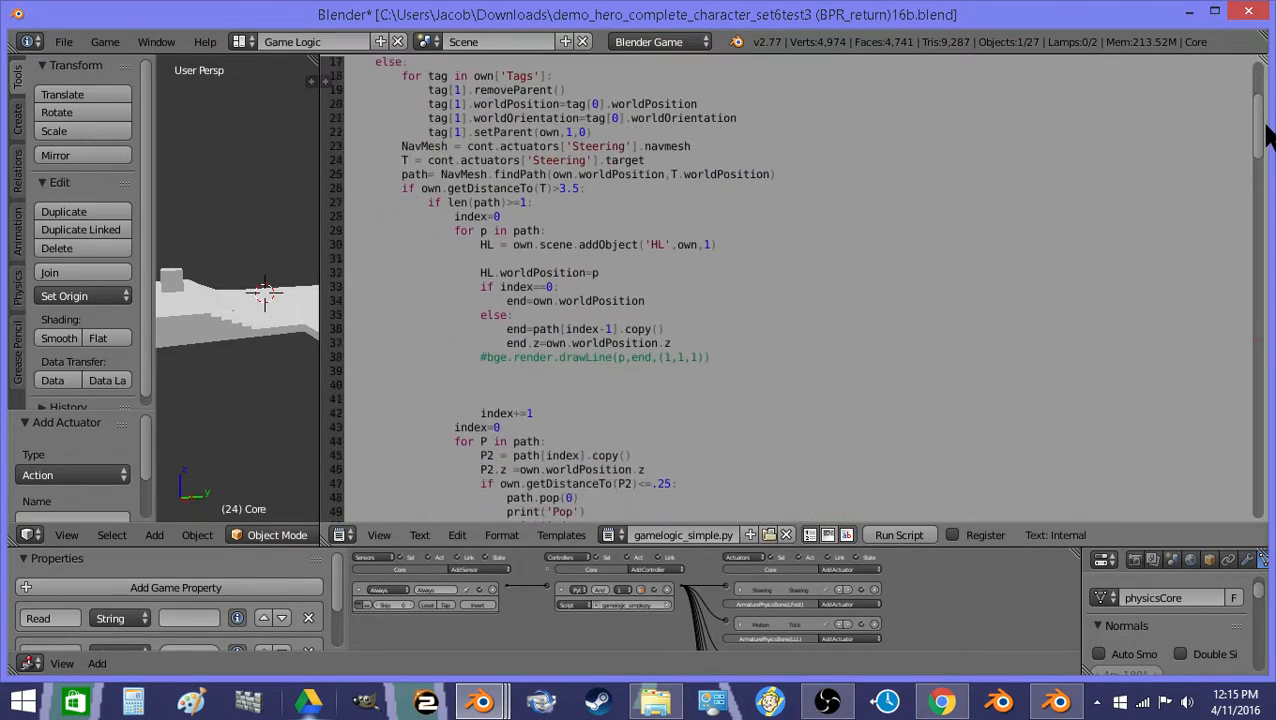
scroll(down, 3)
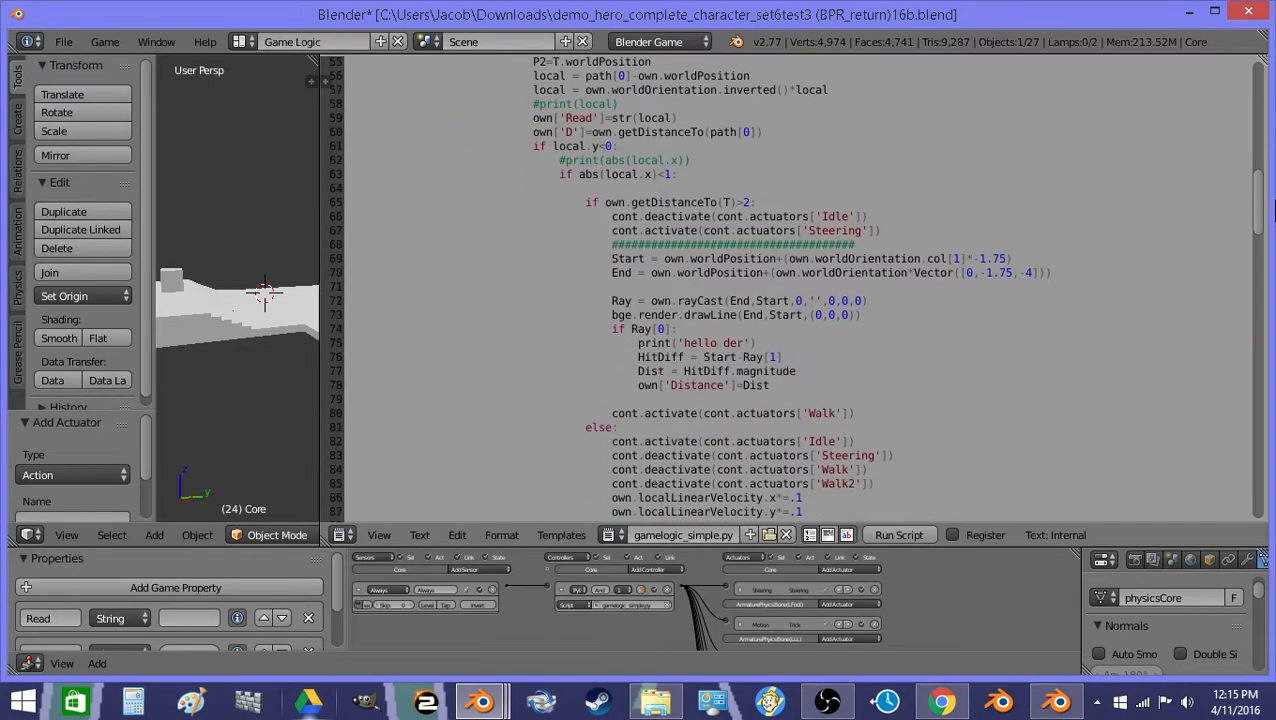